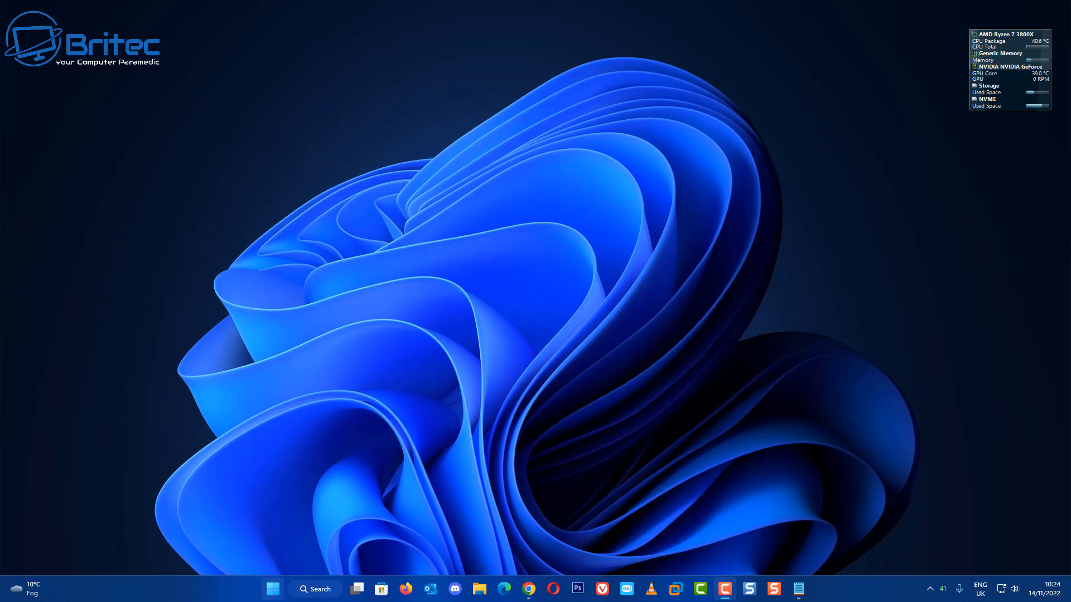
# Open the Tools page of the Local Disk (C:) properties from This PC in File Explorer
pyautogui.click(479, 589)
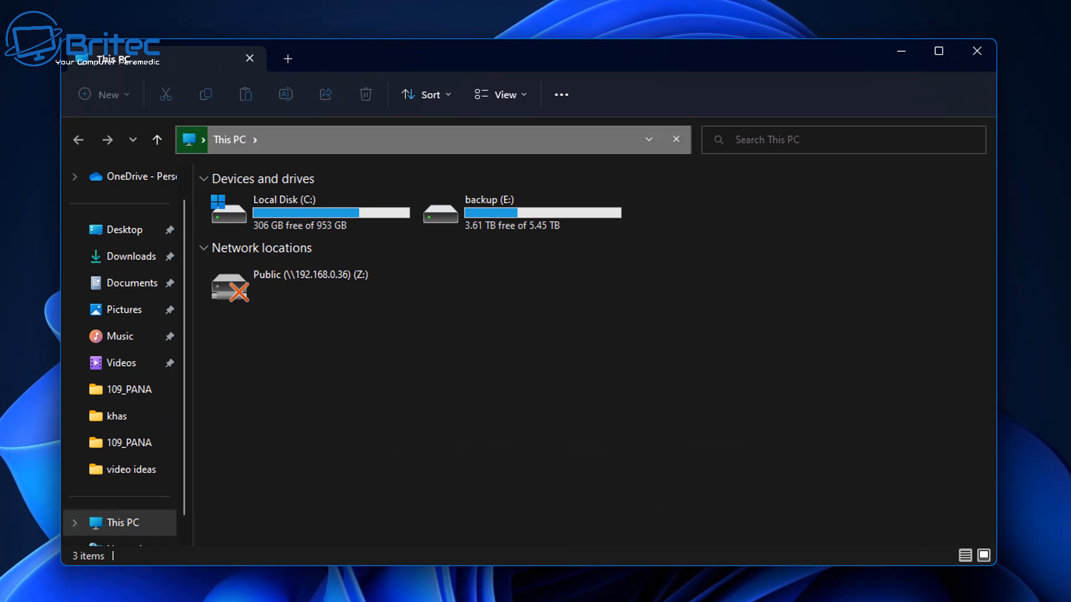
pyautogui.click(297, 211)
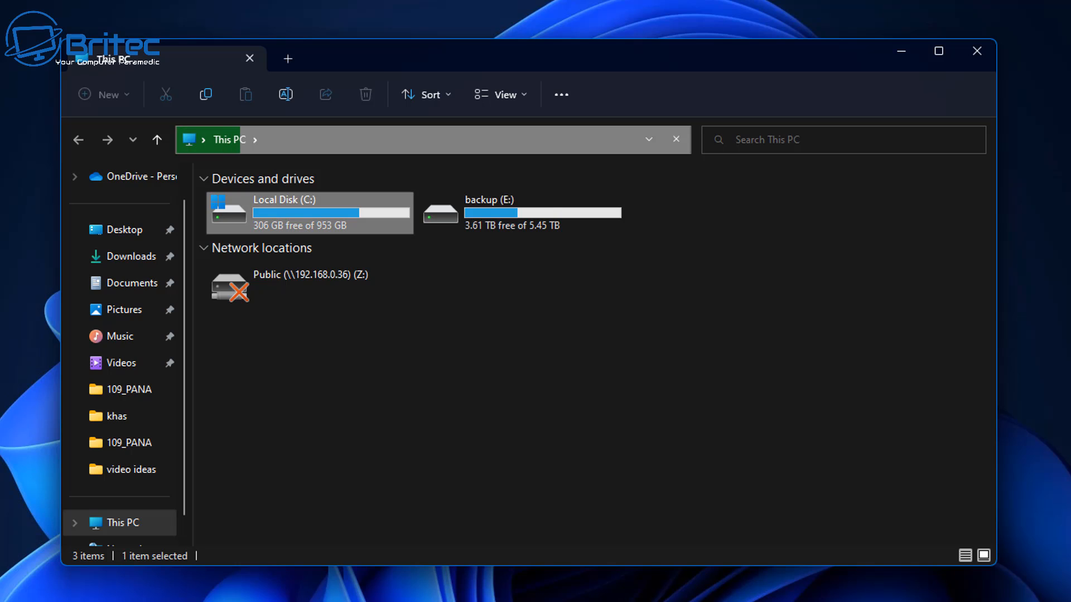
pyautogui.rightClick(307, 211)
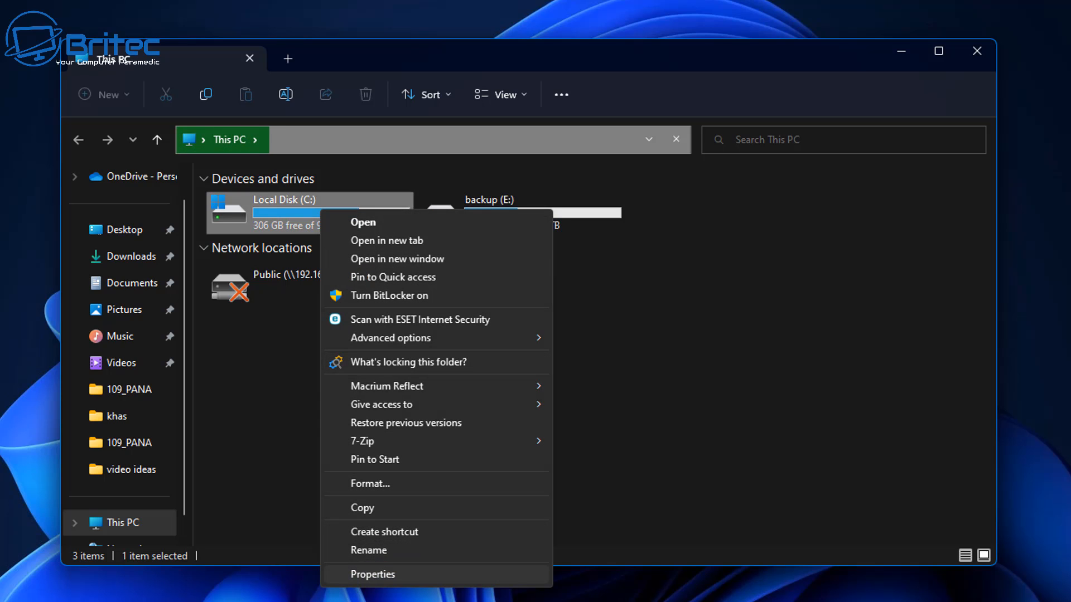
pyautogui.click(373, 575)
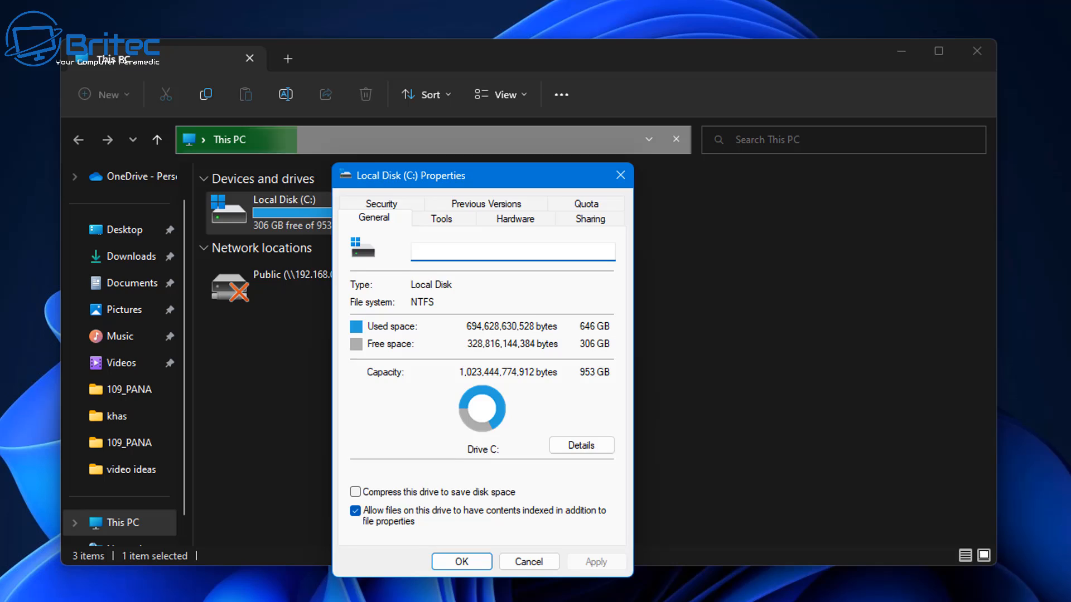
pyautogui.click(442, 219)
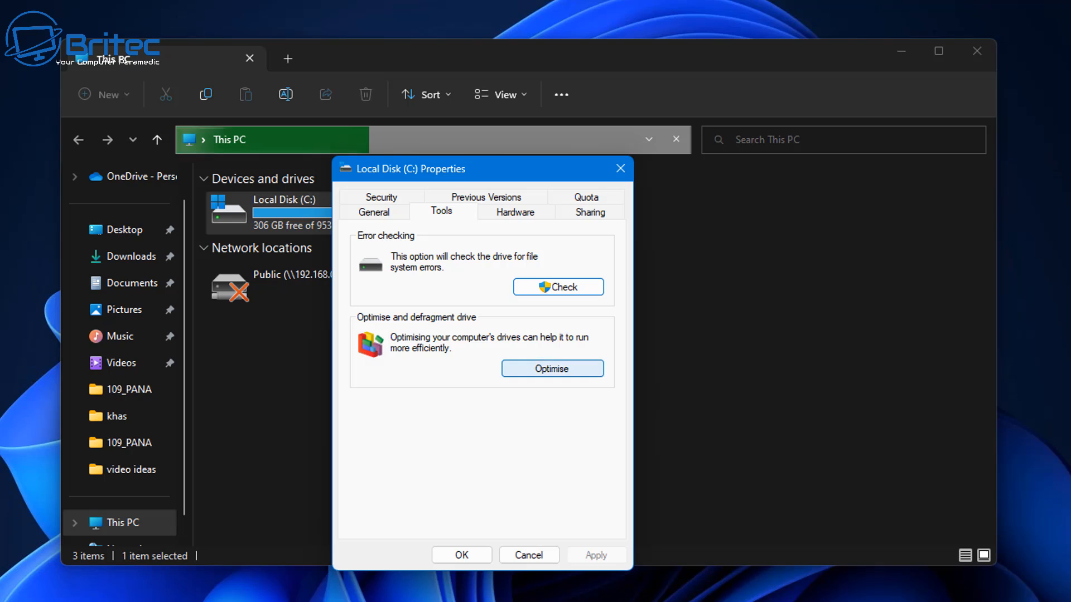
# Open Optimise Drives and retrim the C: solid state drive
pyautogui.click(552, 368)
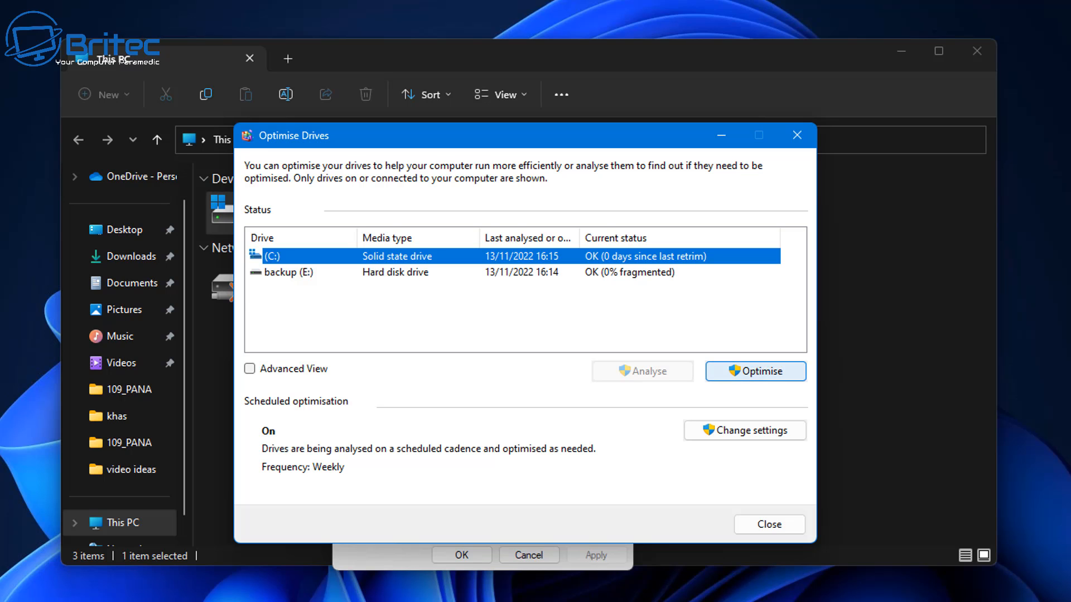
pyautogui.click(755, 371)
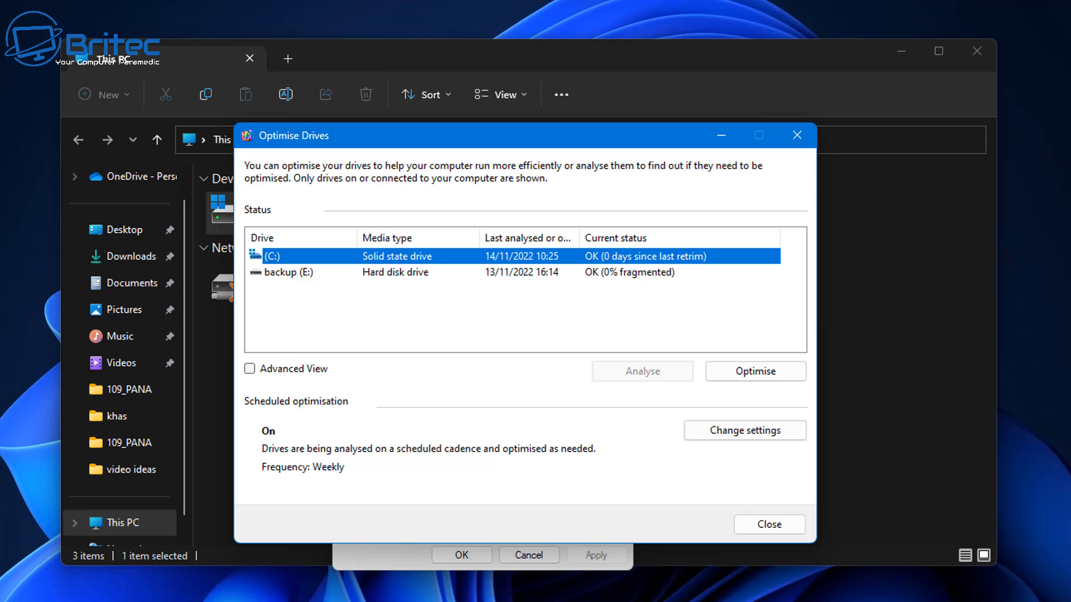
# Start optimising the backup (E:) drive, toggling Advanced View on and off meanwhile
pyautogui.click(287, 273)
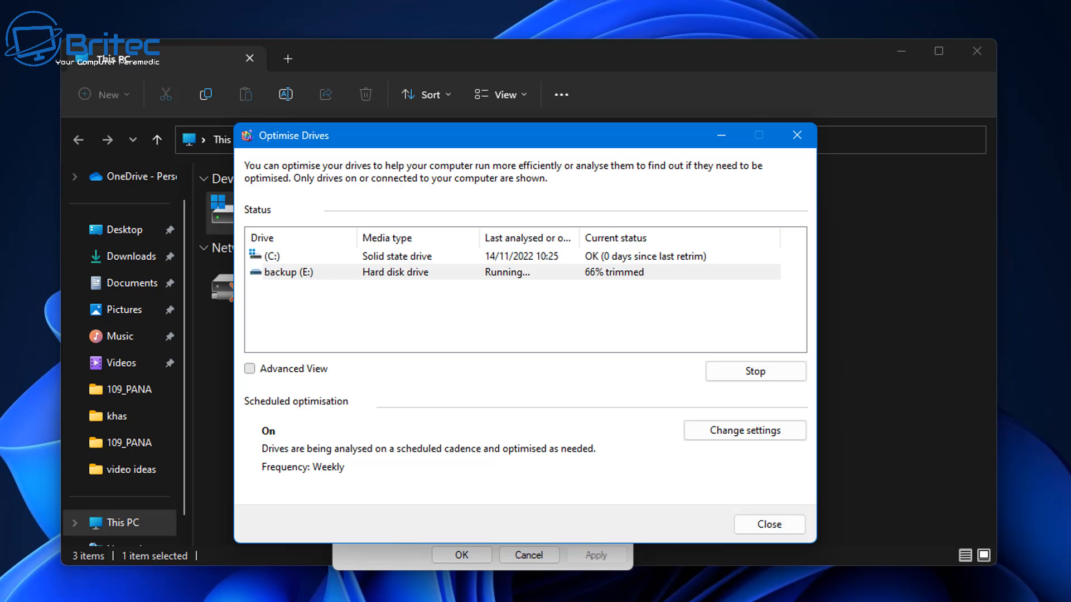
pyautogui.click(250, 369)
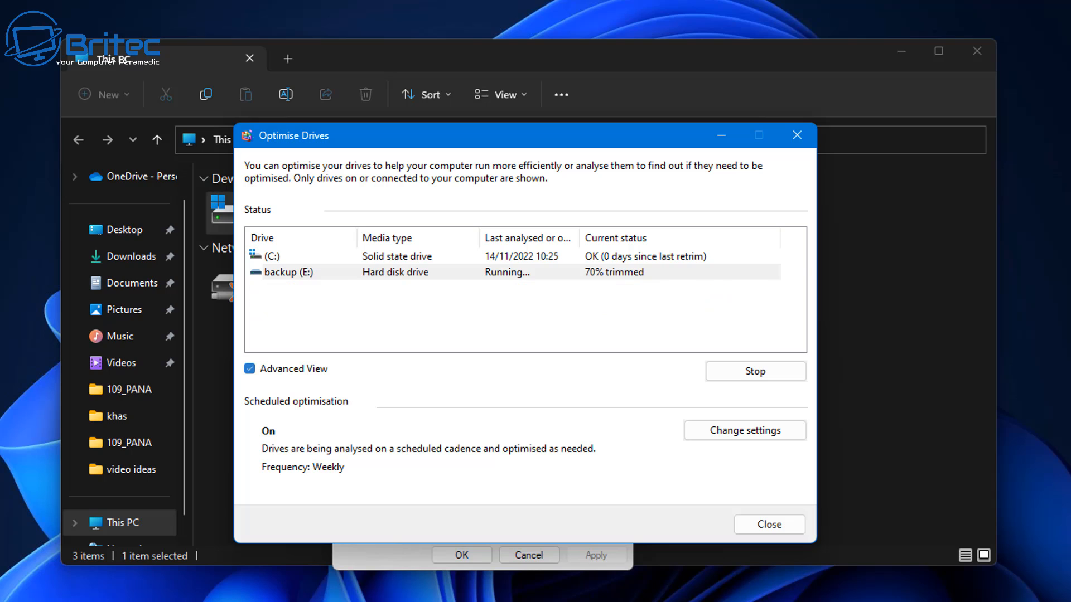
pyautogui.click(249, 369)
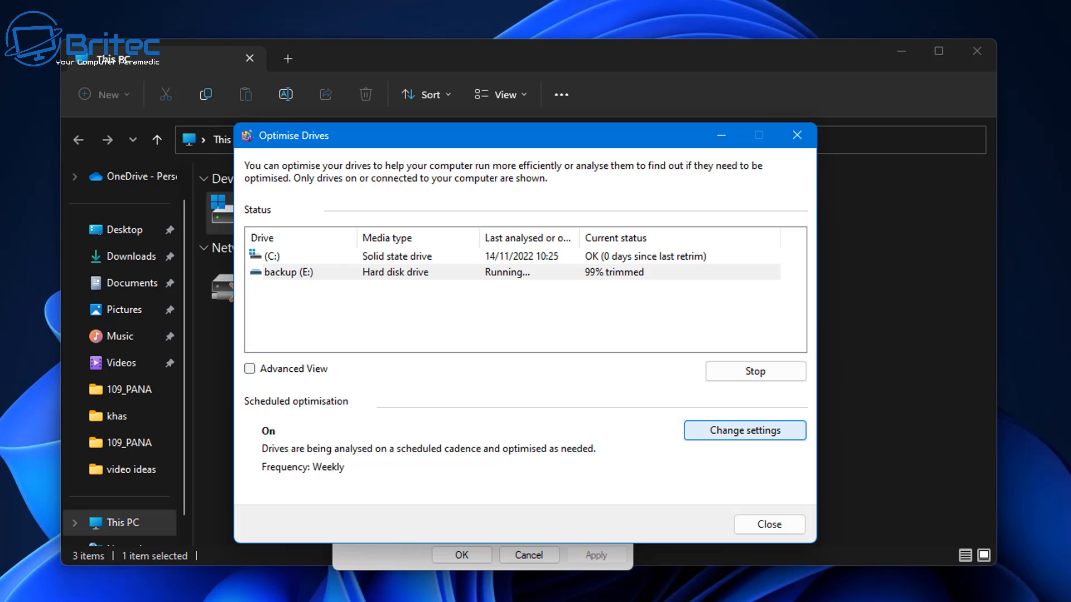
# Keep scheduled optimisation on with both drives included, then close Optimise Drives
pyautogui.click(745, 431)
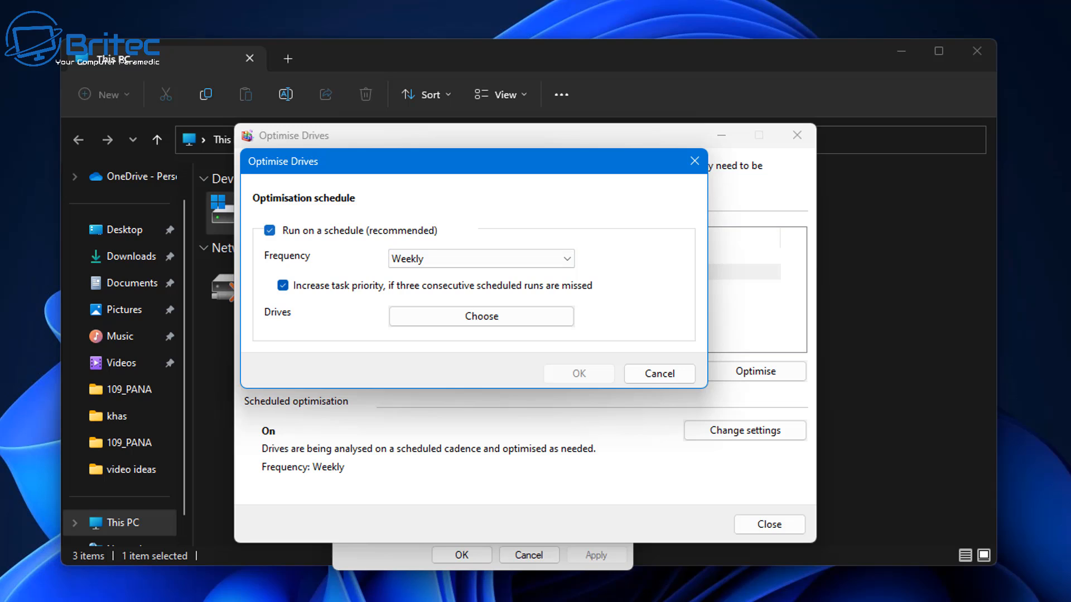
pyautogui.click(270, 230)
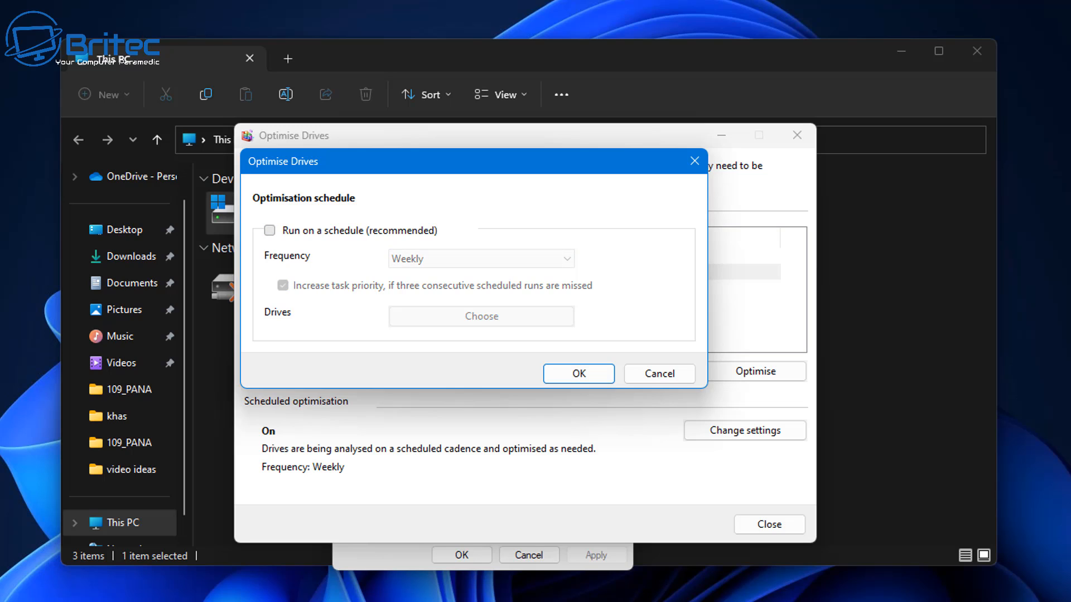
pyautogui.click(269, 230)
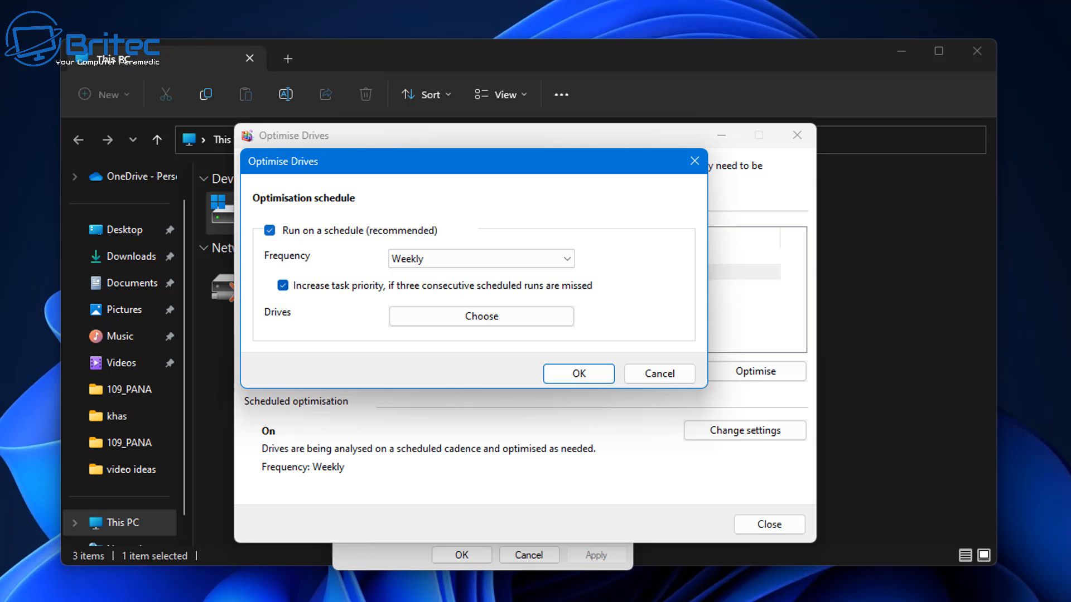
pyautogui.click(481, 316)
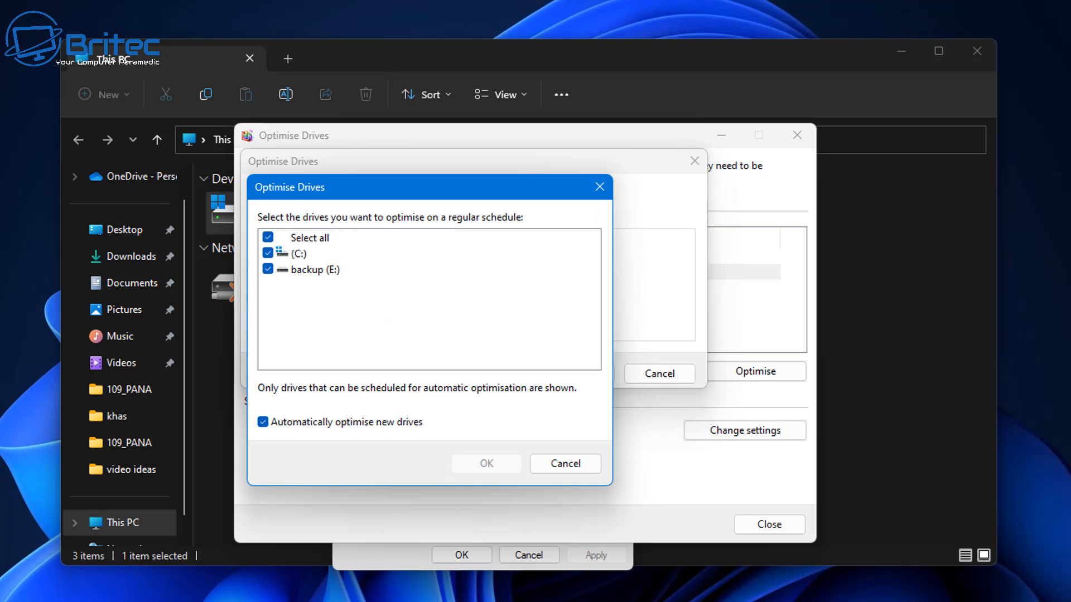
pyautogui.click(268, 252)
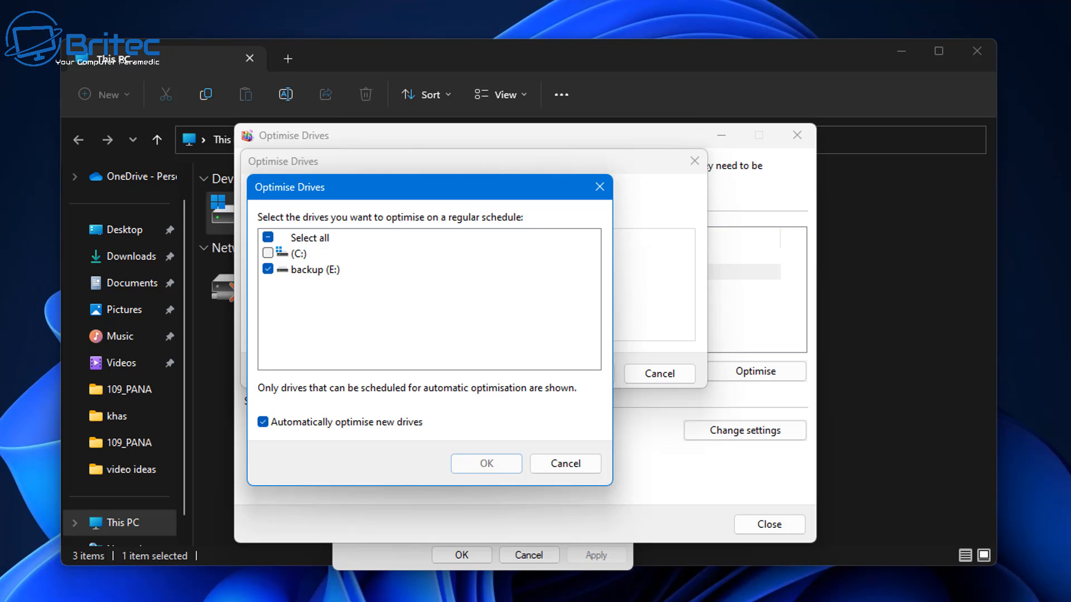
pyautogui.click(268, 237)
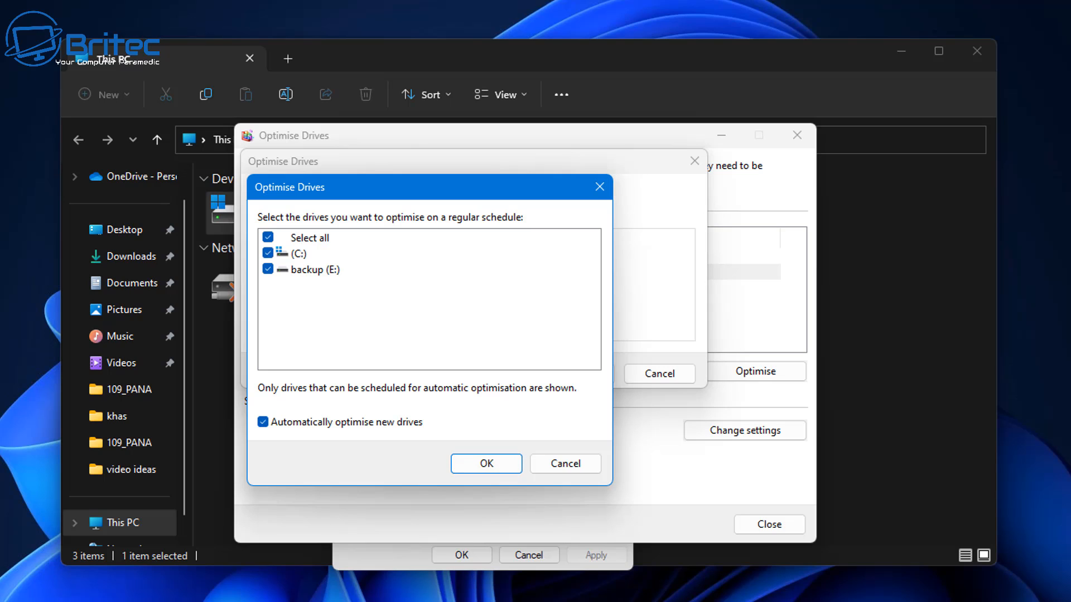
pyautogui.click(486, 463)
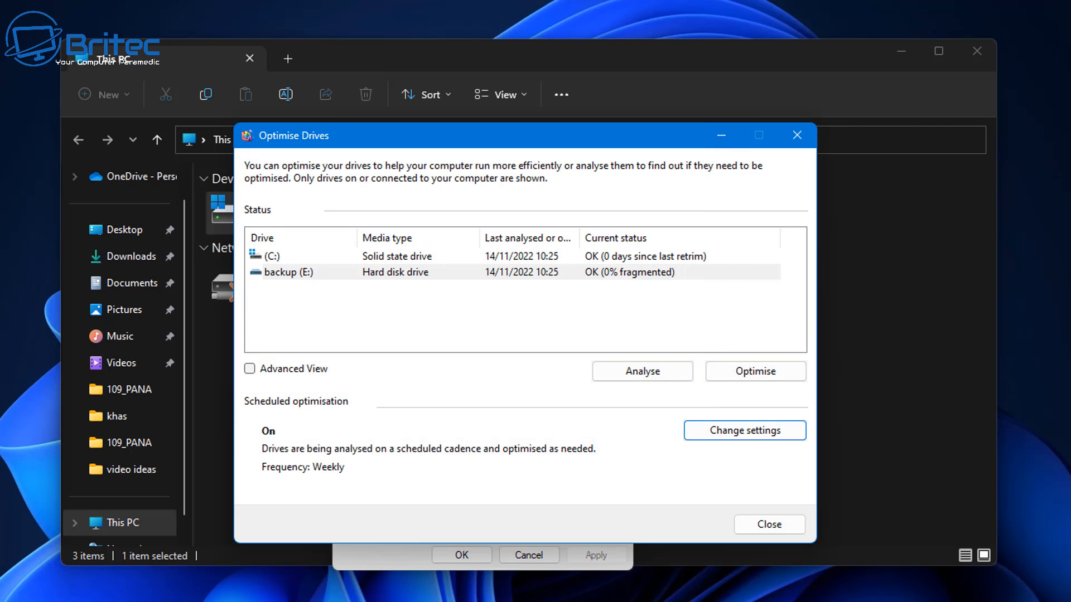
pyautogui.click(796, 135)
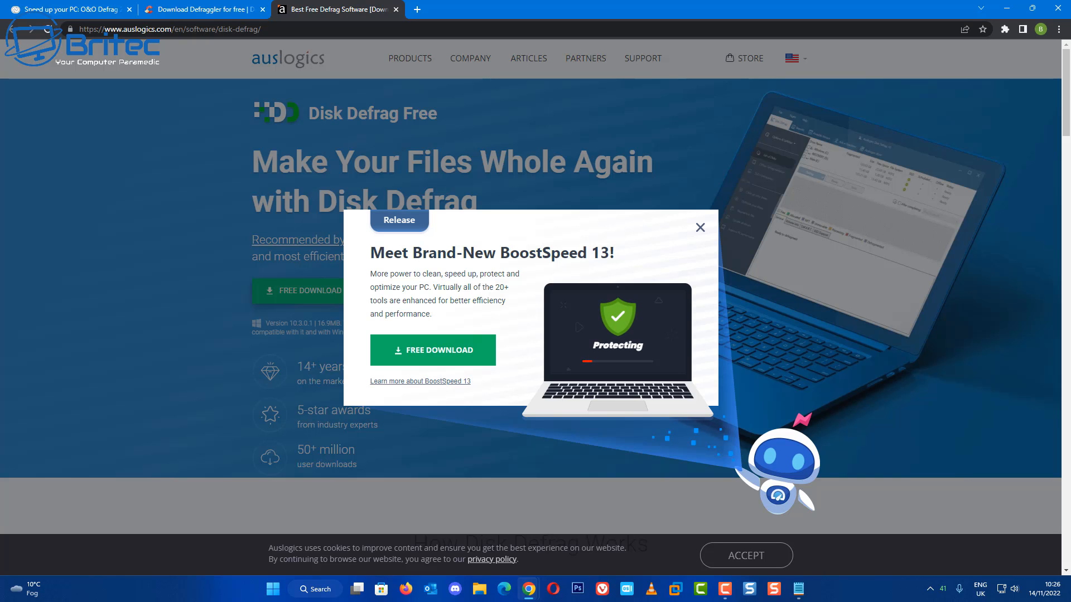
# Dismiss the BoostSpeed 13 pop-up, scroll the Disk Defrag page, and switch to Defraggler
pyautogui.click(700, 227)
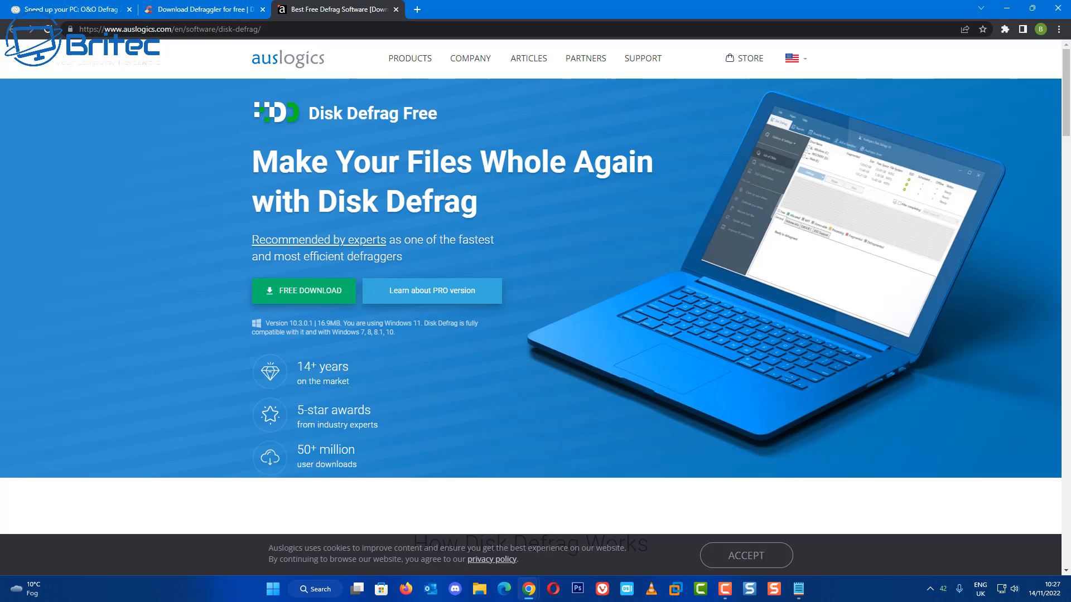
pyautogui.scroll(-3)
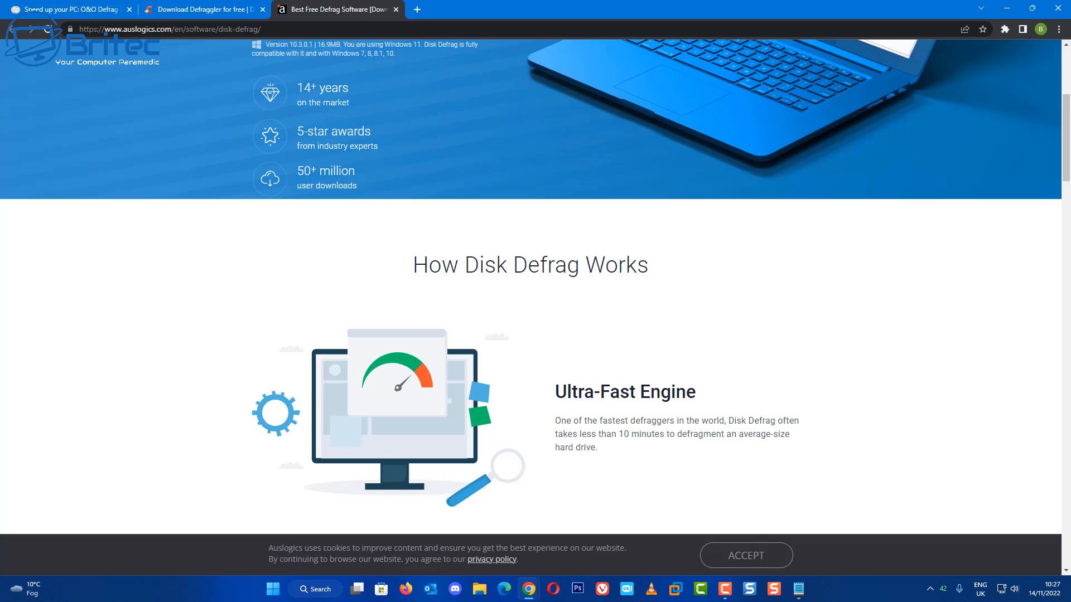
pyautogui.scroll(-3)
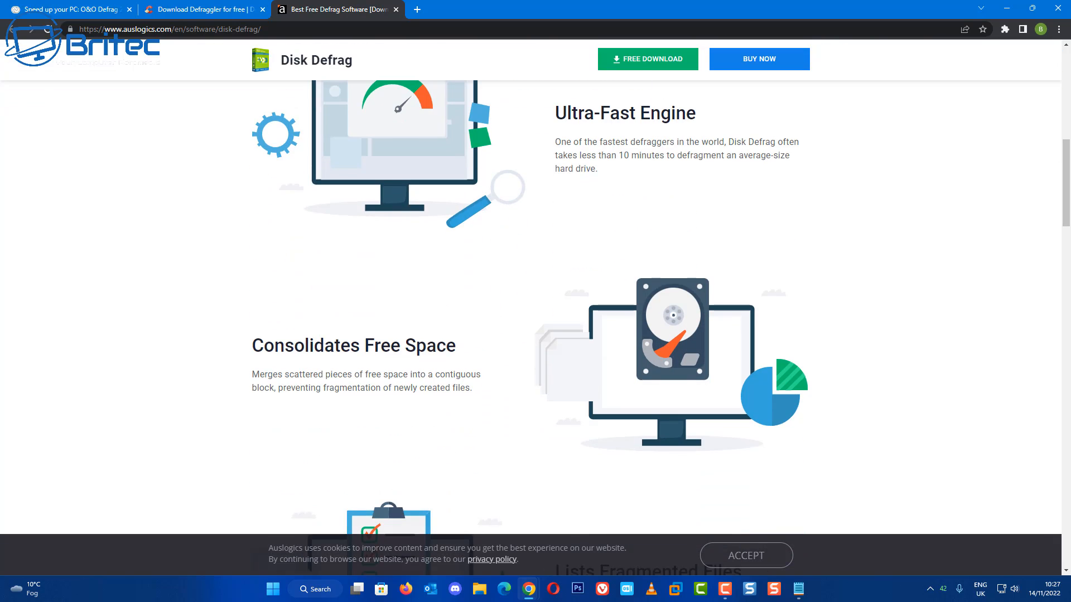
pyautogui.scroll(-3)
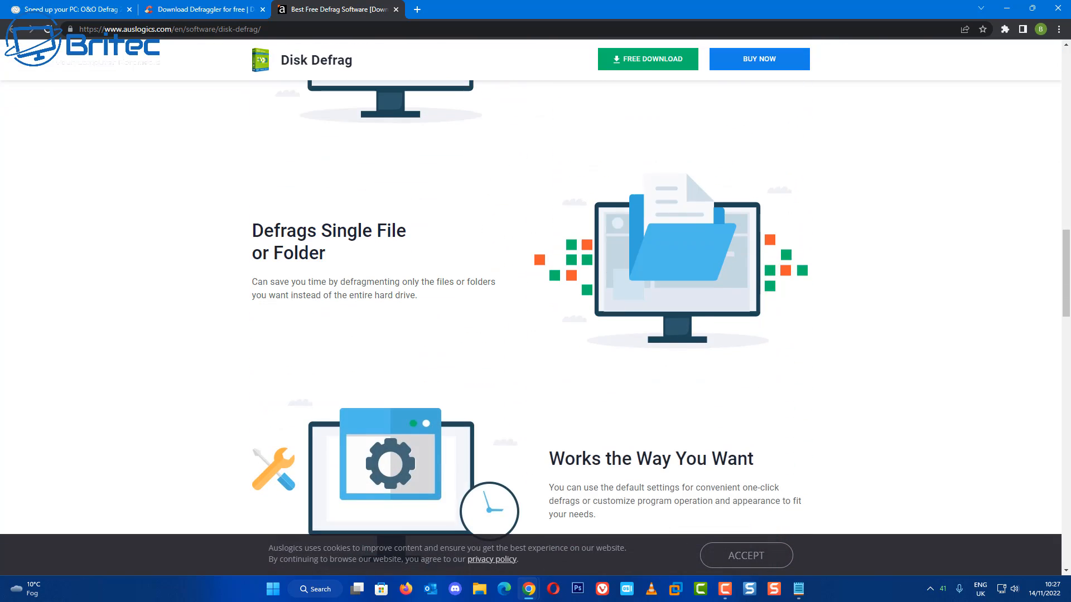
pyautogui.scroll(-3)
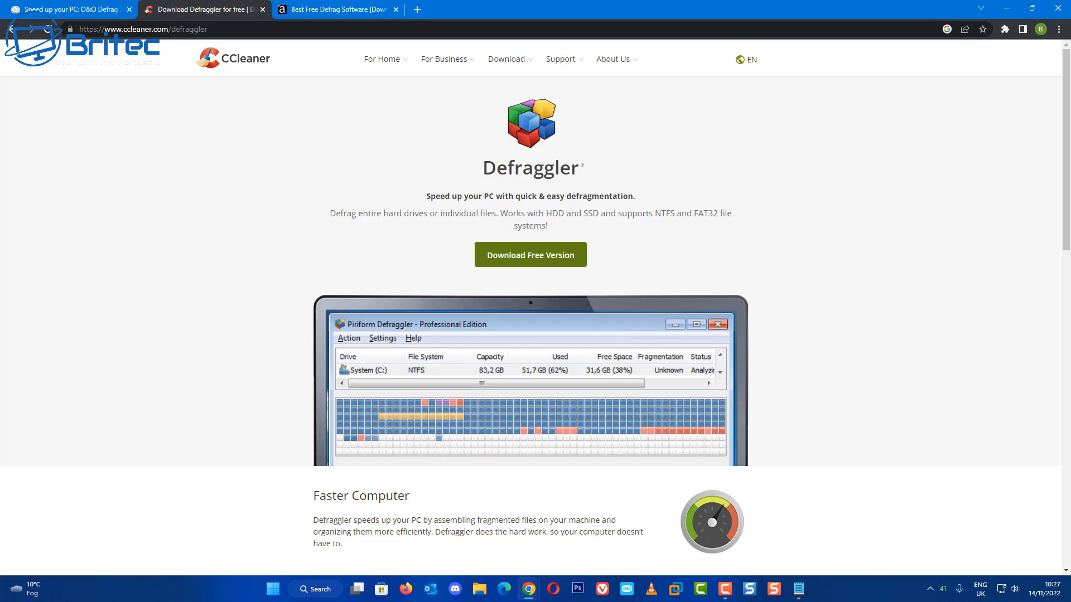
pyautogui.click(67, 10)
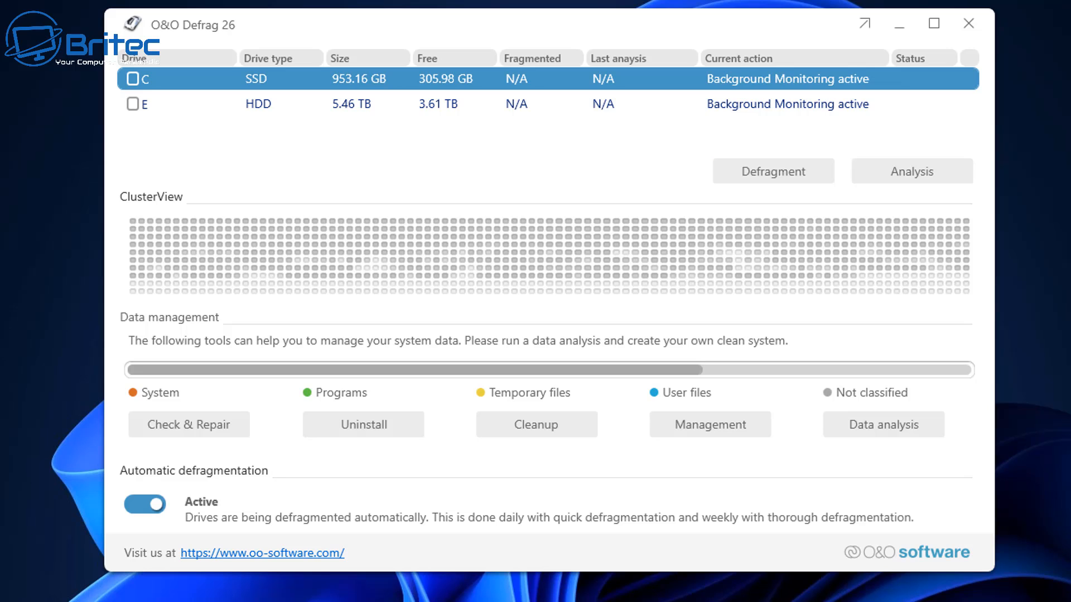
# Analyse drive C in O&O Defrag, which reports 36.22% fragmented
pyautogui.click(912, 171)
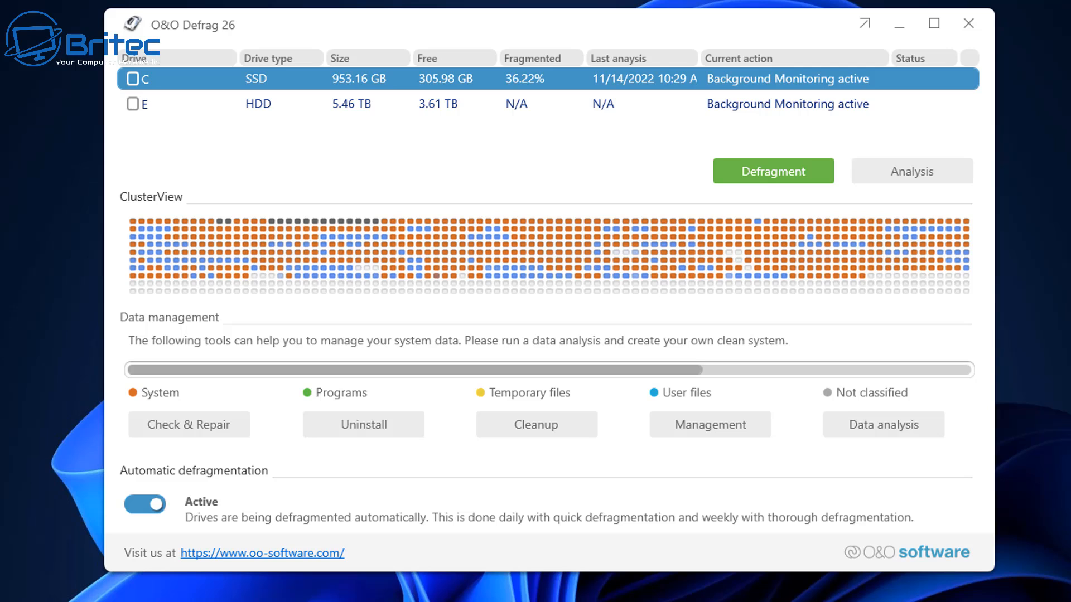
# Start a SOLID Complete defragmentation of drive C
pyautogui.click(772, 171)
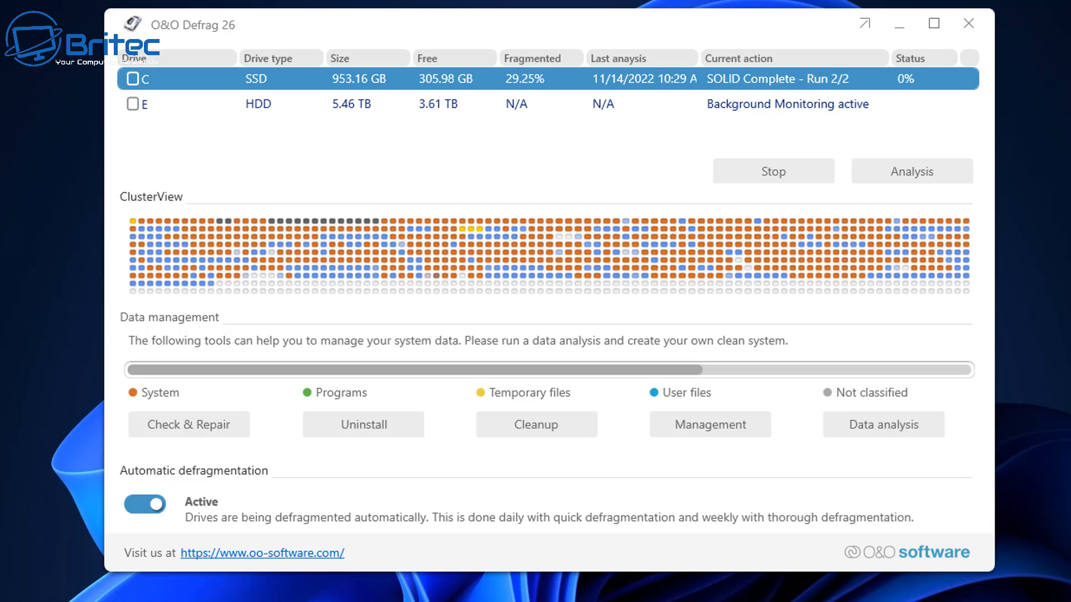
# Open O&O DiskCleaner and analyse the system for removable junk files
pyautogui.click(536, 424)
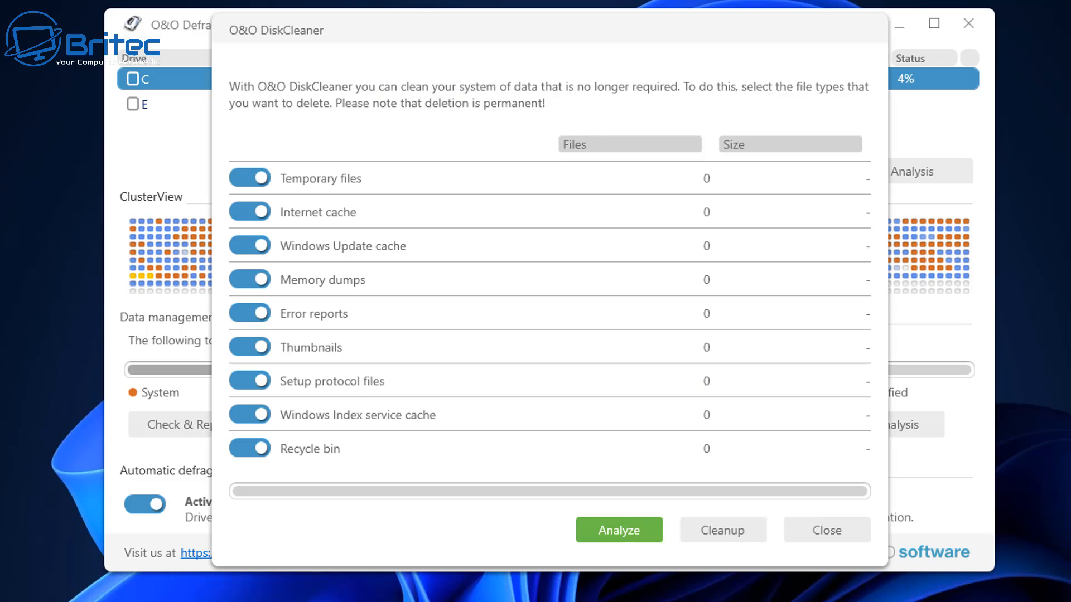
pyautogui.click(619, 530)
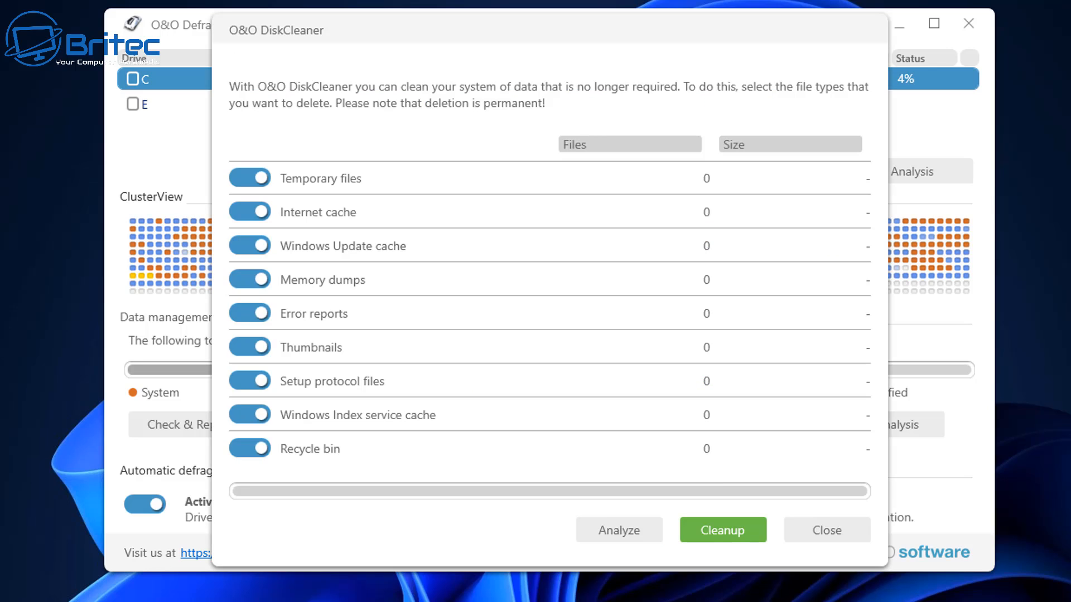
pyautogui.click(722, 530)
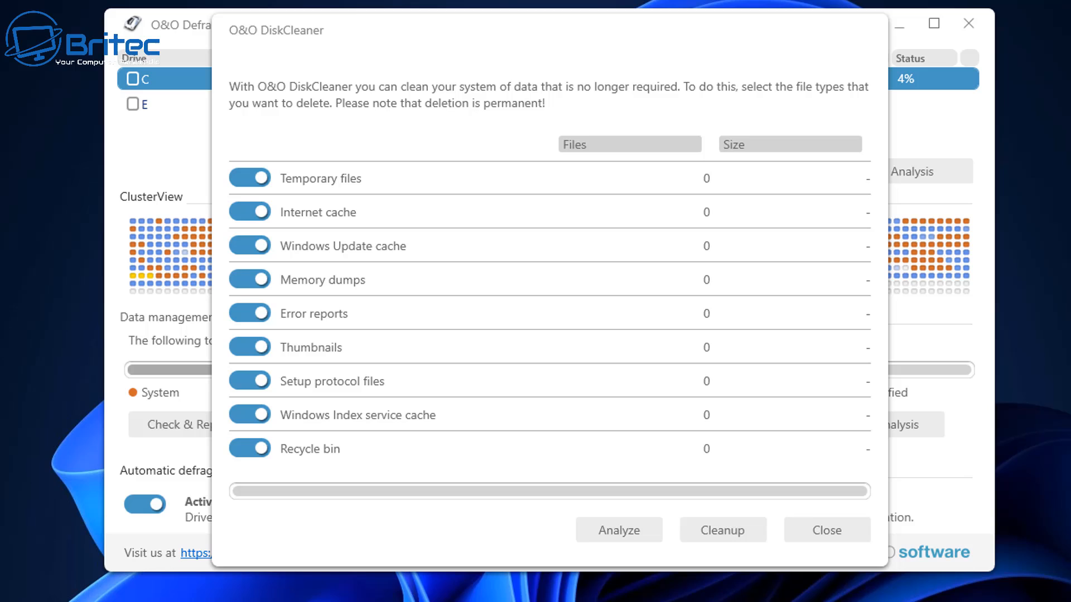
pyautogui.click(619, 530)
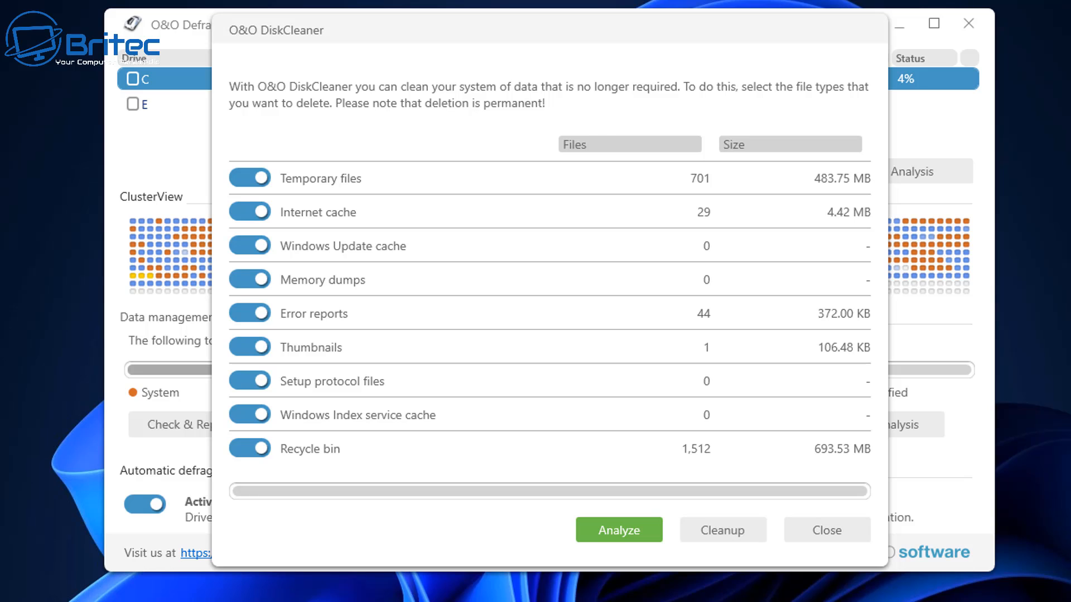
# Clean up the found temporary files, caches, error reports, thumbnails and recycle bin
pyautogui.click(619, 530)
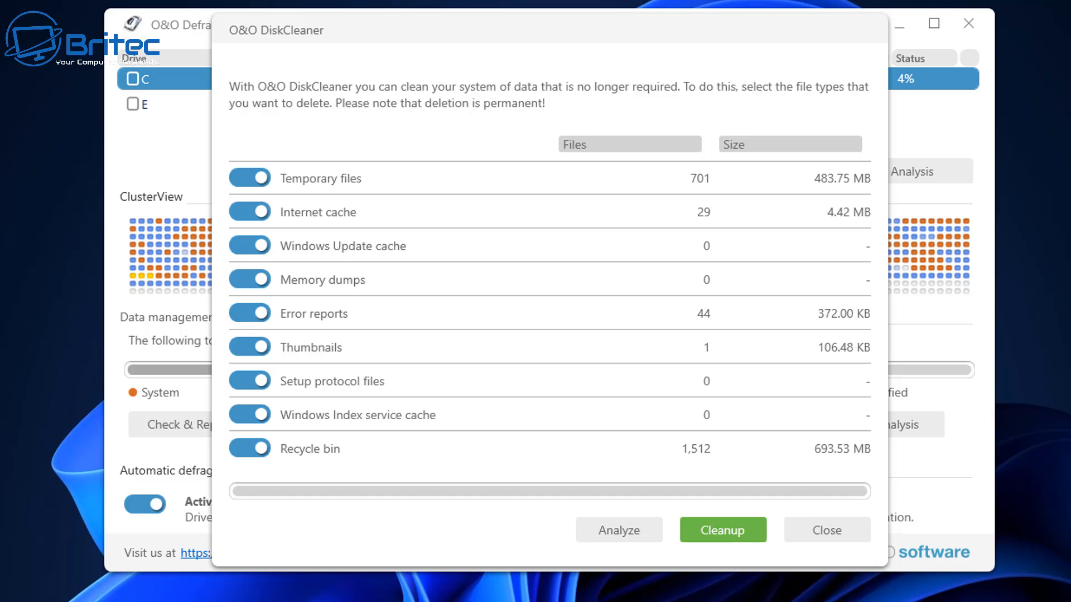
pyautogui.click(723, 529)
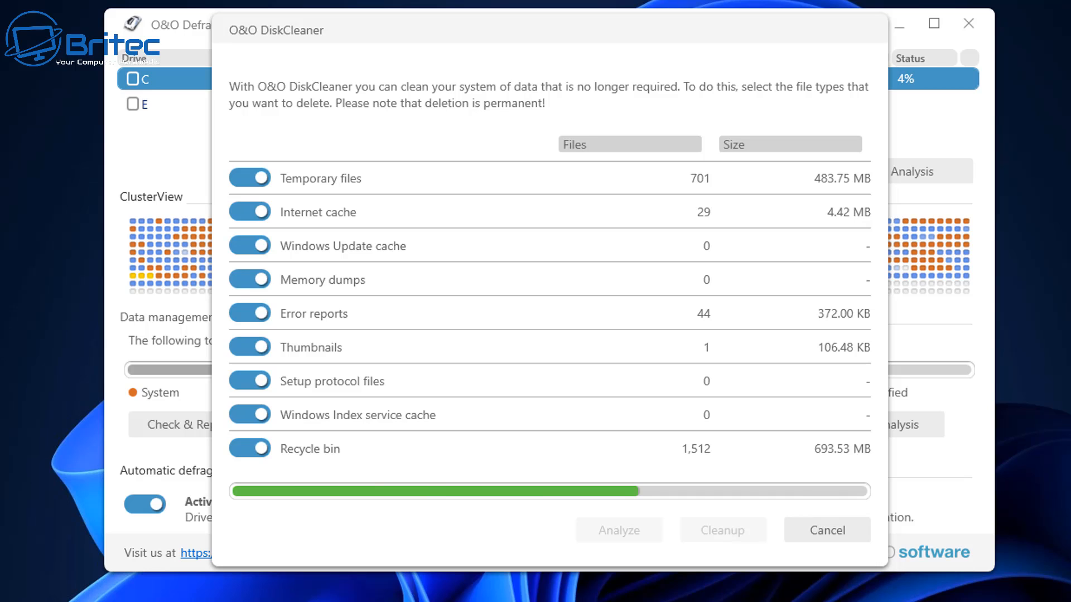
pyautogui.click(723, 530)
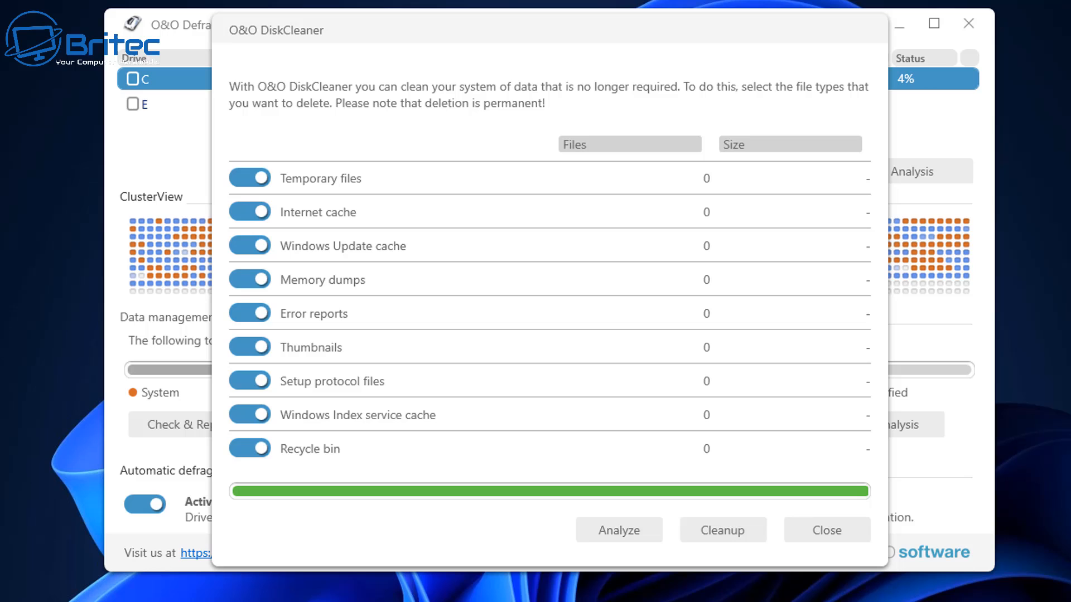
pyautogui.click(826, 530)
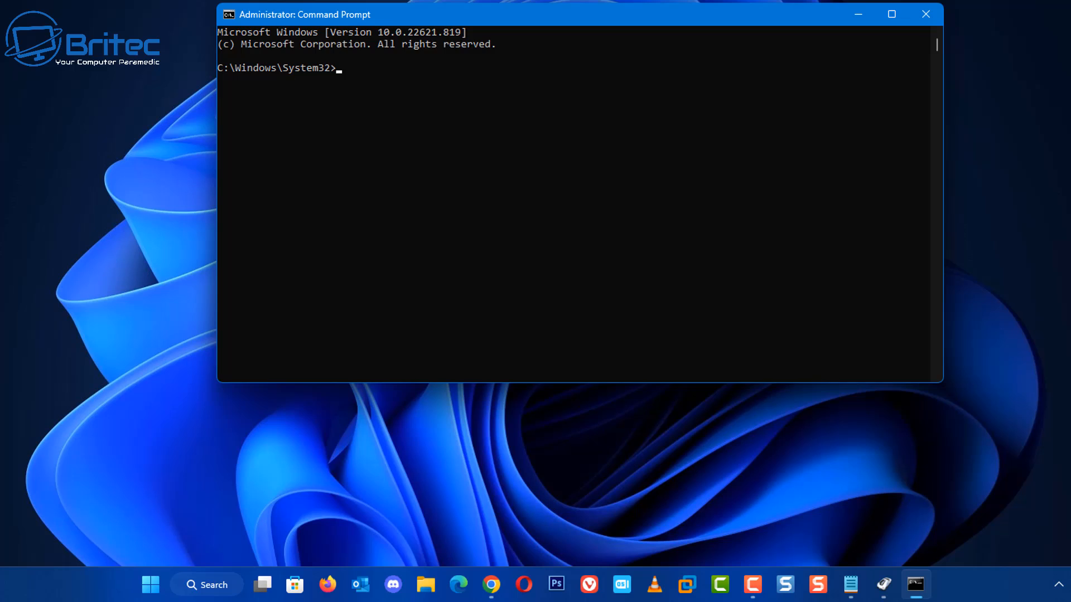
# Run 'fsutil behavior query DisableDeleteNotify' to check TRIM status
pyautogui.write('fsutil behavior query DisableDeleteNotify')
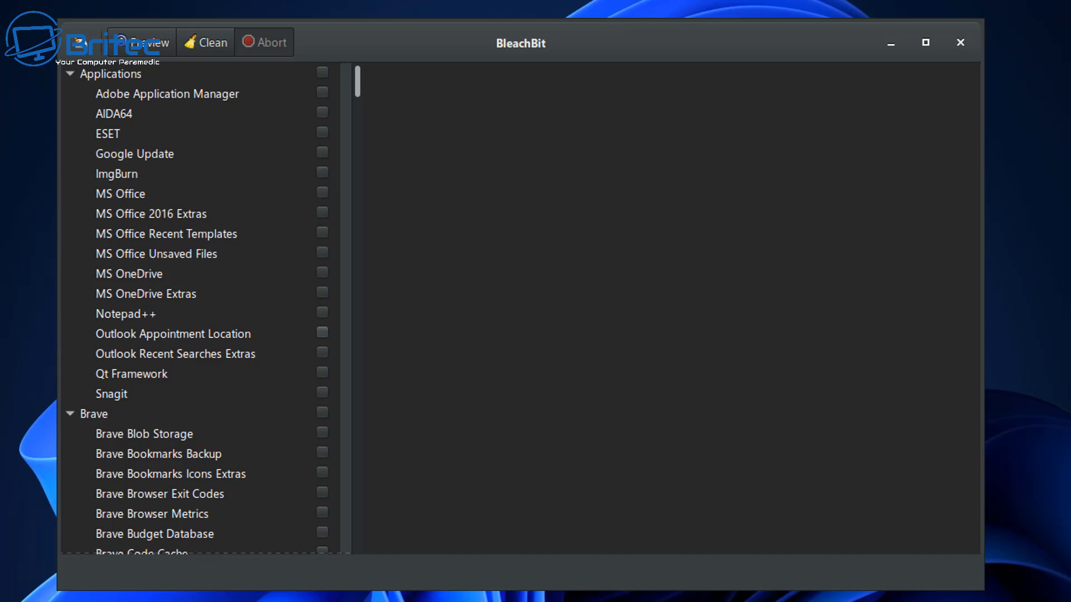
# Scroll down through the BleachBit cleaner list
pyautogui.scroll(-3)
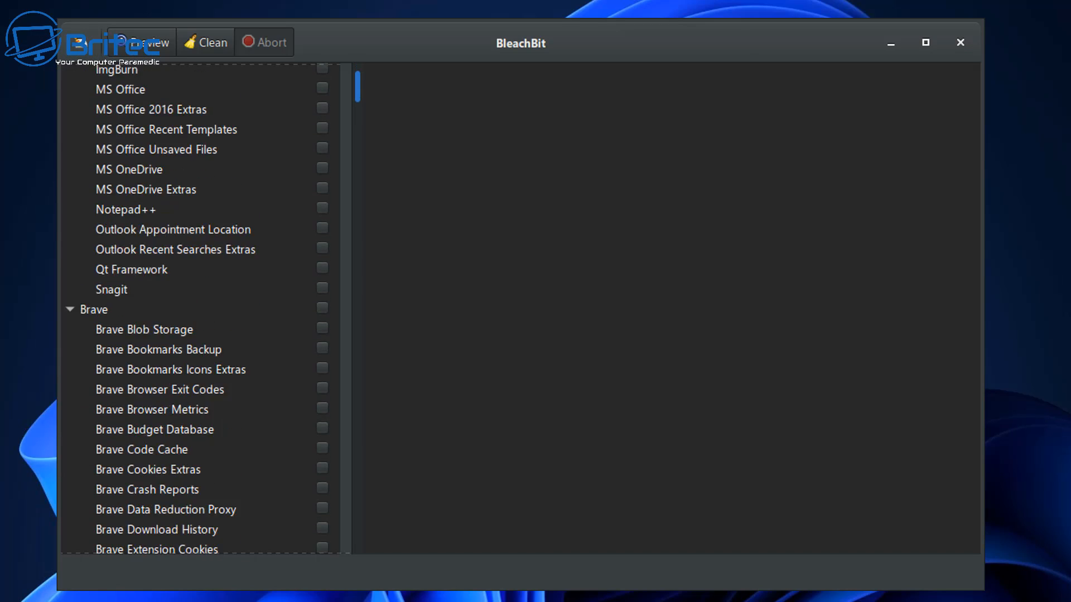
pyautogui.scroll(-3)
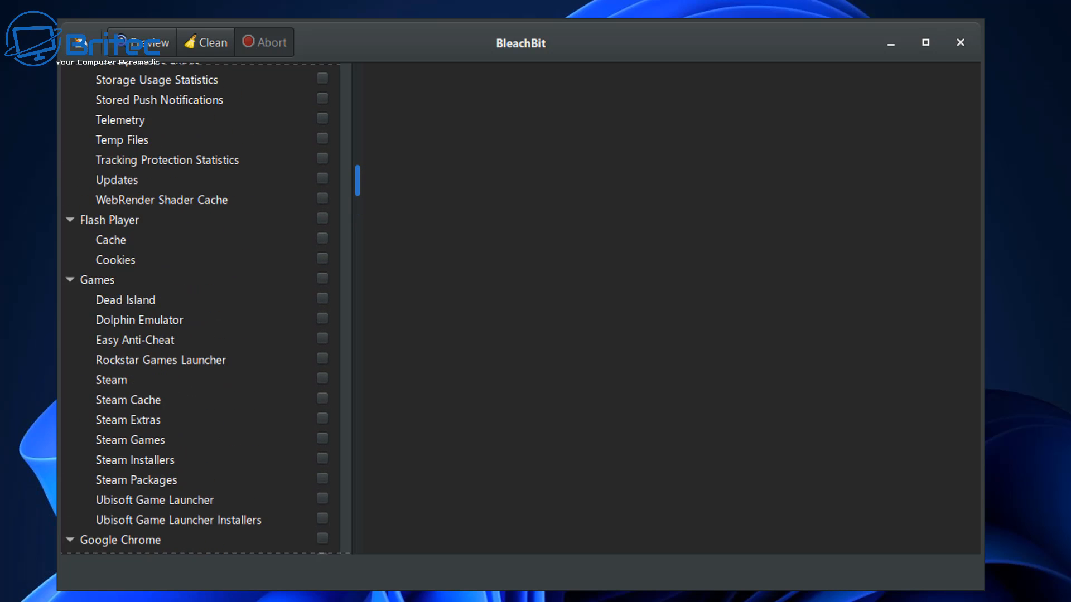
pyautogui.scroll(-3)
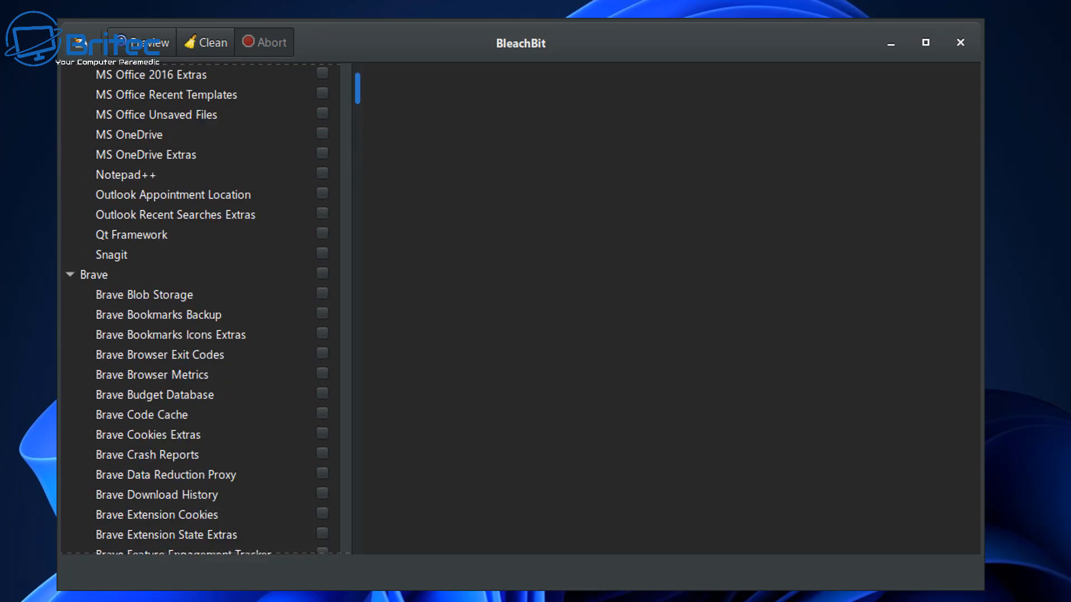
pyautogui.scroll(-3)
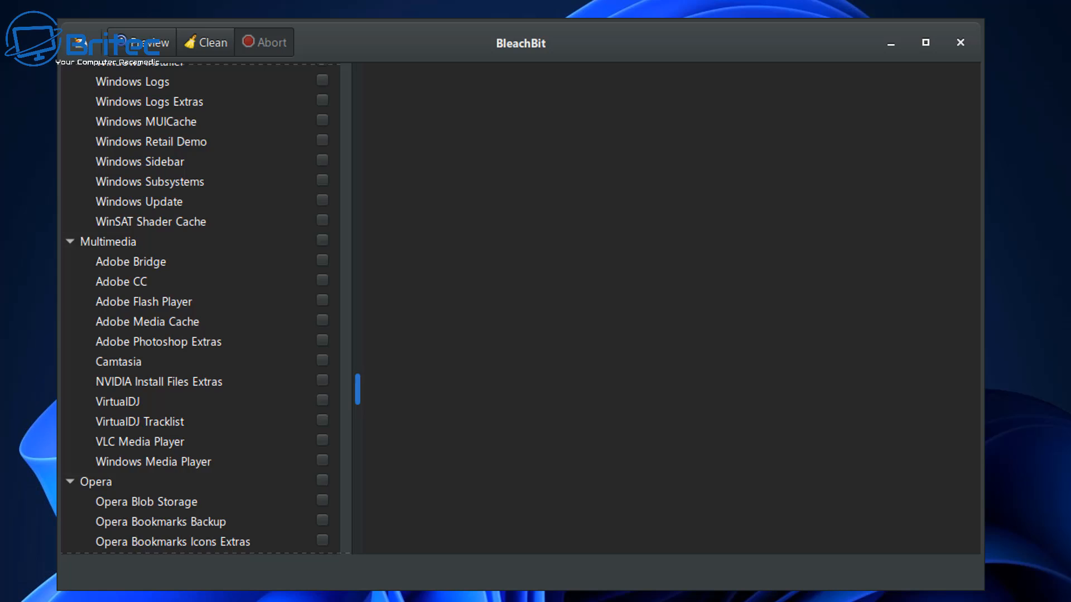
pyautogui.scroll(-3)
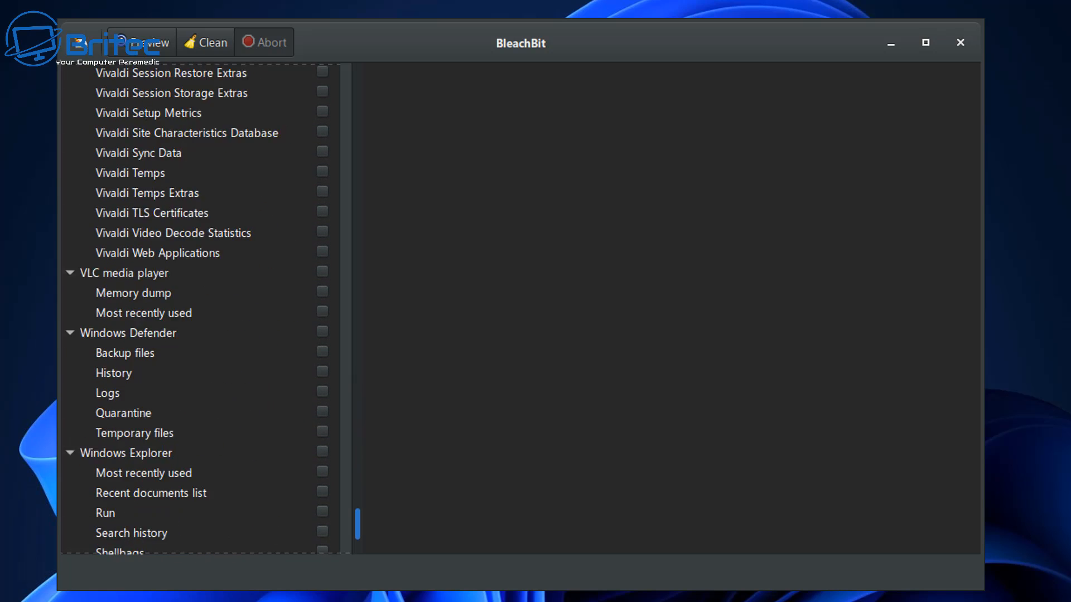
pyautogui.scroll(-3)
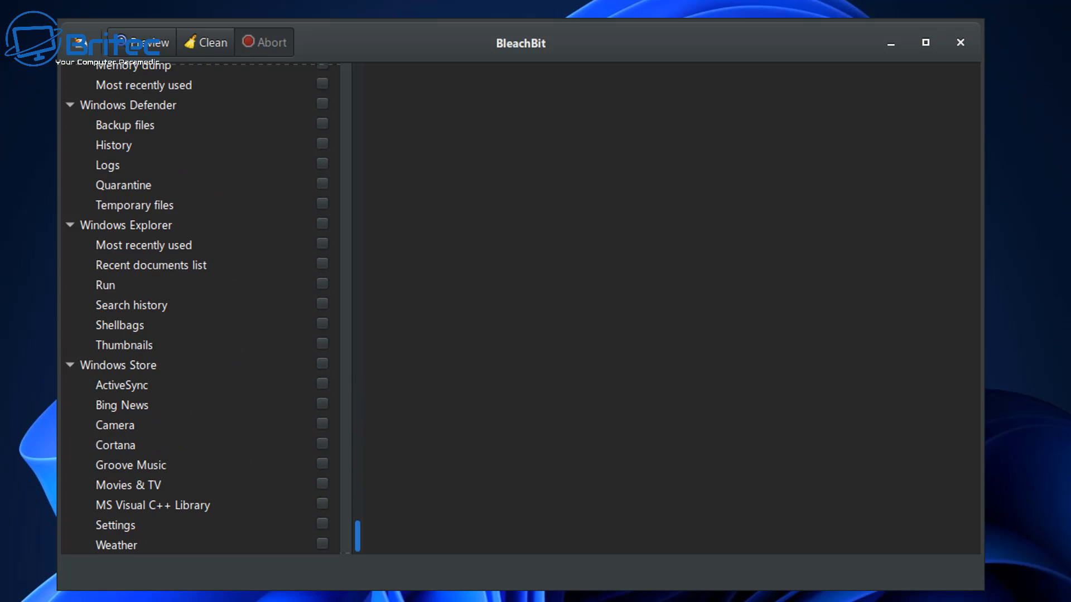
pyautogui.scroll(-3)
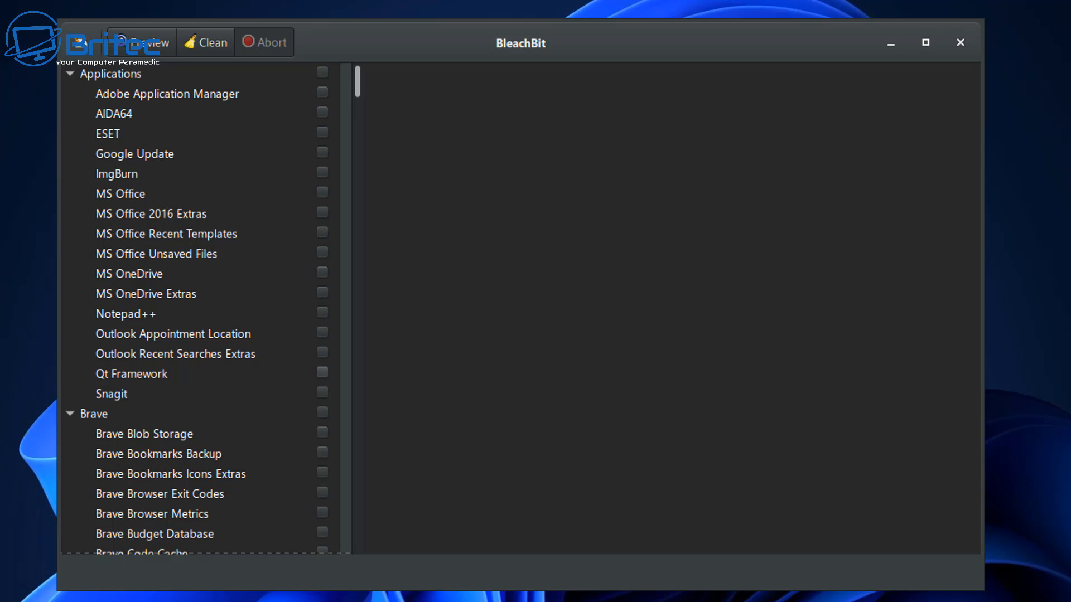
pyautogui.scroll(-3)
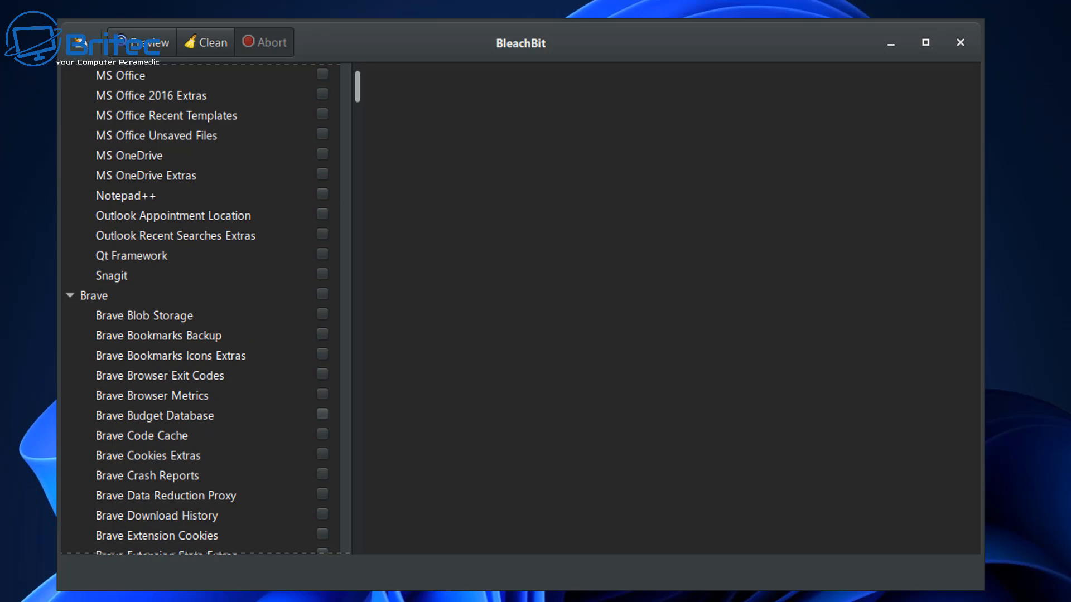
pyautogui.scroll(-3)
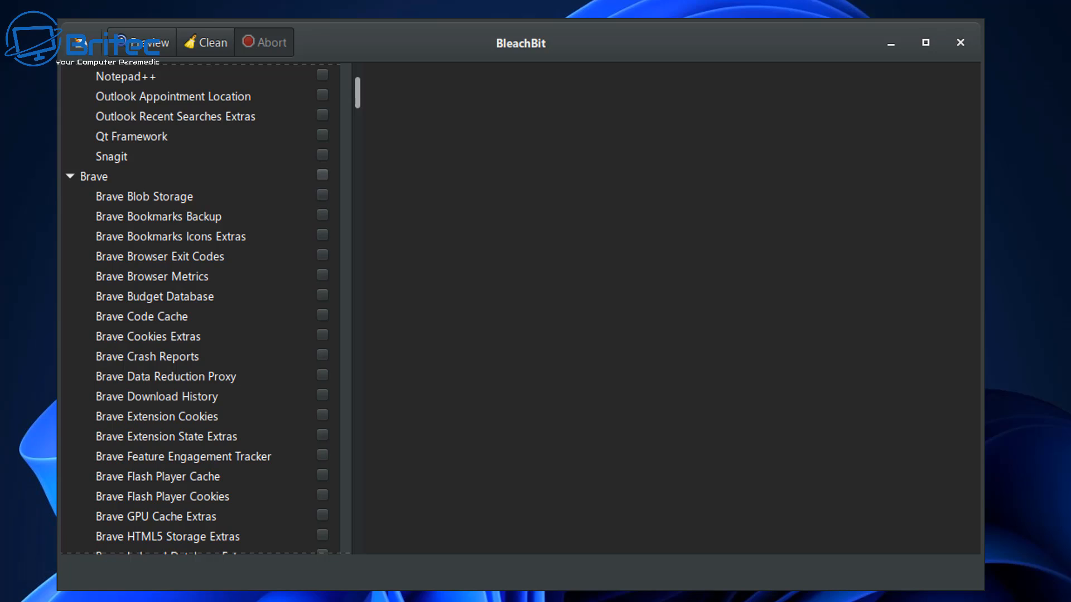
# Collapse the Brave cleaner group and tick the AIDA64 cleaner
pyautogui.click(69, 176)
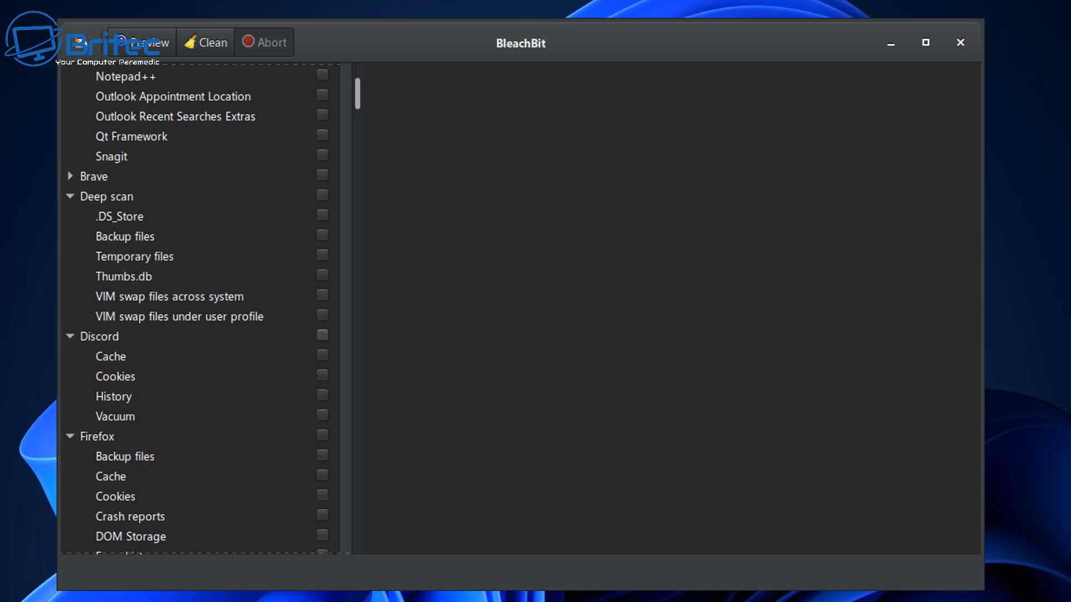
pyautogui.scroll(3)
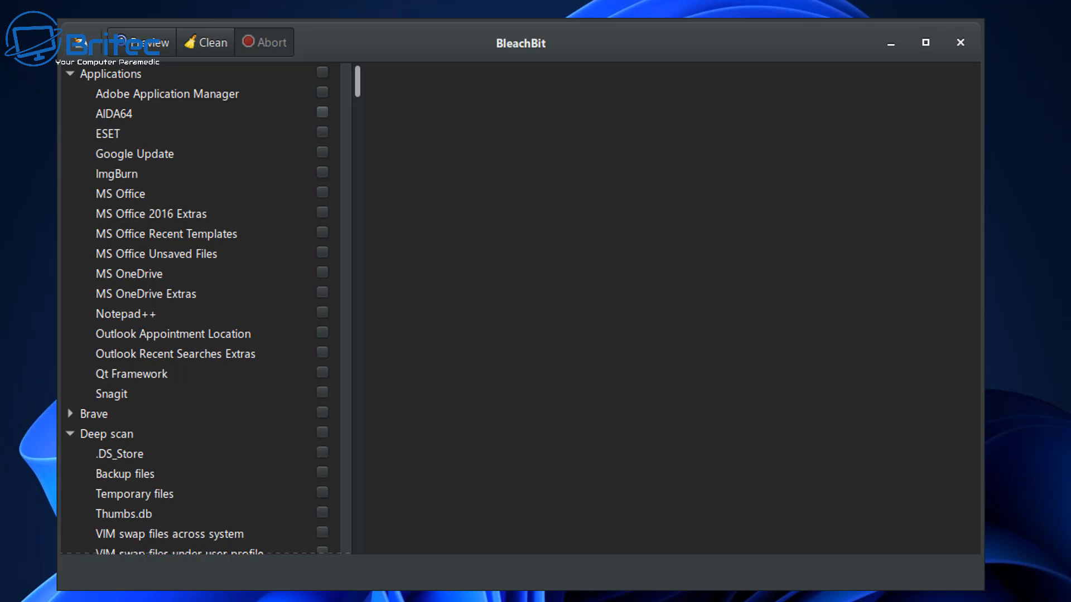
pyautogui.click(113, 114)
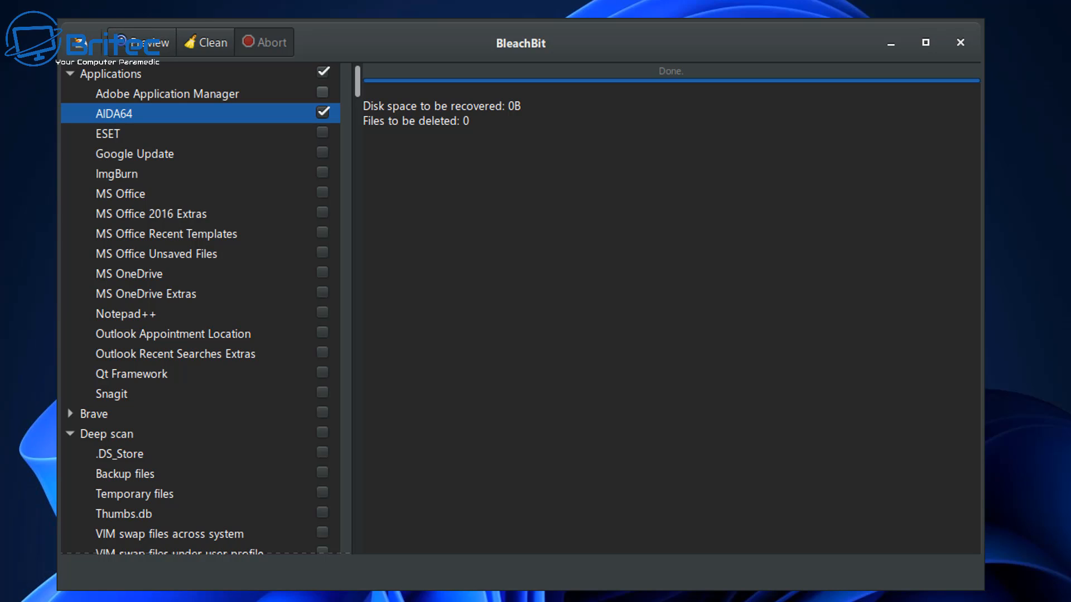
# Preview the MS Office cleaner (10.1MB, 276 files), then tick the whole Applications group
pyautogui.click(322, 113)
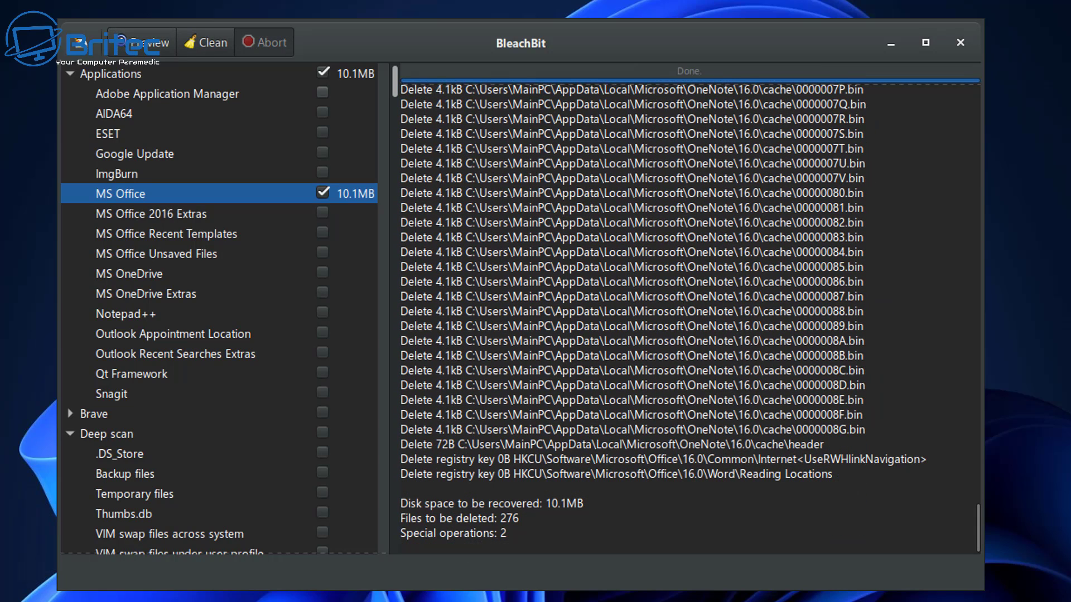
pyautogui.click(323, 193)
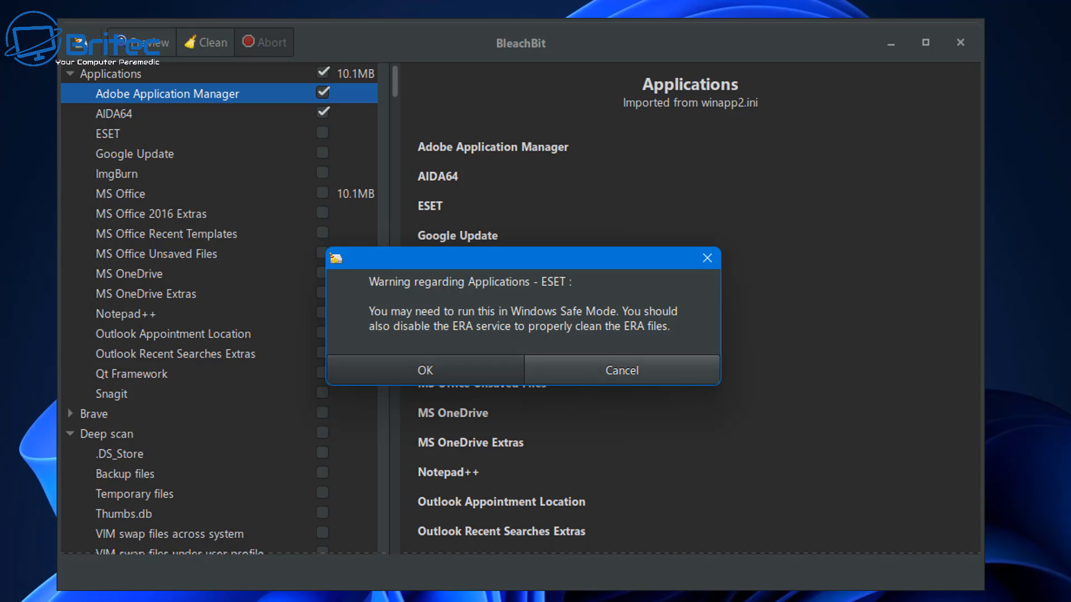
# Decline the ESET cleaning warning and untick all Applications cleaners
pyautogui.click(424, 370)
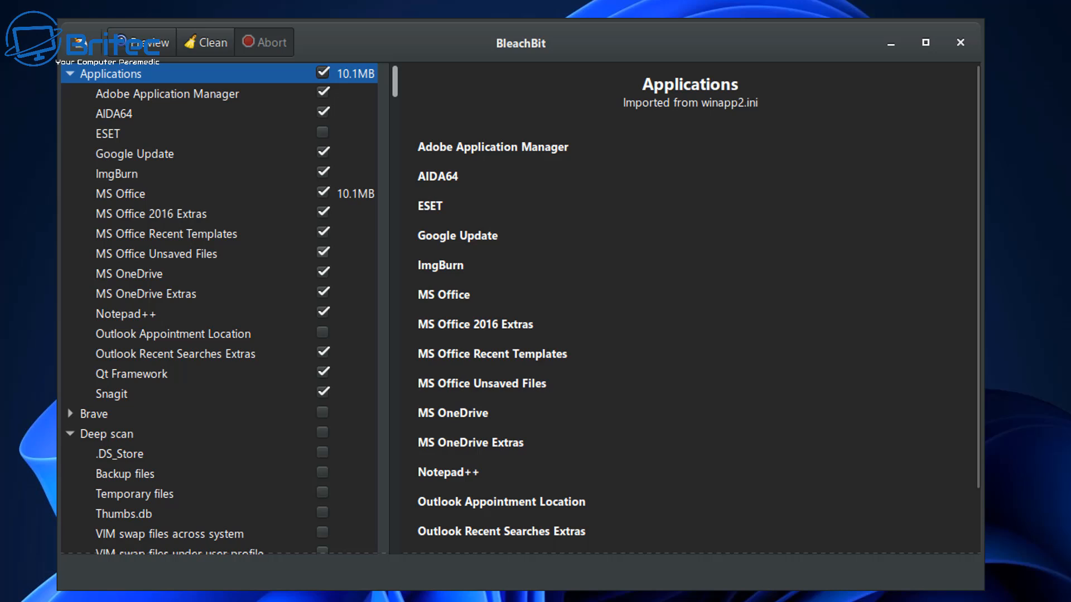
pyautogui.click(322, 73)
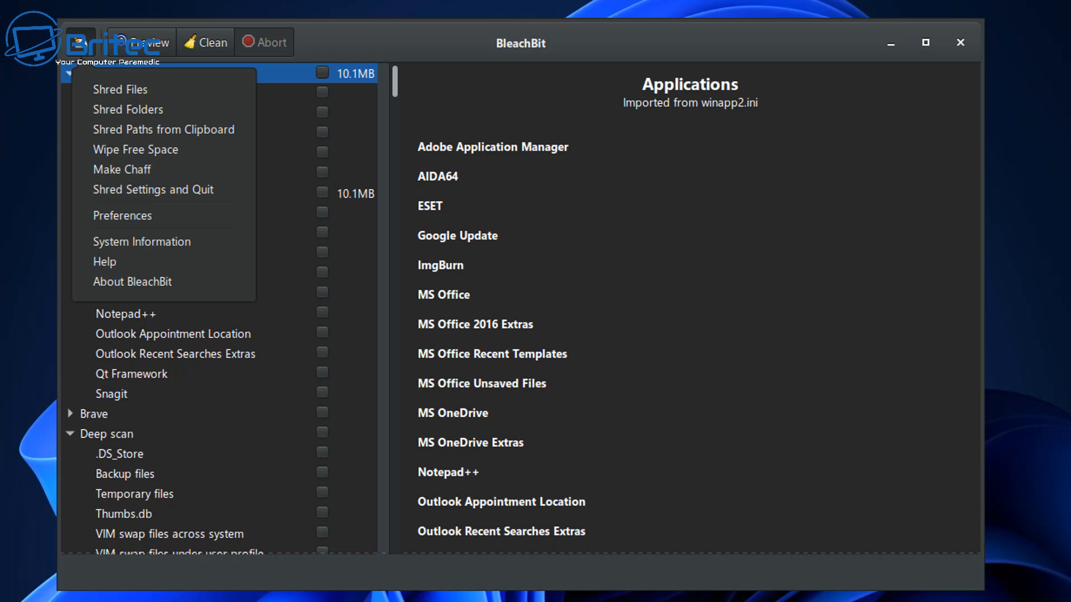
# In Preferences, toggle 'Overwrite contents of files' but leave it off, then view the Custom tab
pyautogui.click(122, 215)
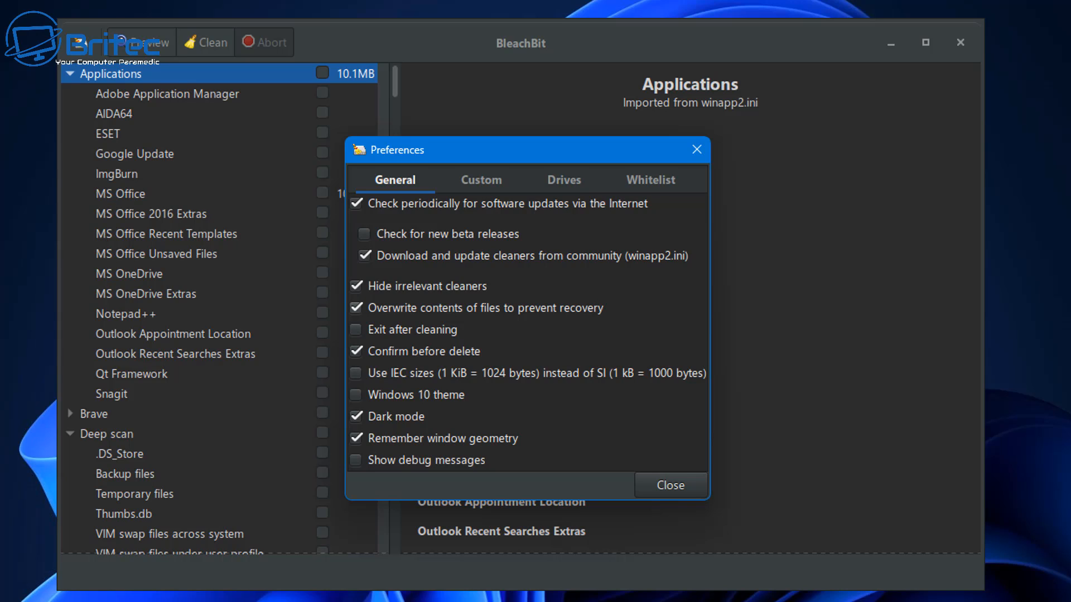
pyautogui.click(356, 308)
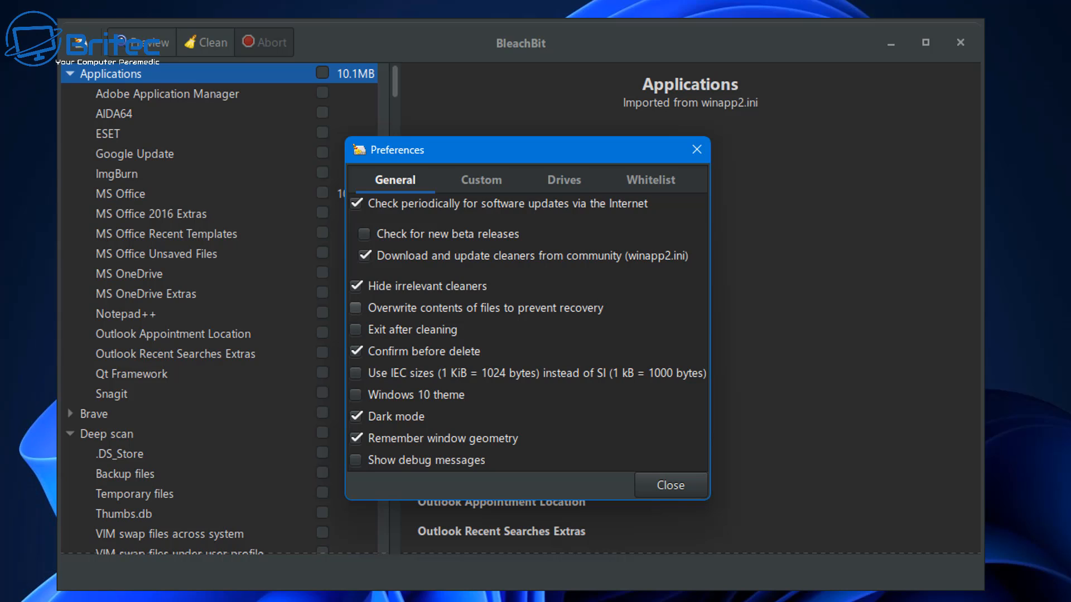
pyautogui.click(356, 308)
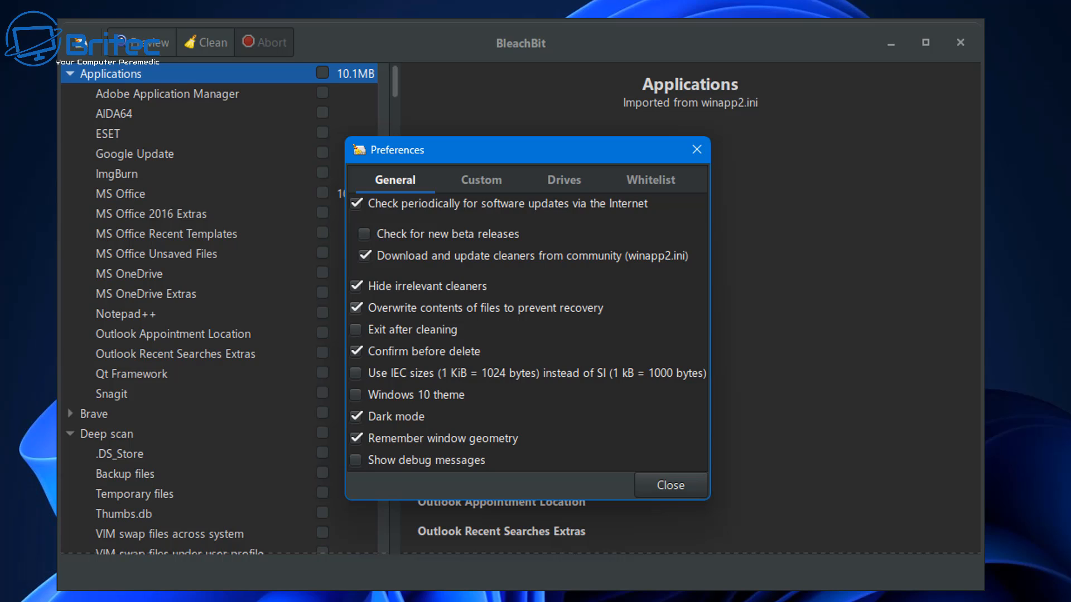
pyautogui.moveTo(485, 308)
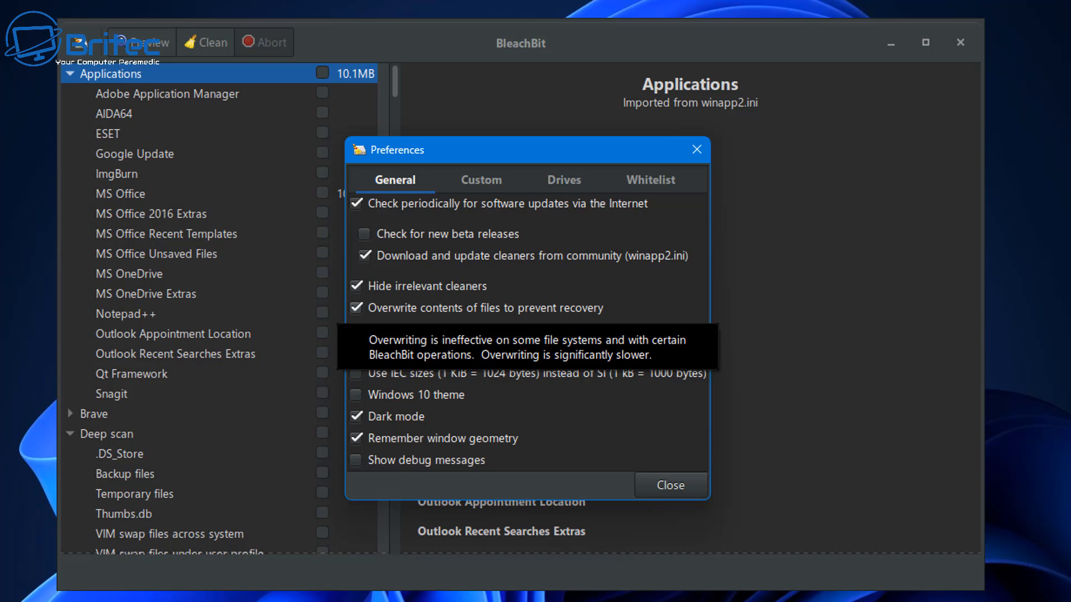
pyautogui.click(355, 308)
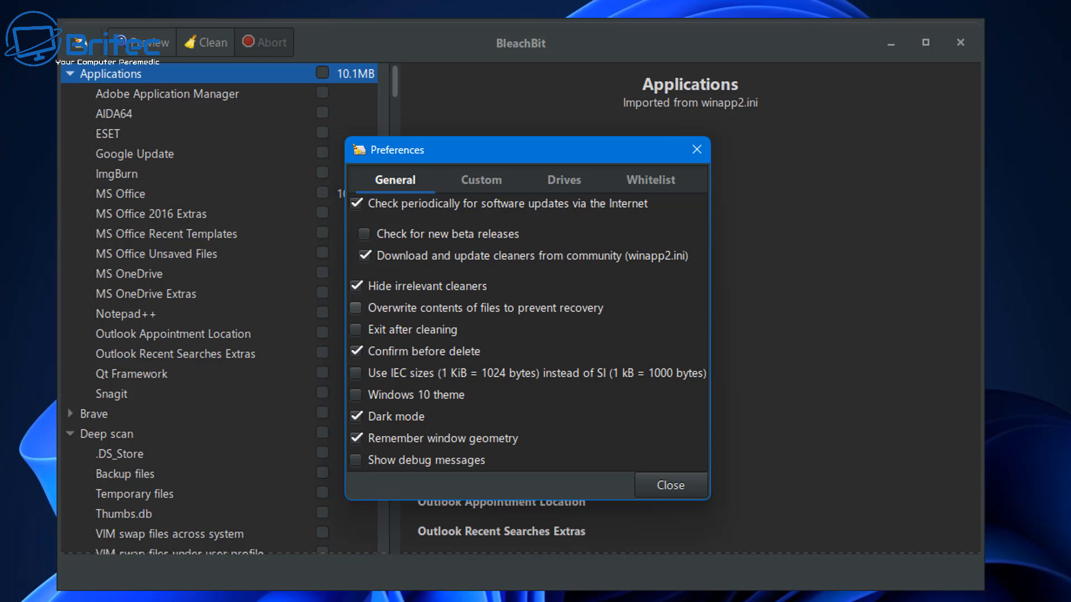
pyautogui.click(355, 308)
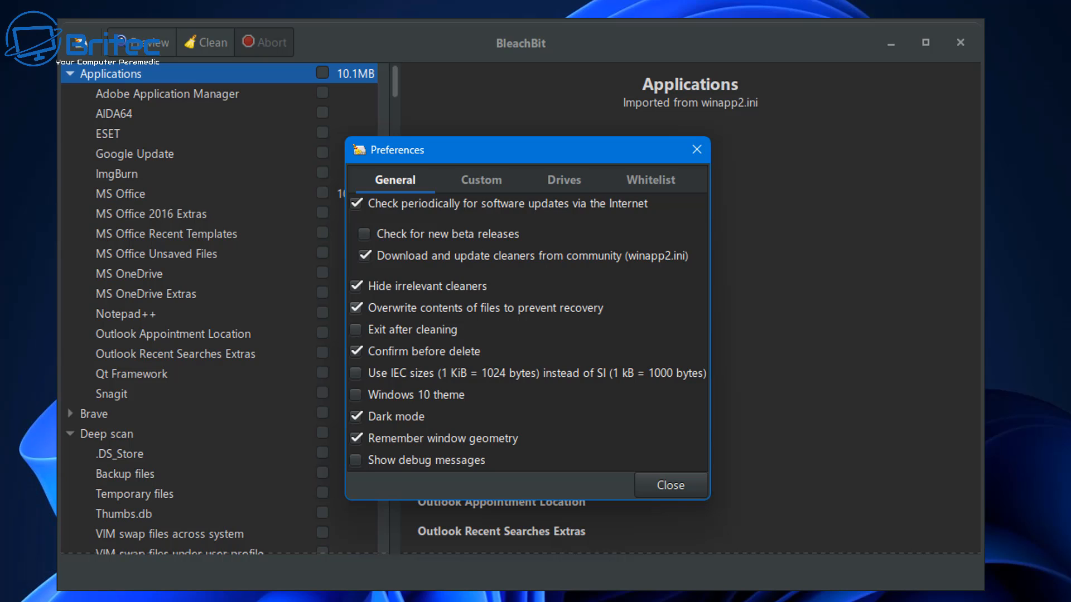
pyautogui.moveTo(485, 307)
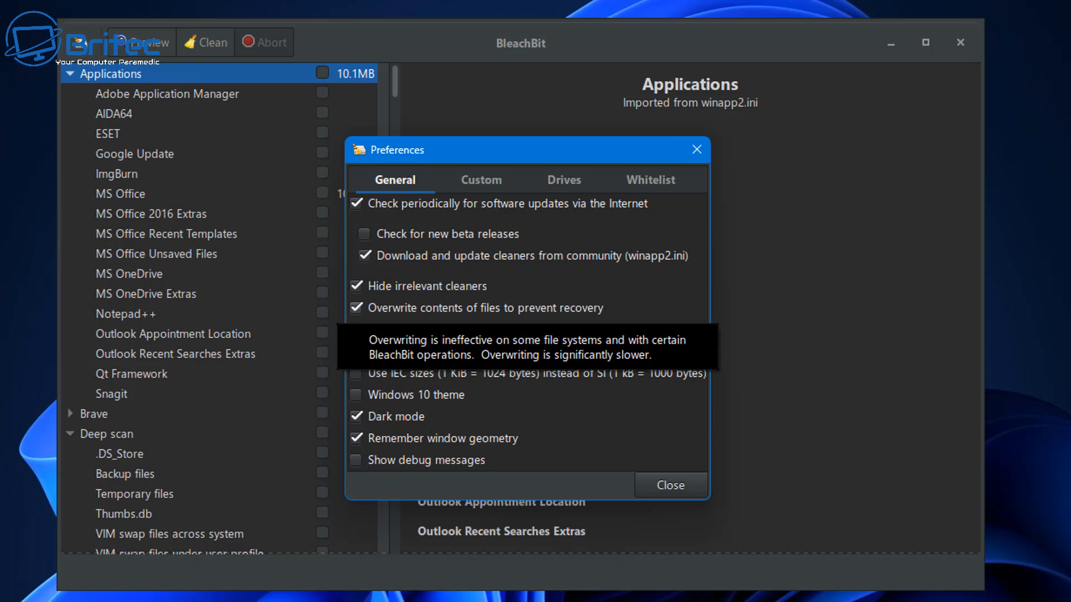
pyautogui.click(355, 308)
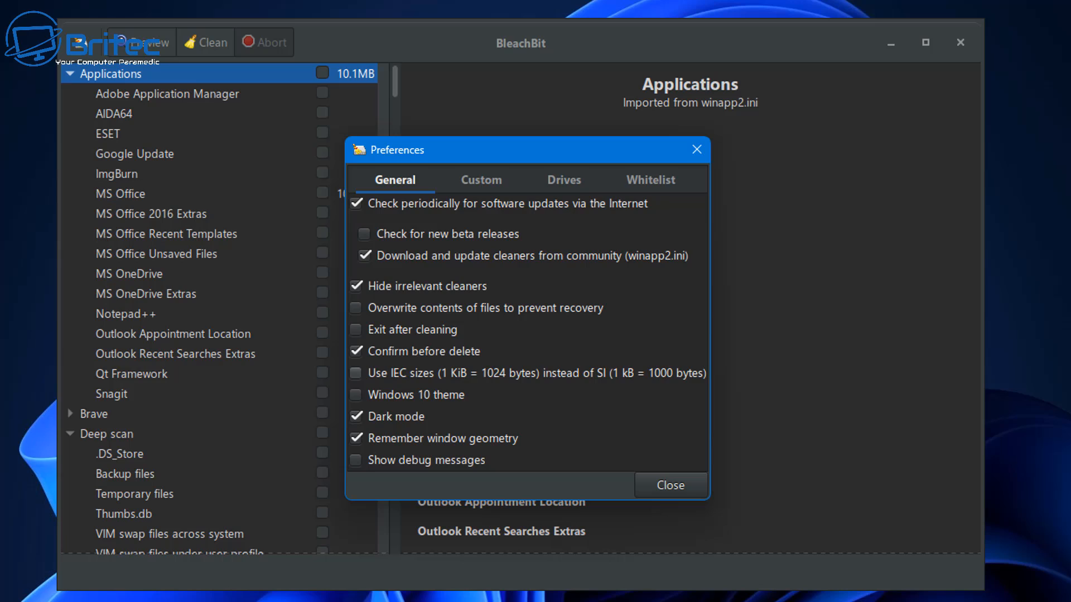
pyautogui.click(480, 179)
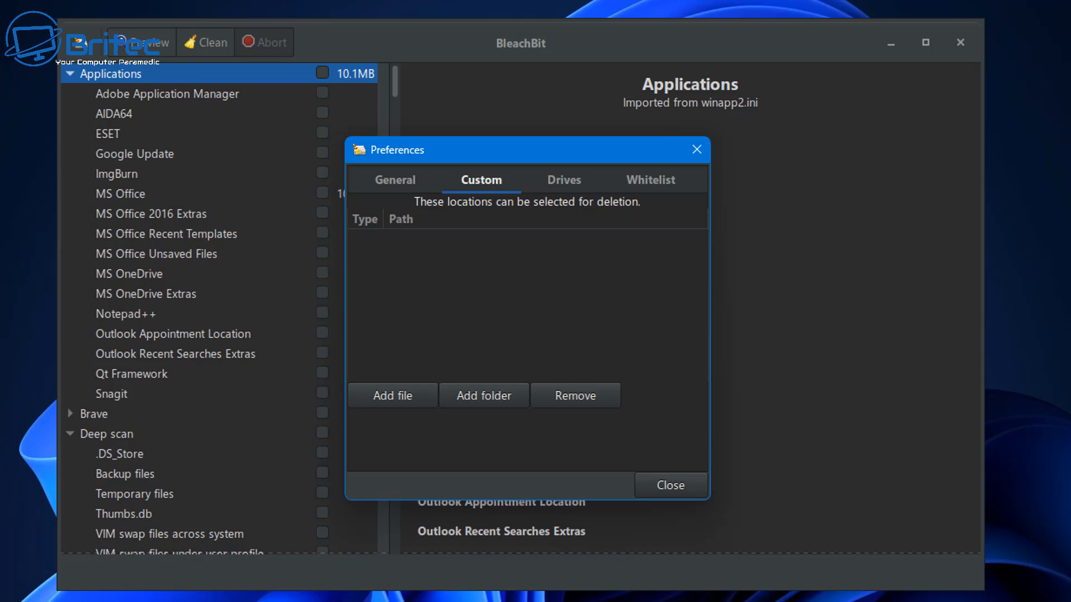
# Review the Drives and Whitelist preference pages, then go back to General
pyautogui.click(564, 179)
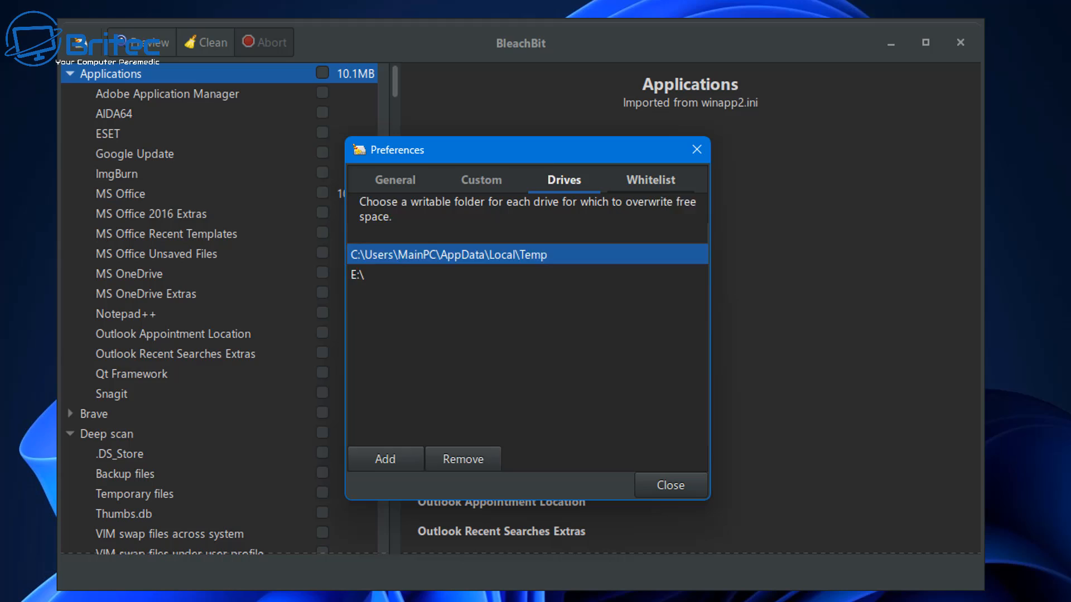
pyautogui.click(651, 180)
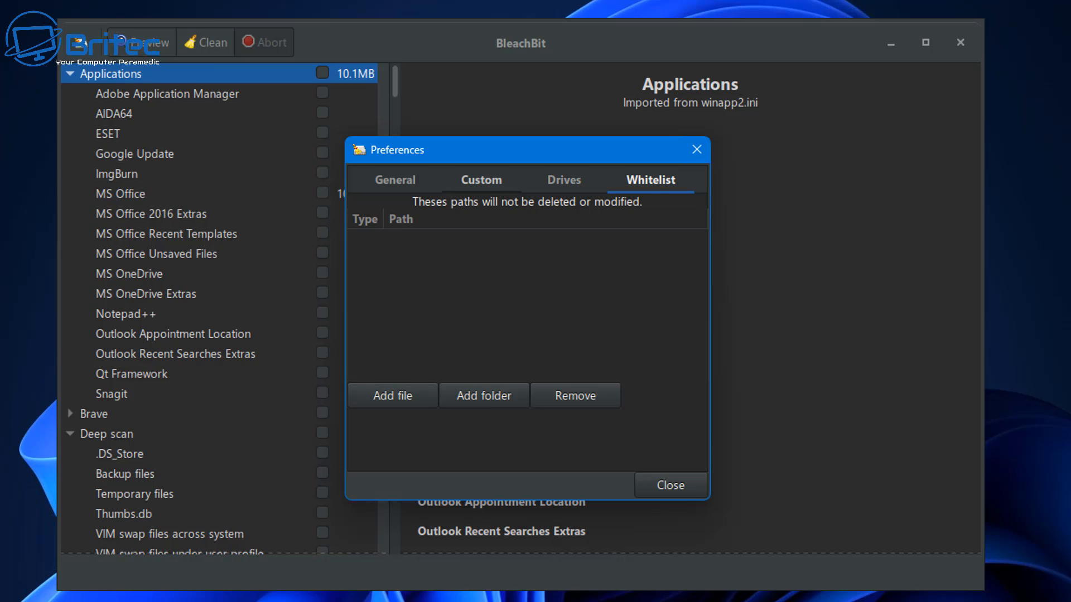
pyautogui.click(395, 180)
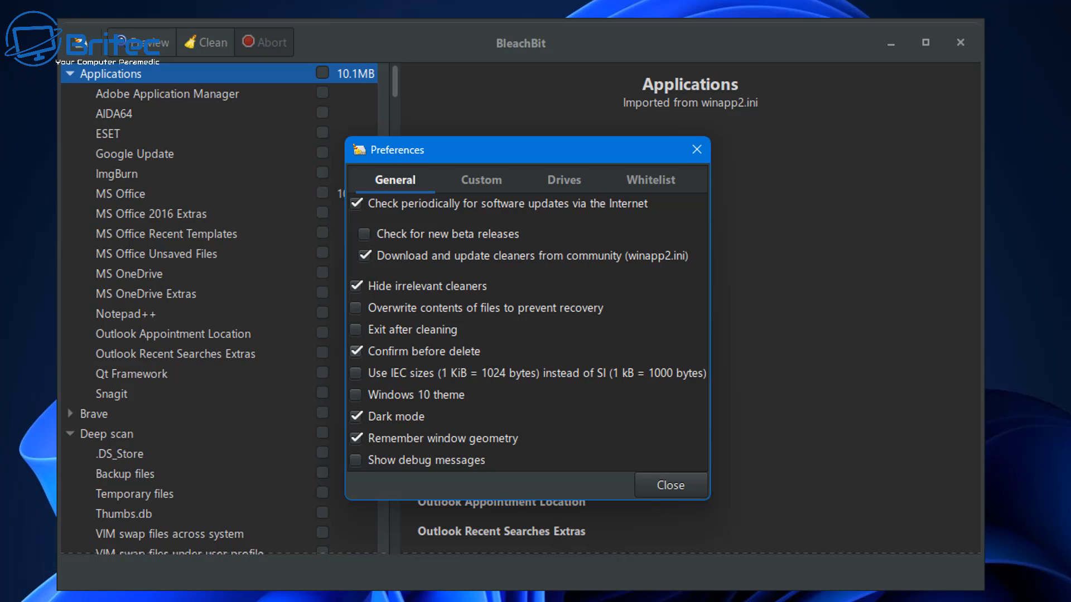
# Toggle 'Download and update cleaners from community' off and on again, then close Preferences
pyautogui.click(363, 256)
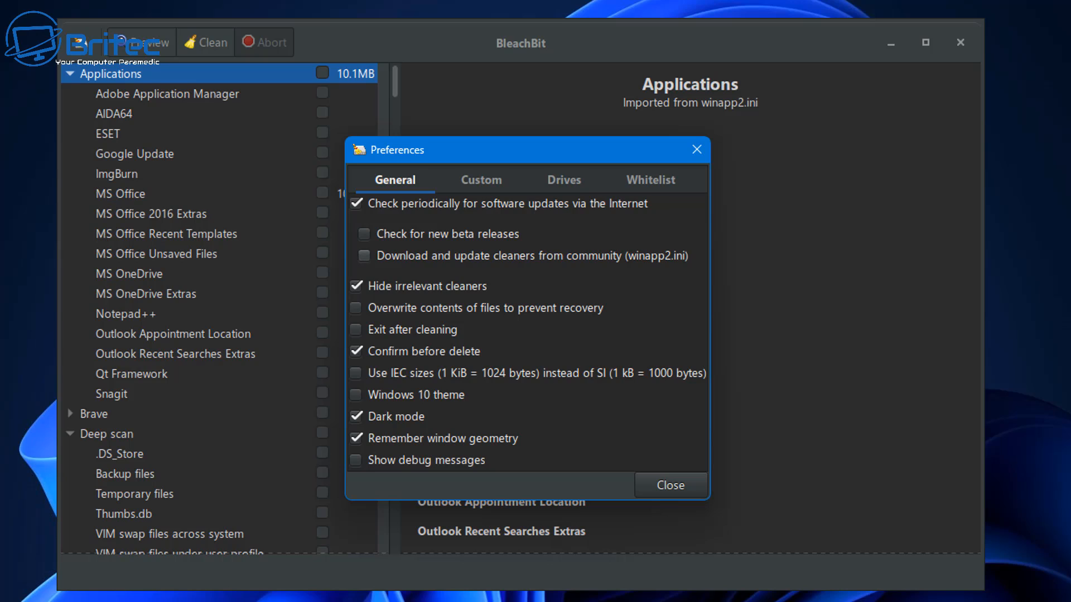
pyautogui.click(363, 256)
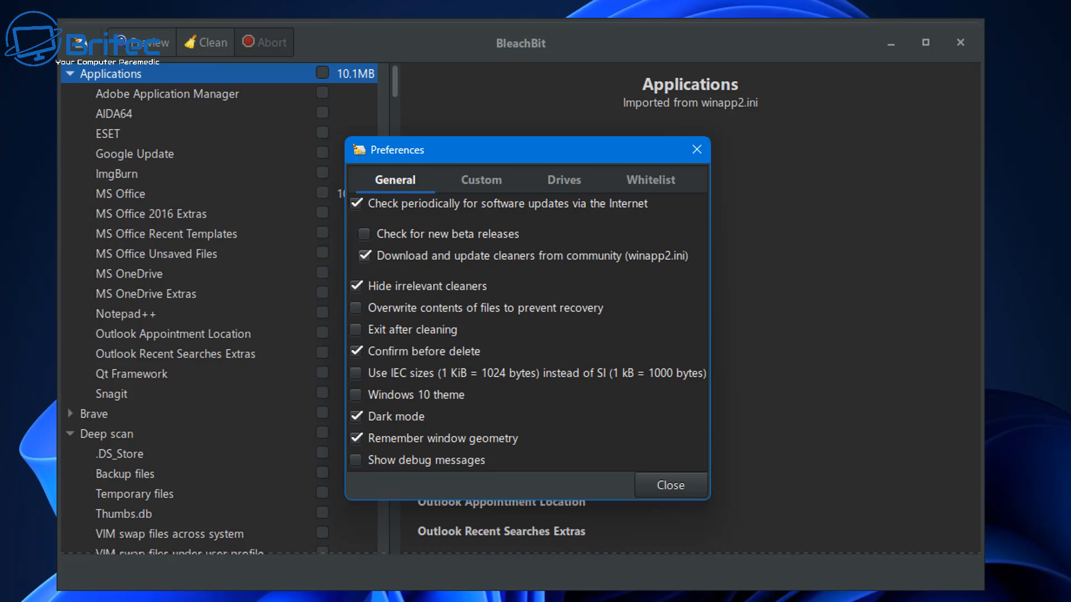
pyautogui.click(670, 485)
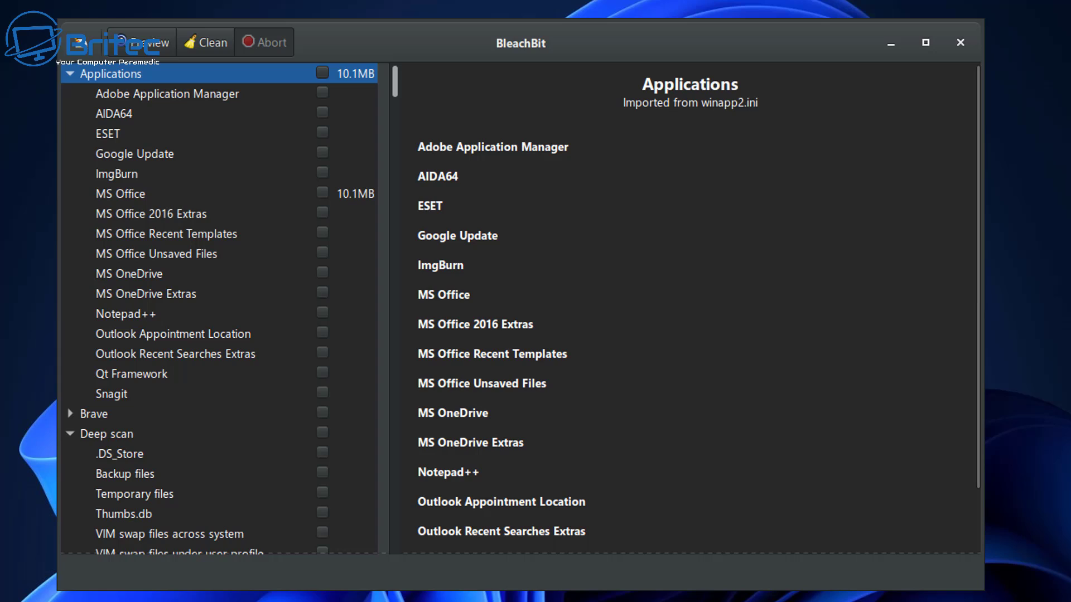
# Scroll down to the System cleaners and tick Free disk space, raising its slowness warning
pyautogui.scroll(-3)
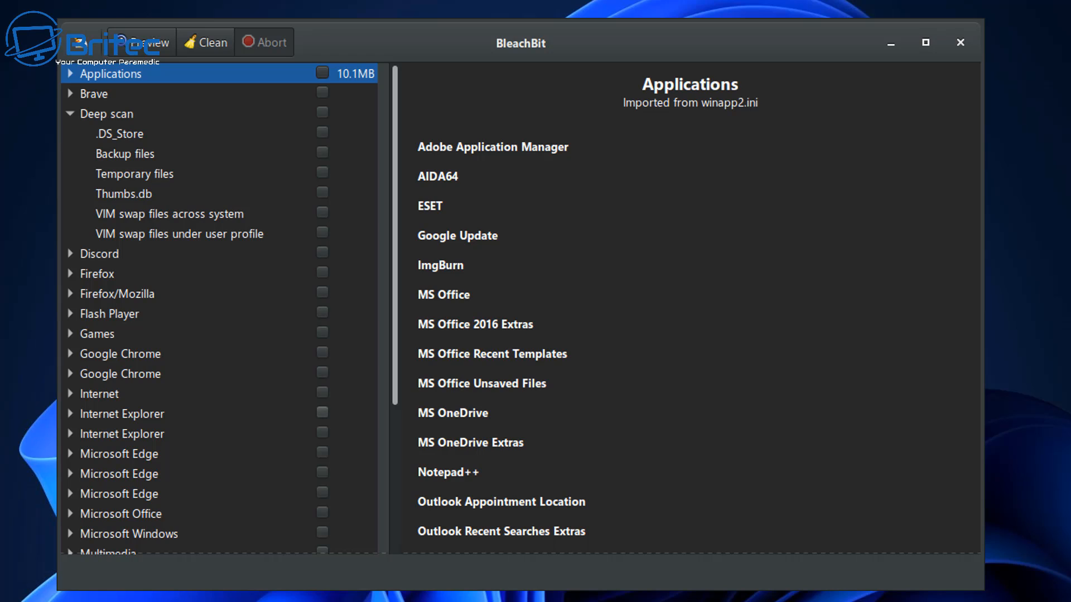
pyautogui.scroll(-3)
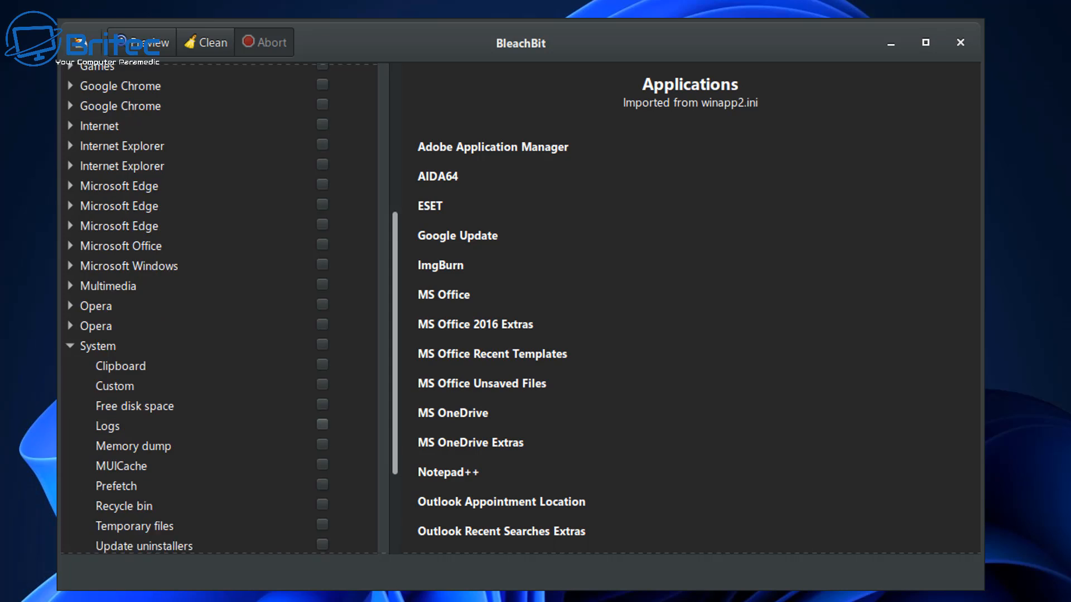
pyautogui.scroll(-3)
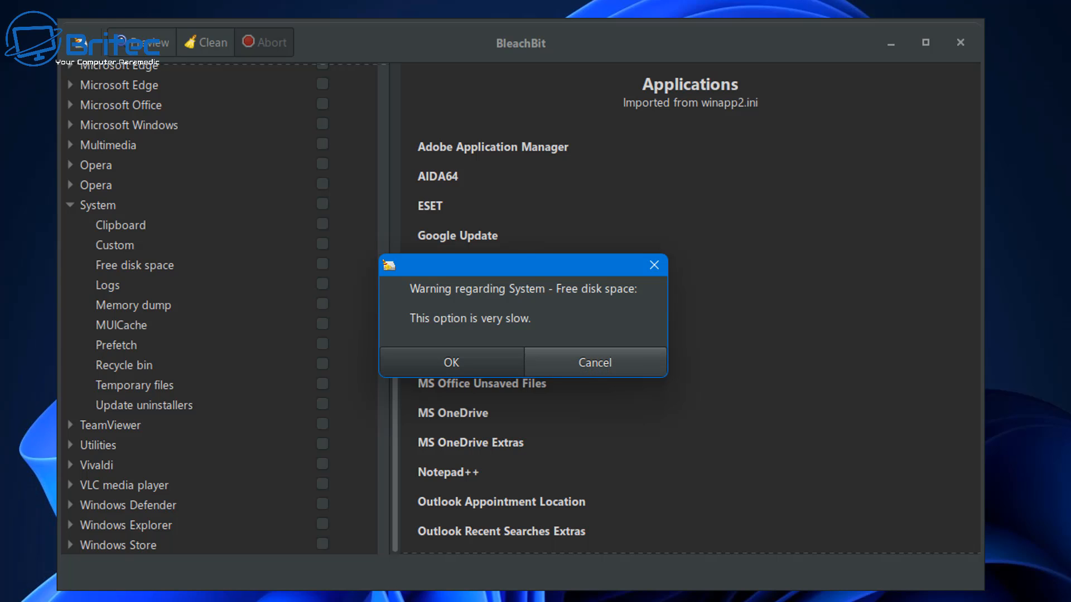
# Dismiss the slow warning, leave Free disk space unticked, and tick all Google Chrome cleaners
pyautogui.click(451, 362)
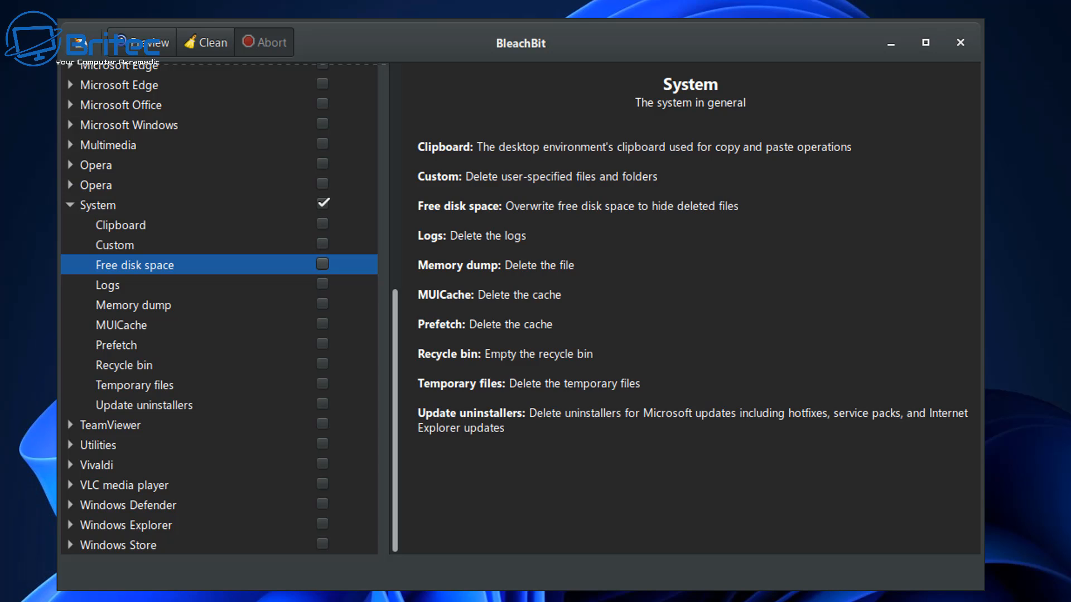
pyautogui.click(322, 264)
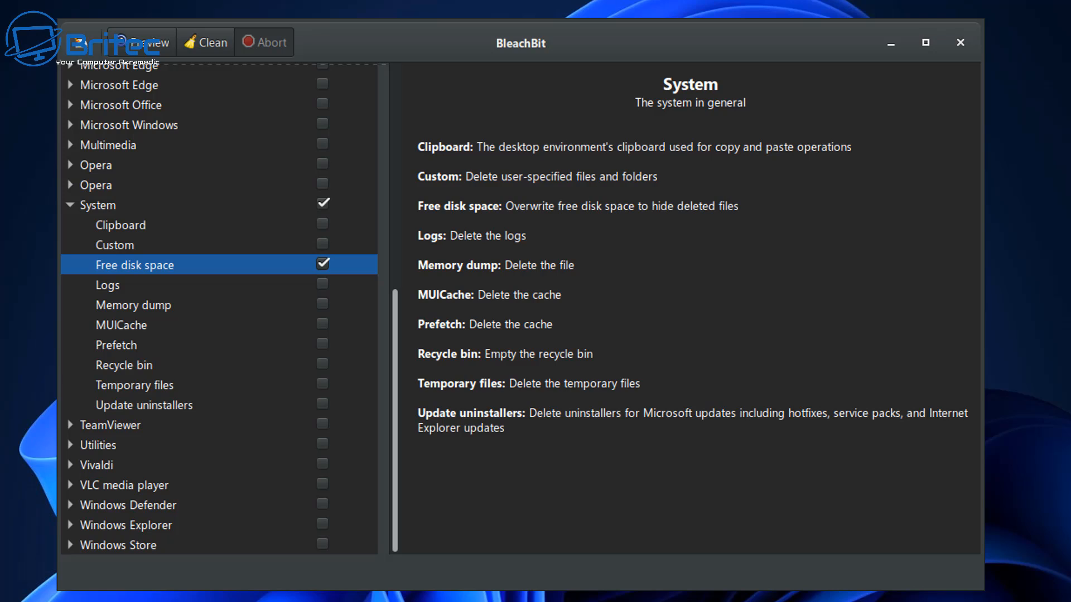
pyautogui.click(114, 245)
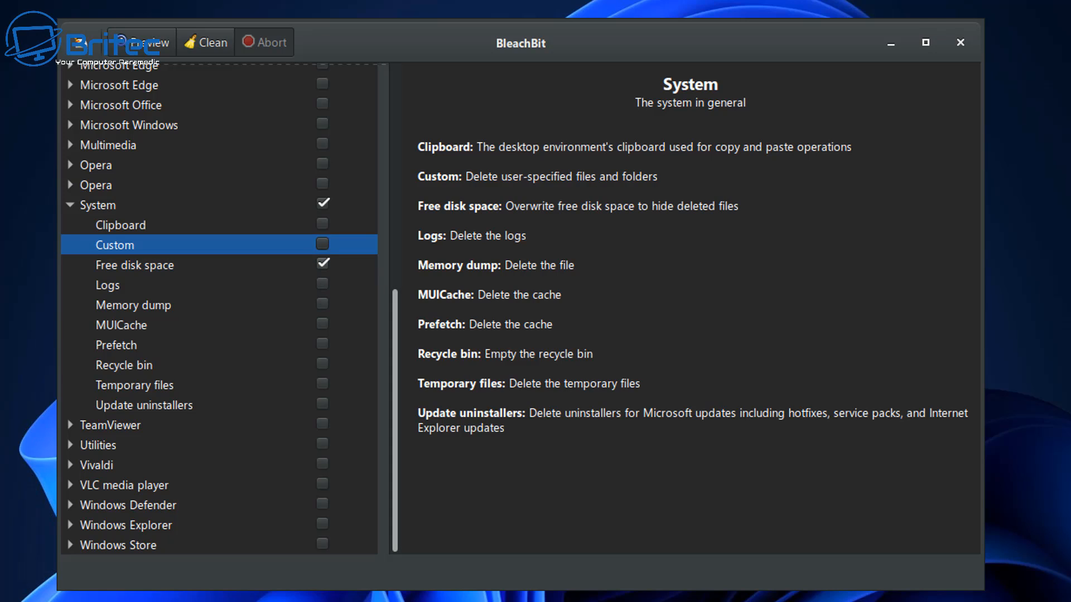
pyautogui.click(135, 264)
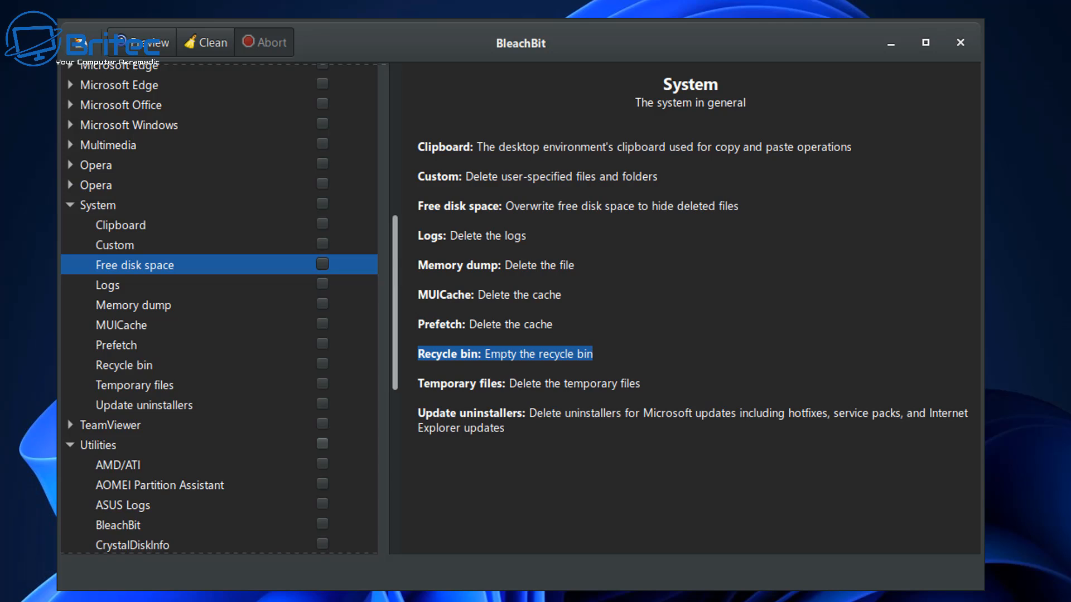
pyautogui.scroll(-3)
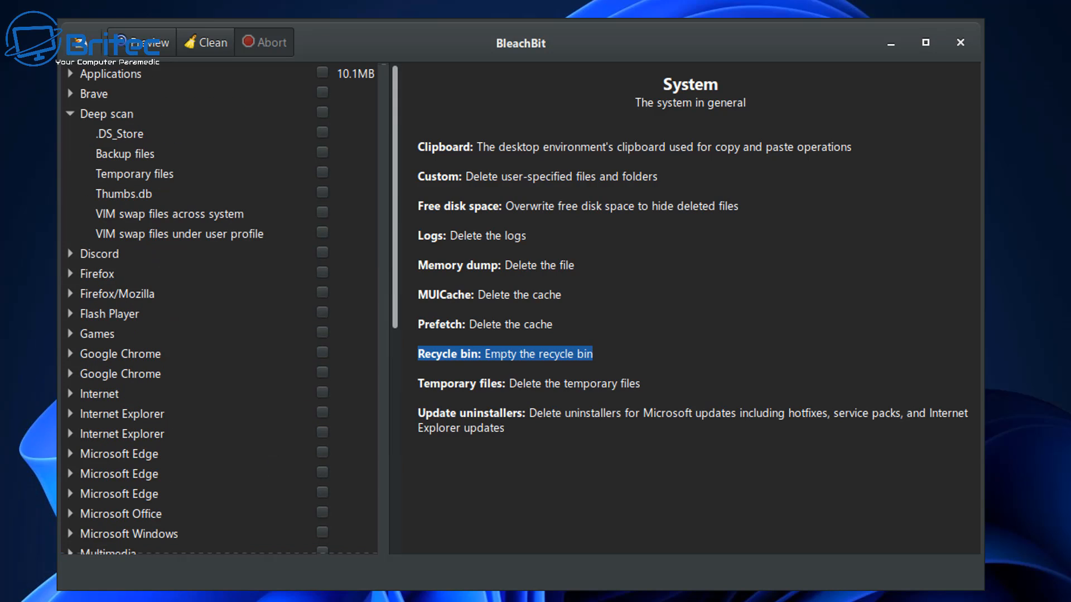
pyautogui.moveTo(214, 42)
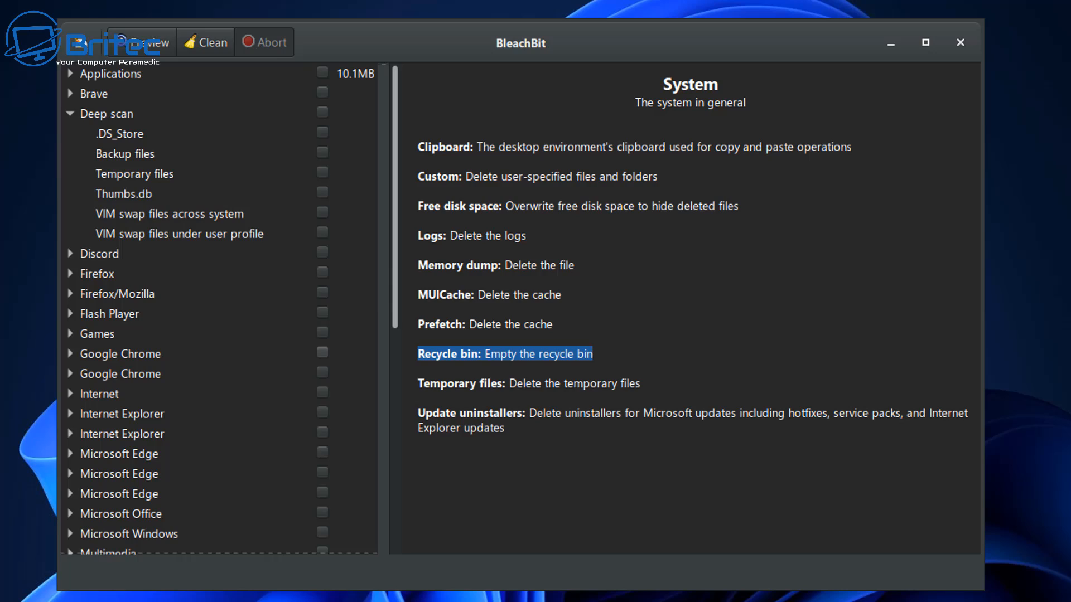
pyautogui.click(322, 352)
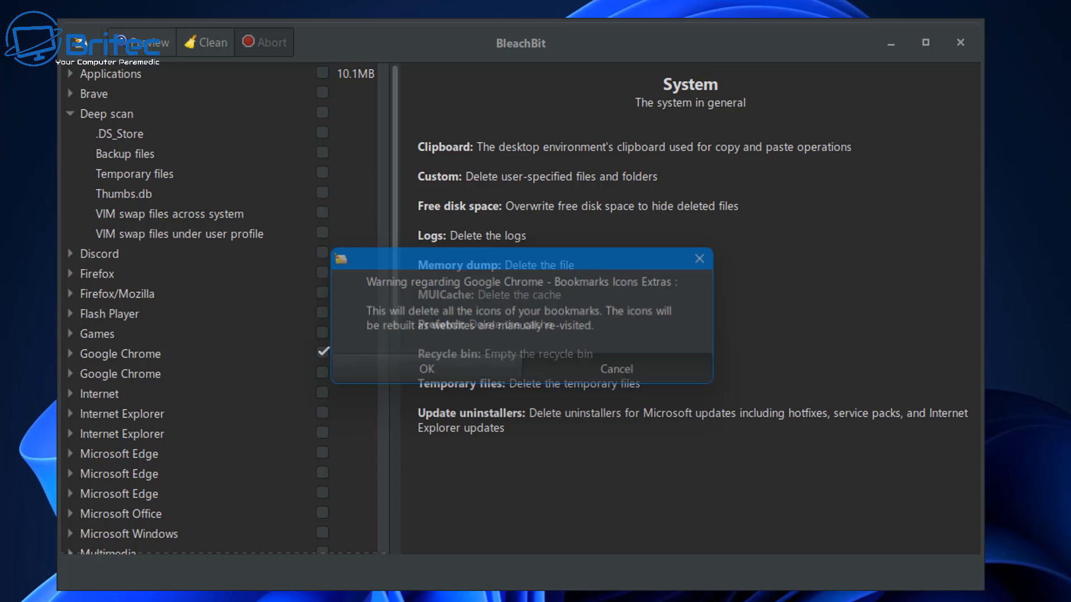
# Keep bookmark icons, accept search engine removal, browse Chrome's options, then untick and collapse Google Chrome
pyautogui.click(426, 369)
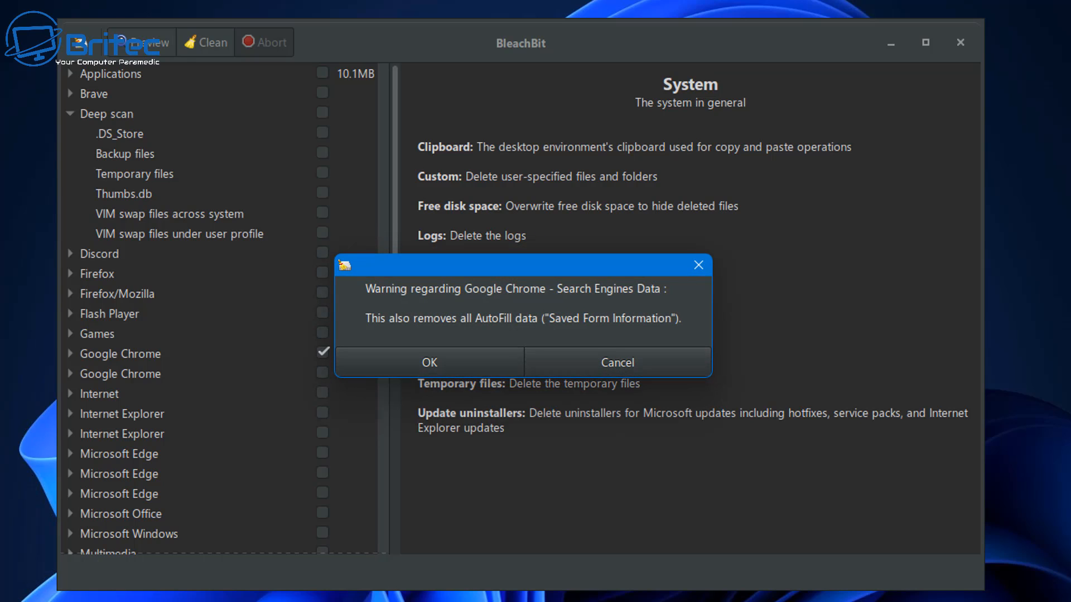
pyautogui.click(429, 362)
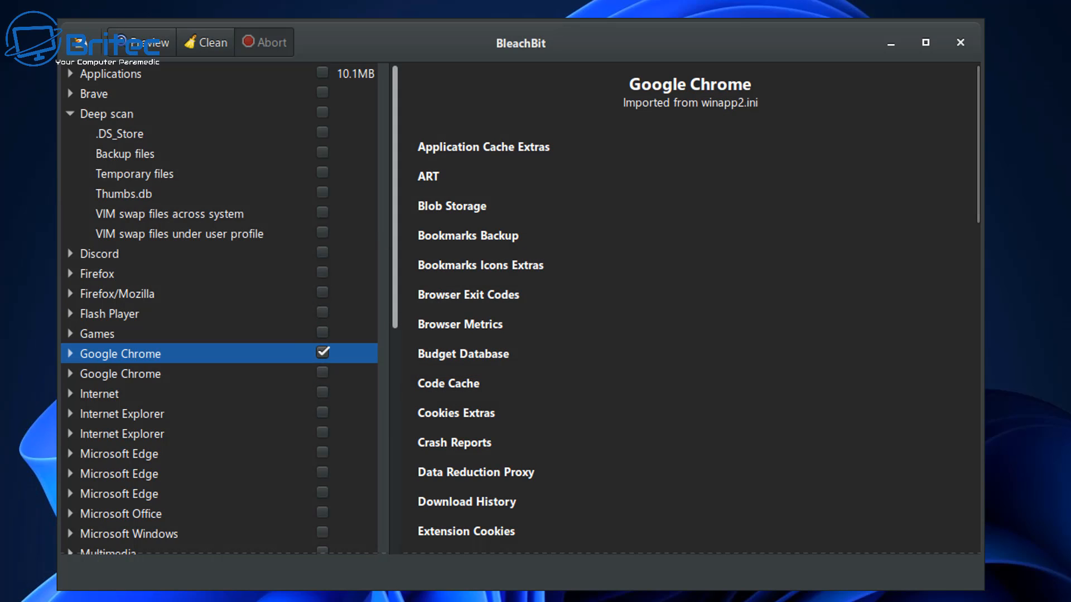
pyautogui.click(69, 354)
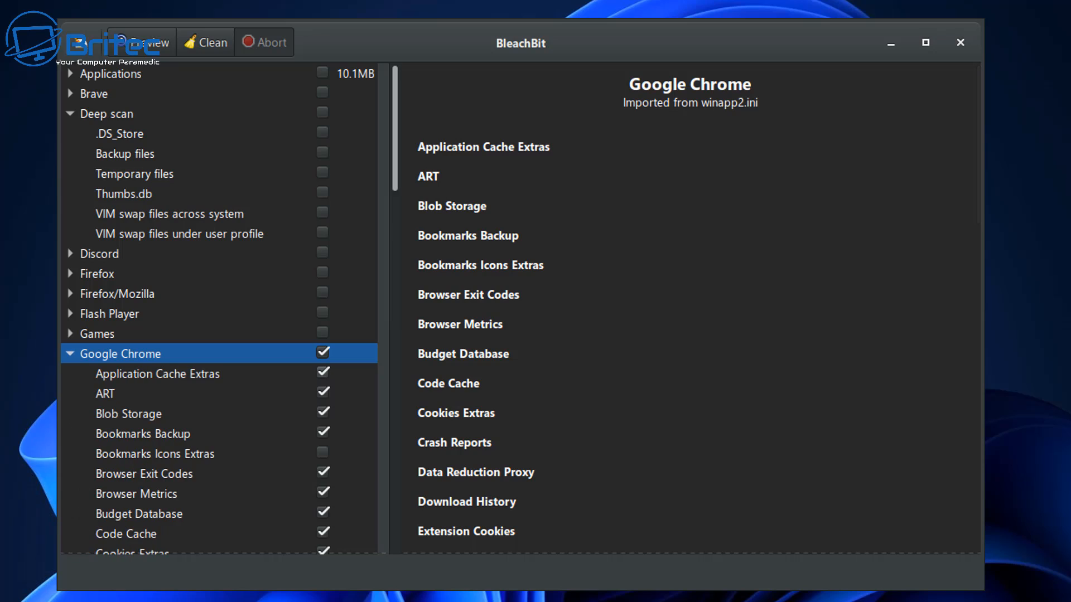
pyautogui.scroll(-3)
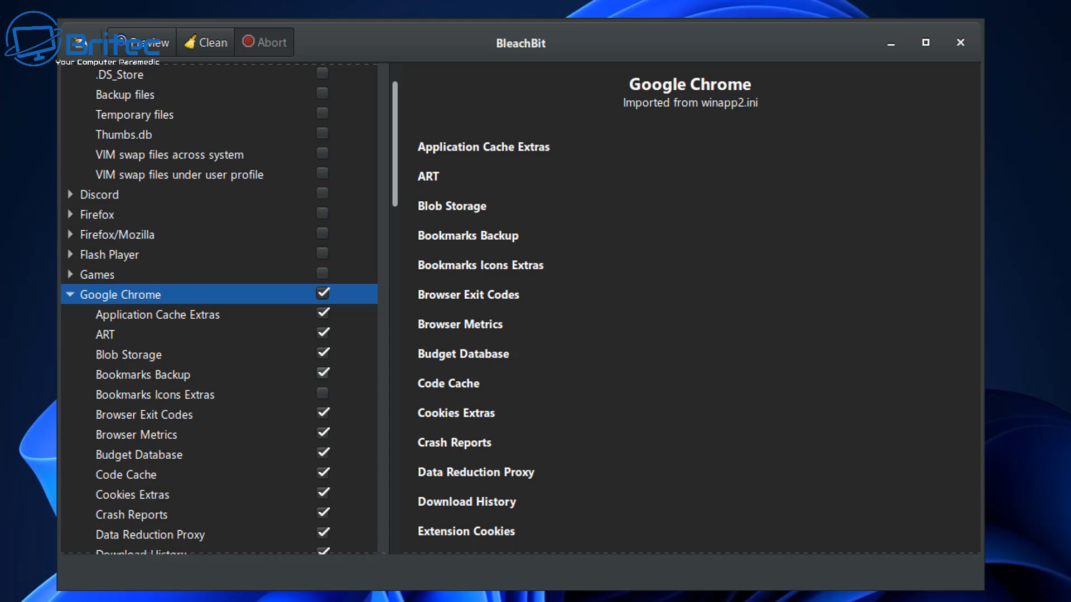
pyautogui.scroll(-3)
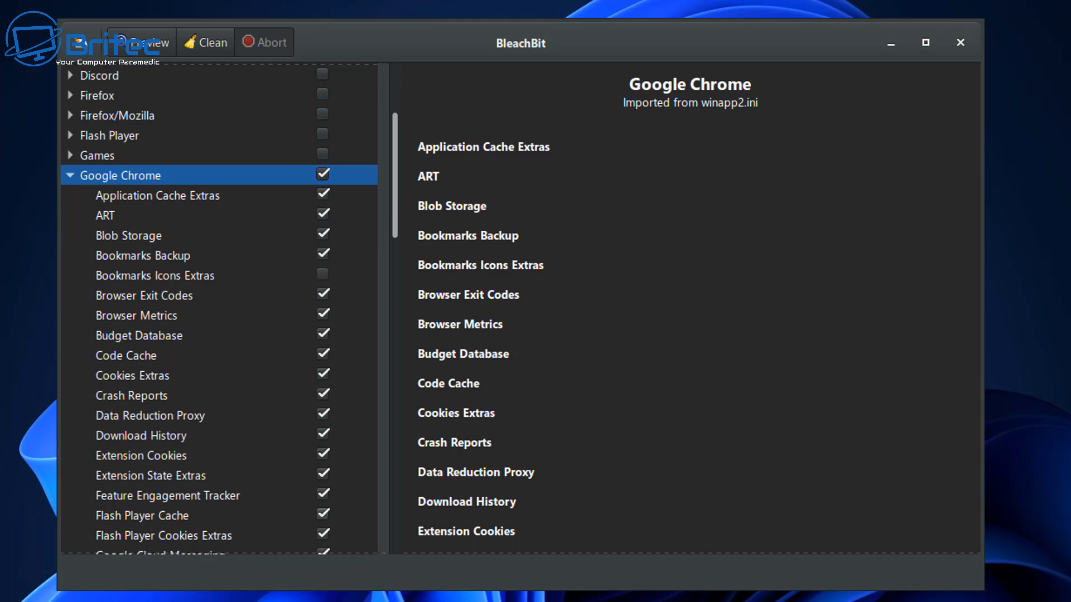
pyautogui.scroll(-3)
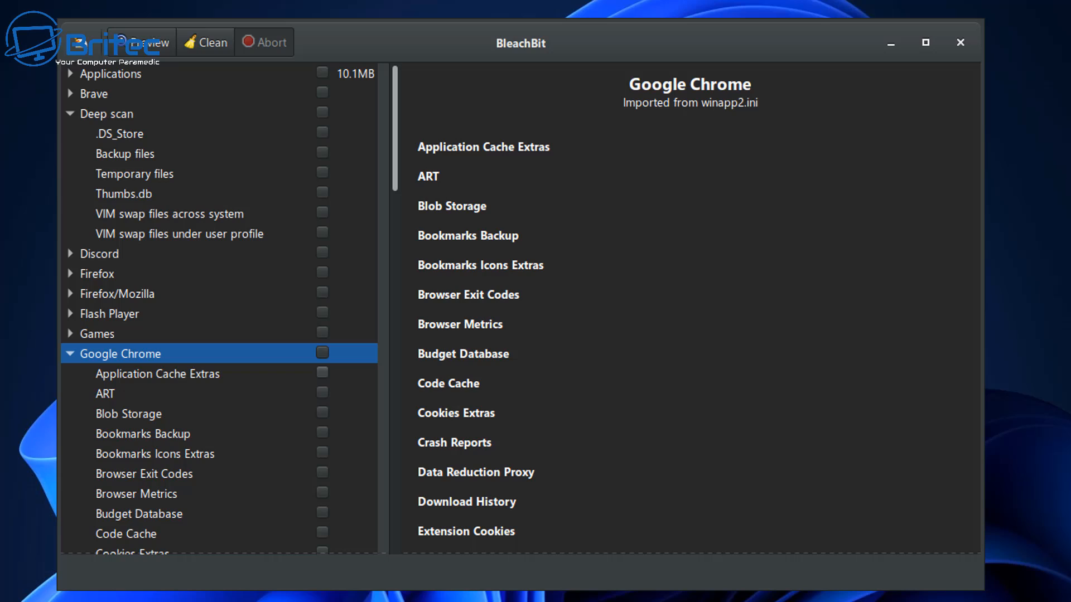
pyautogui.click(70, 354)
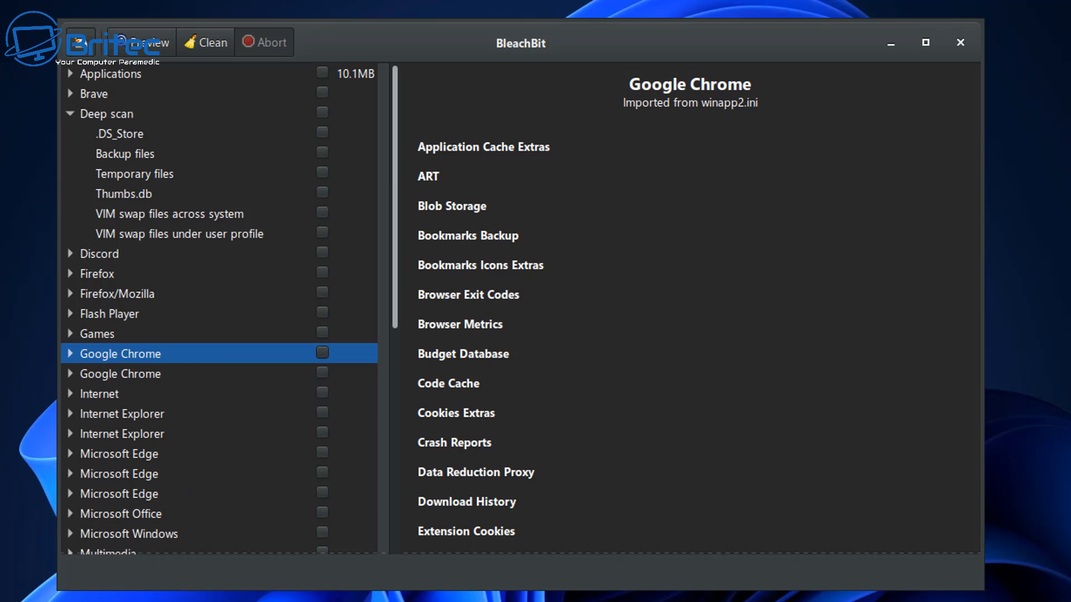
pyautogui.click(72, 40)
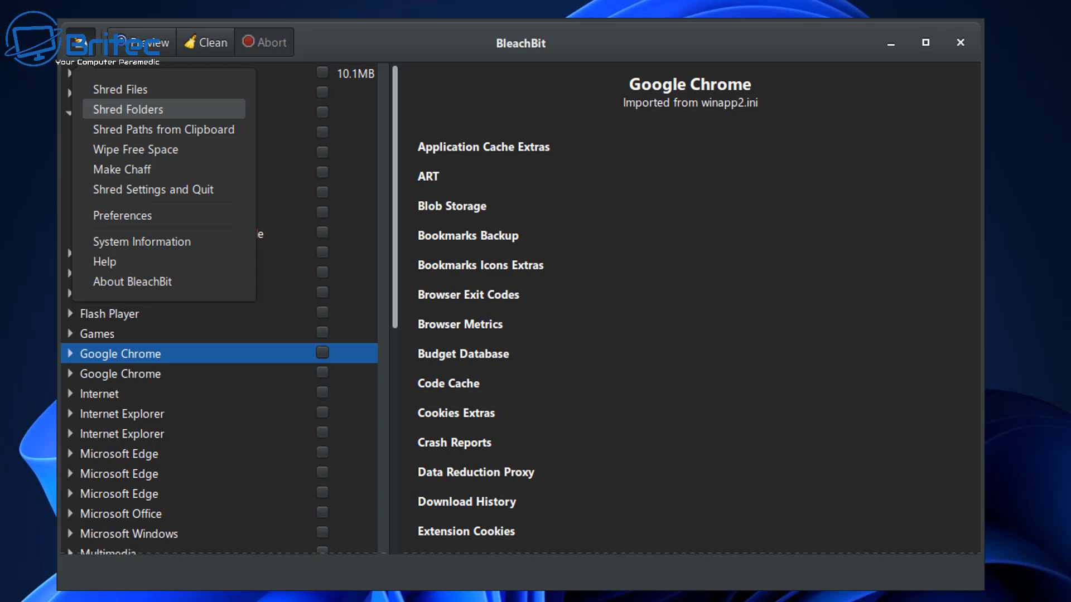
# Open Shred Folders and cancel the folder browser without shredding anything
pyautogui.click(127, 109)
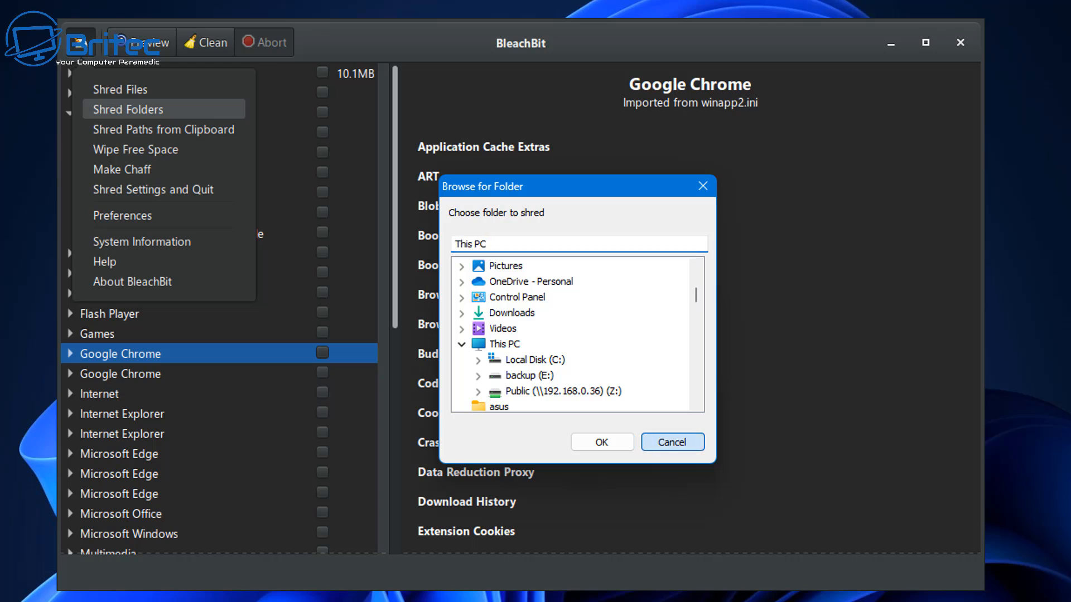
pyautogui.click(672, 442)
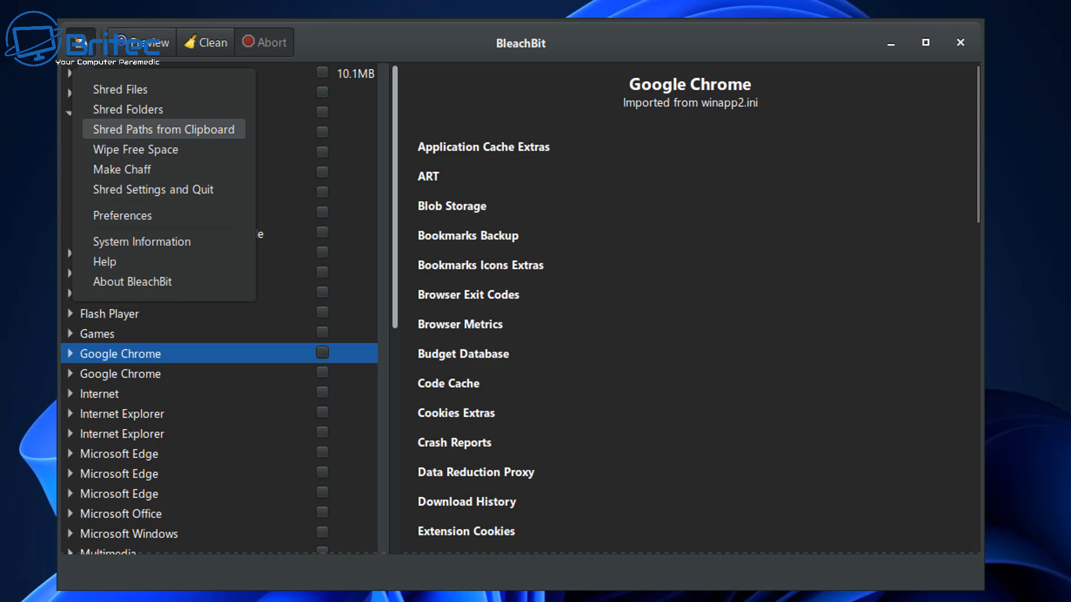
pyautogui.moveTo(135, 149)
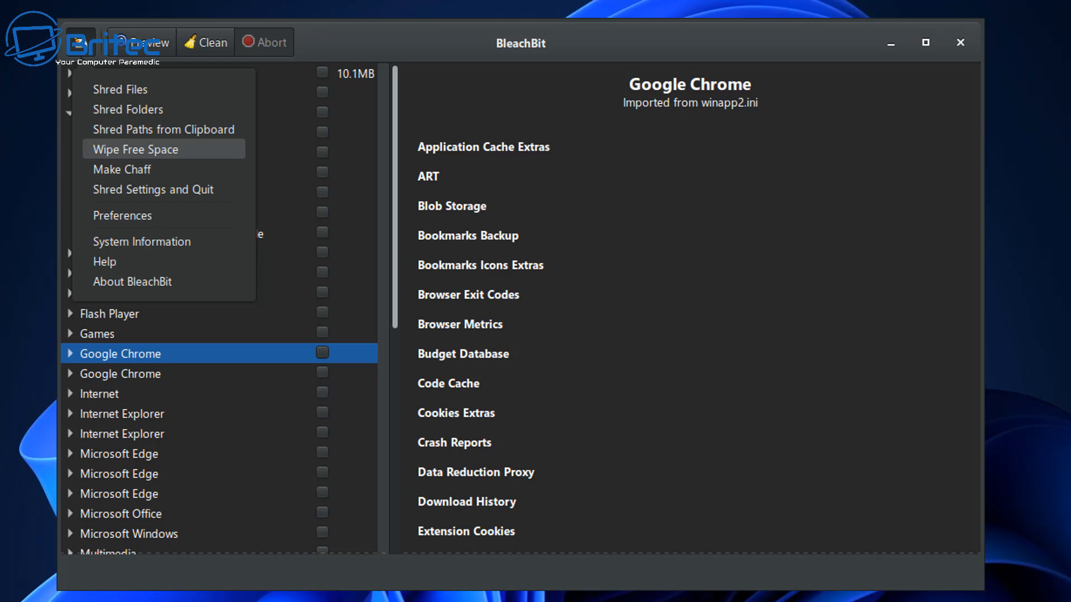
pyautogui.moveTo(133, 281)
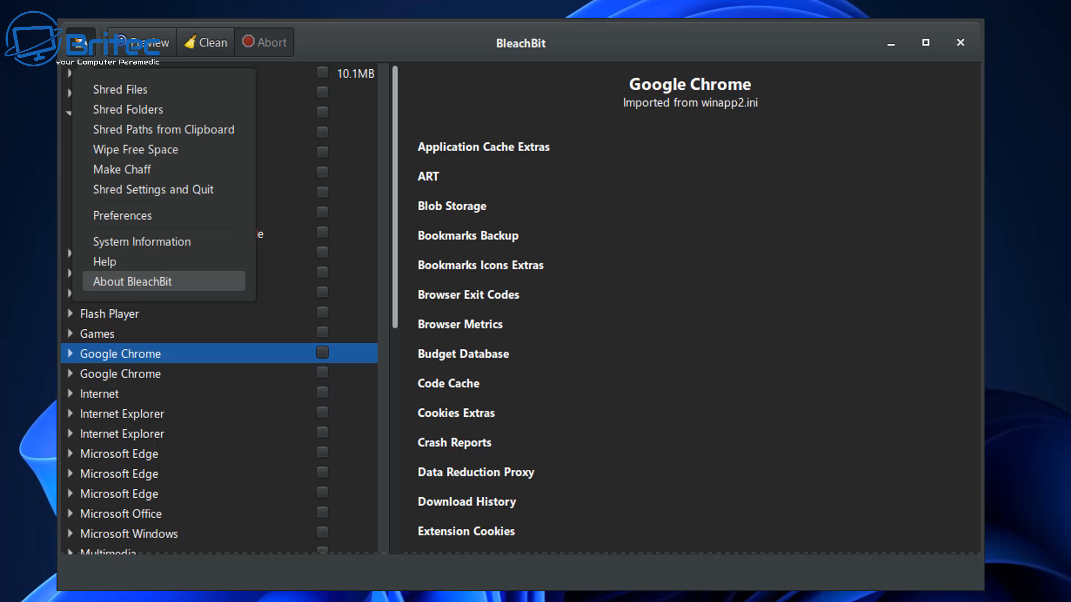
pyautogui.moveTo(121, 170)
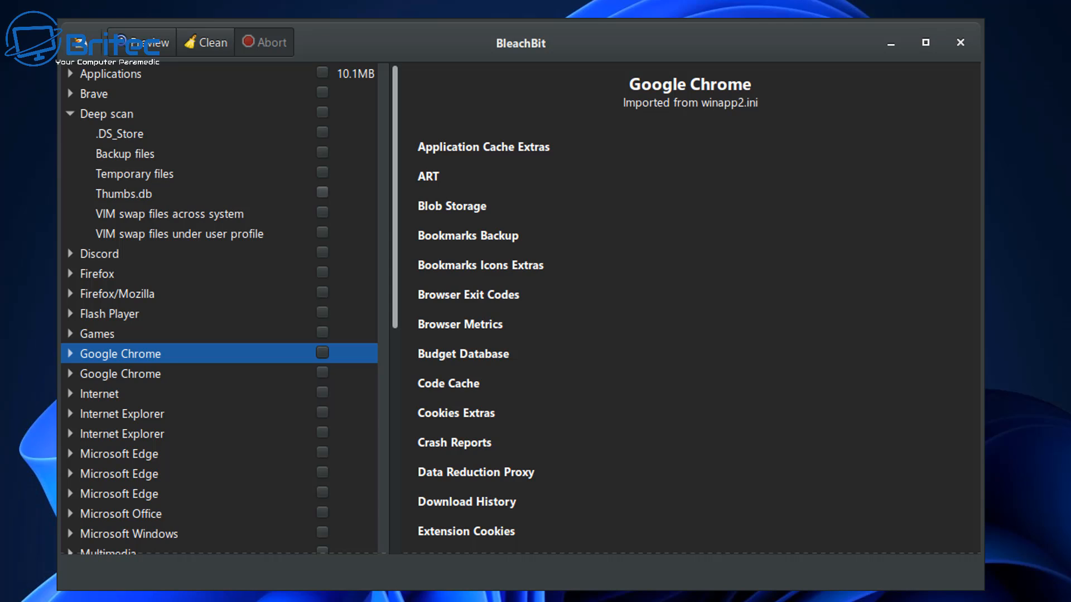
# Tick all Applications cleaners except ESET, then scroll down toward the System and TeamViewer cleaners
pyautogui.click(322, 73)
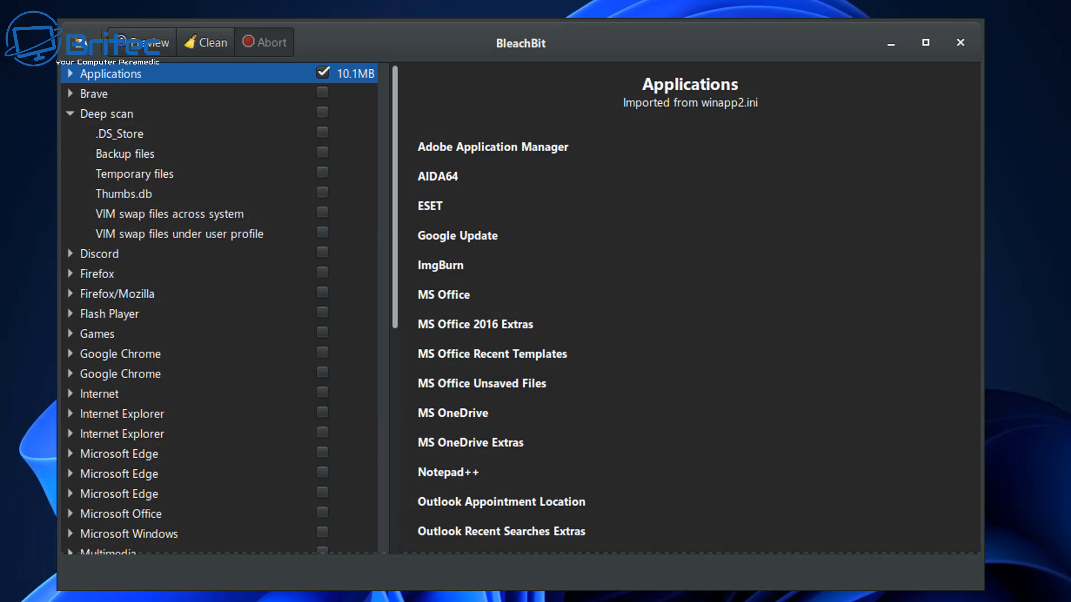
pyautogui.click(70, 74)
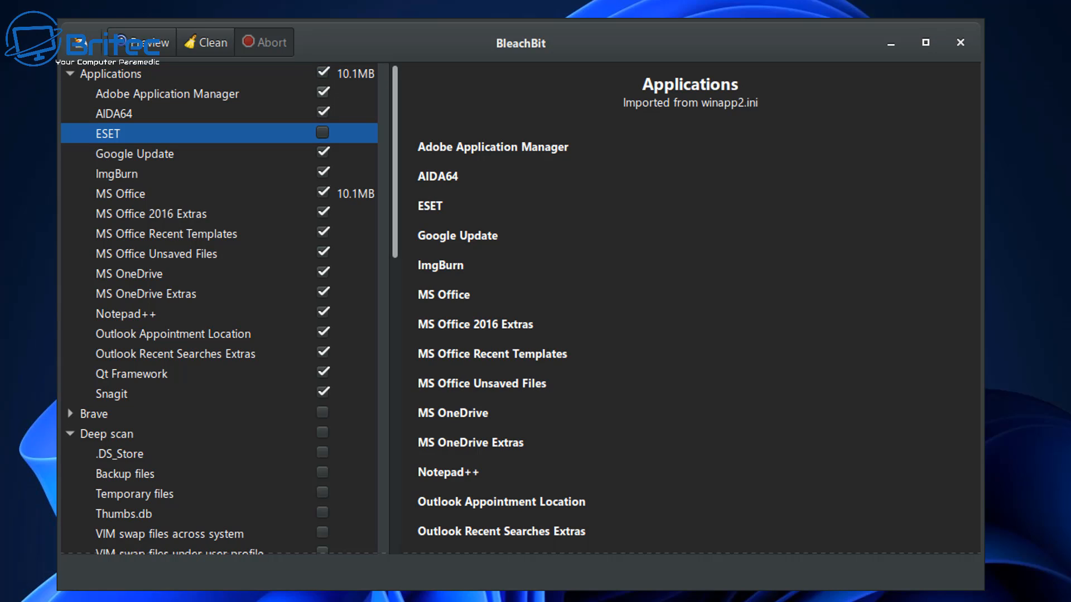
pyautogui.click(71, 73)
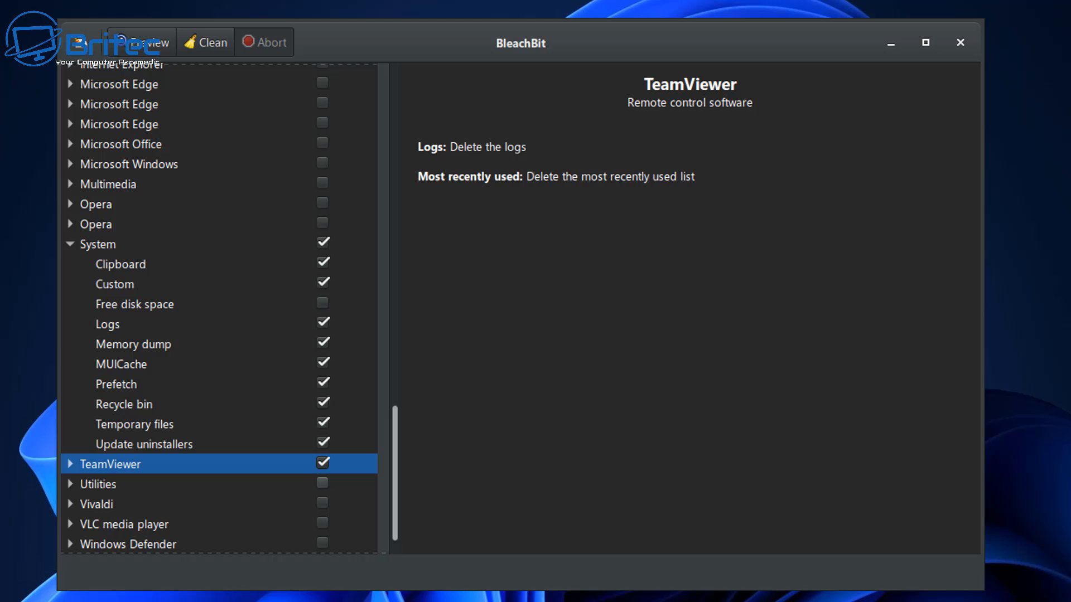
pyautogui.scroll(-3)
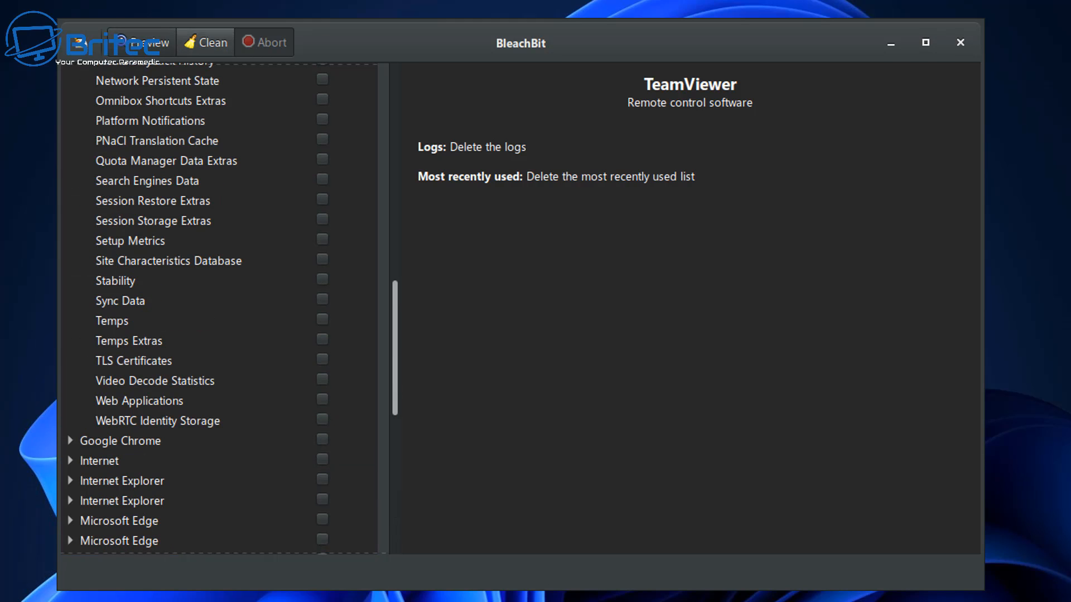
# Run BleachBit's clean on the ticked items, cancelling once, then confirming deletion of about 2.43GB
pyautogui.click(206, 43)
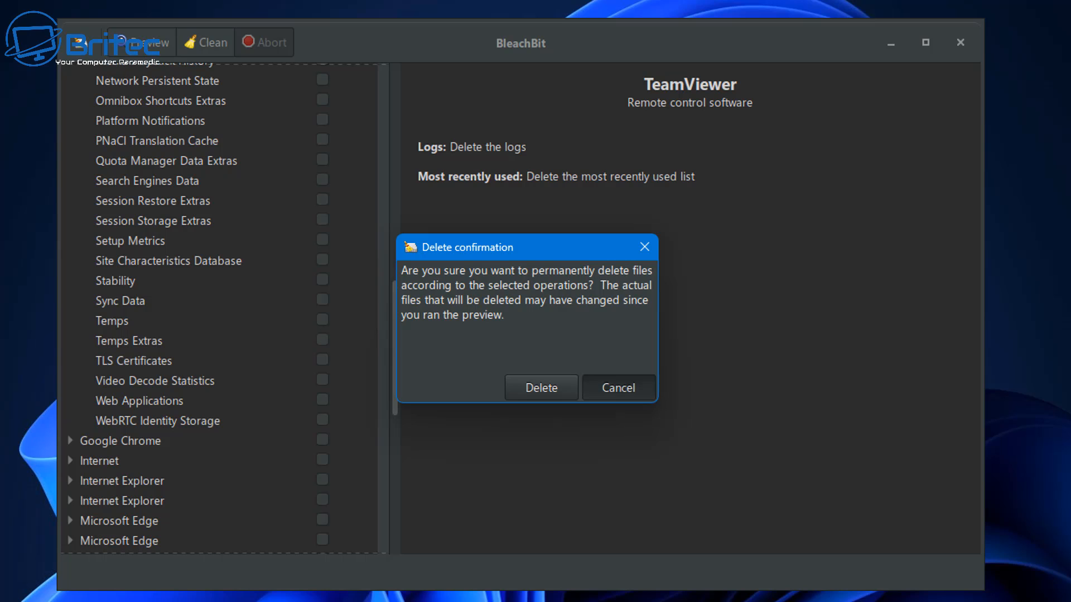
pyautogui.click(618, 387)
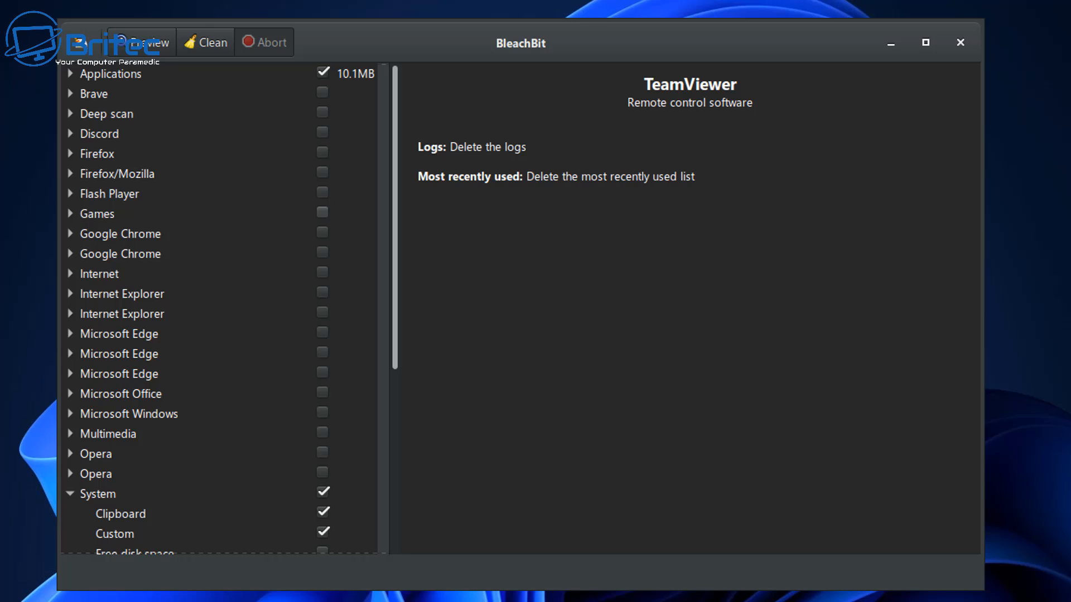
pyautogui.click(212, 42)
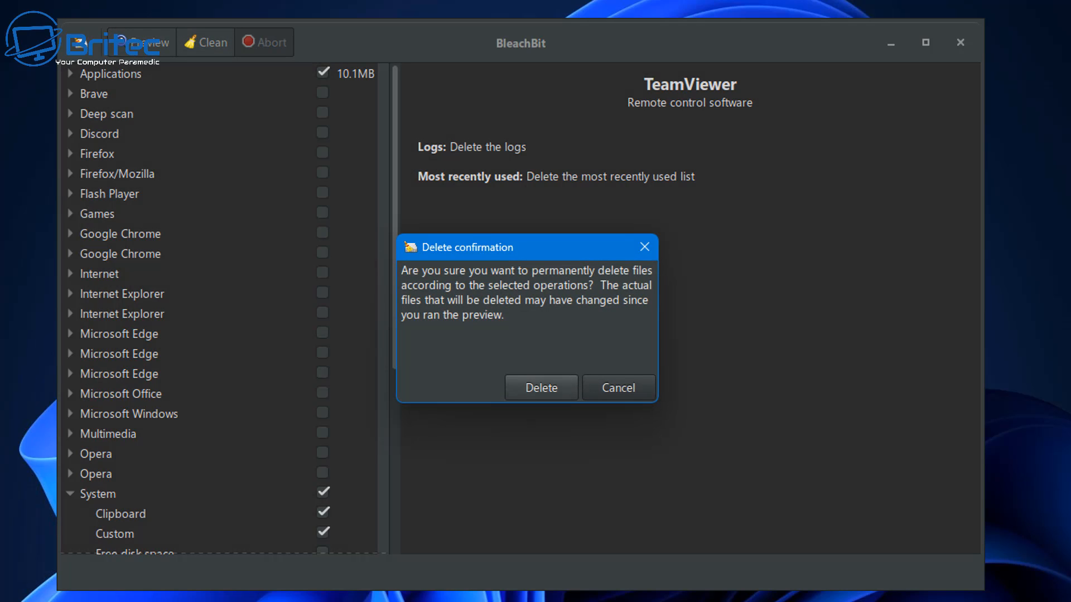
pyautogui.click(541, 387)
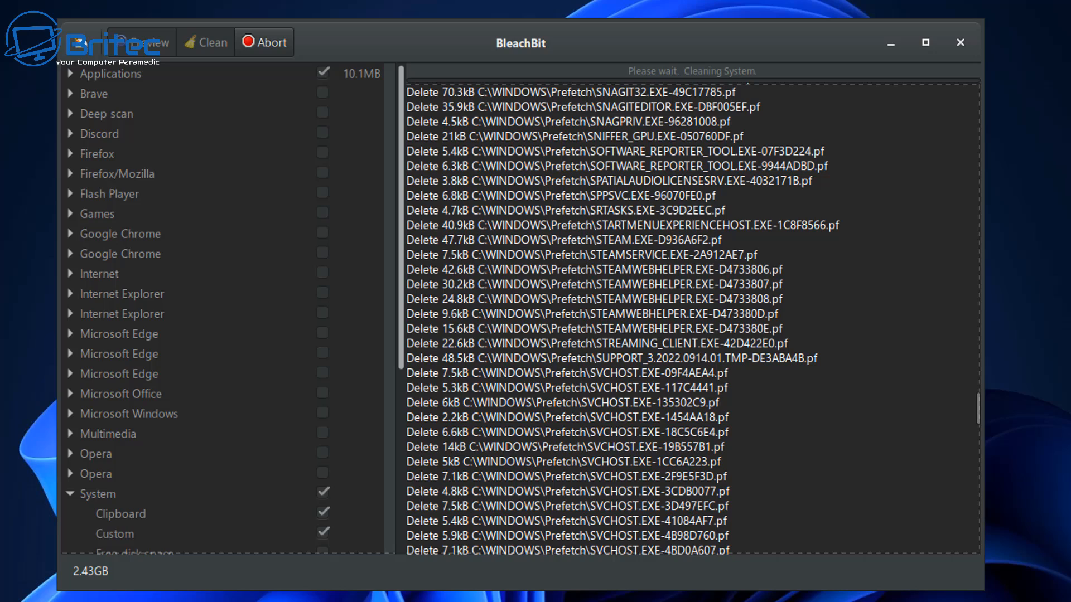
pyautogui.scroll(-3)
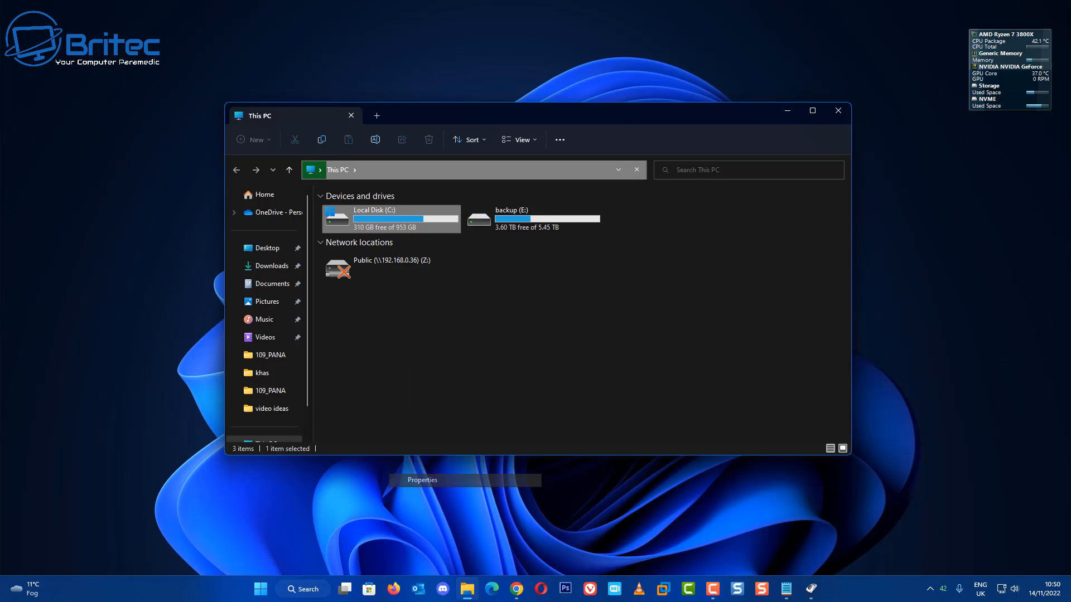
# Check Local Disk (C:) properties showing 310 GB free, then close the dialog and This PC
pyautogui.click(422, 480)
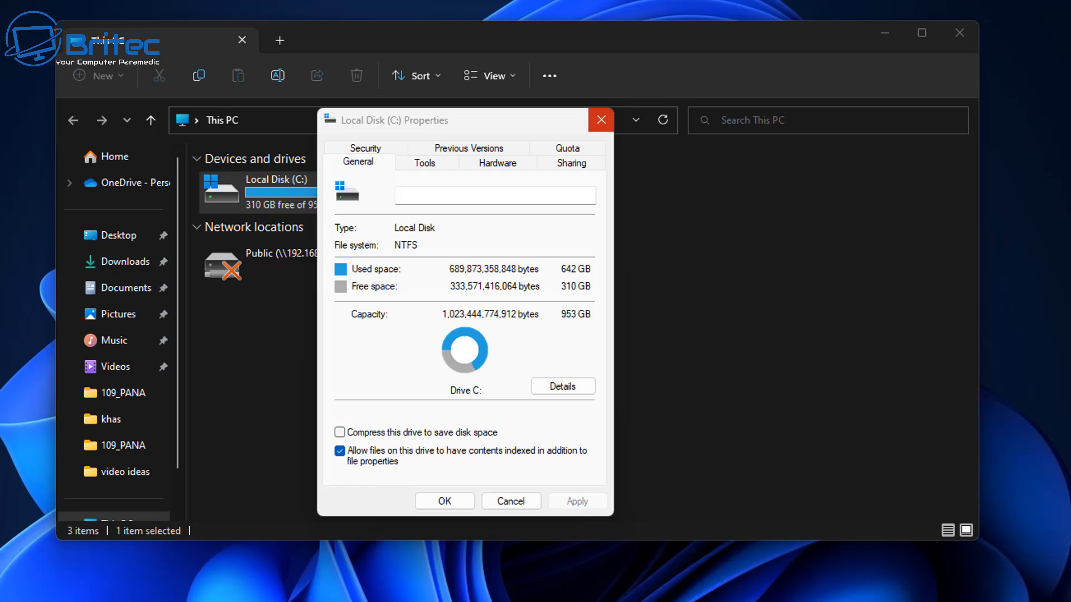
pyautogui.click(601, 120)
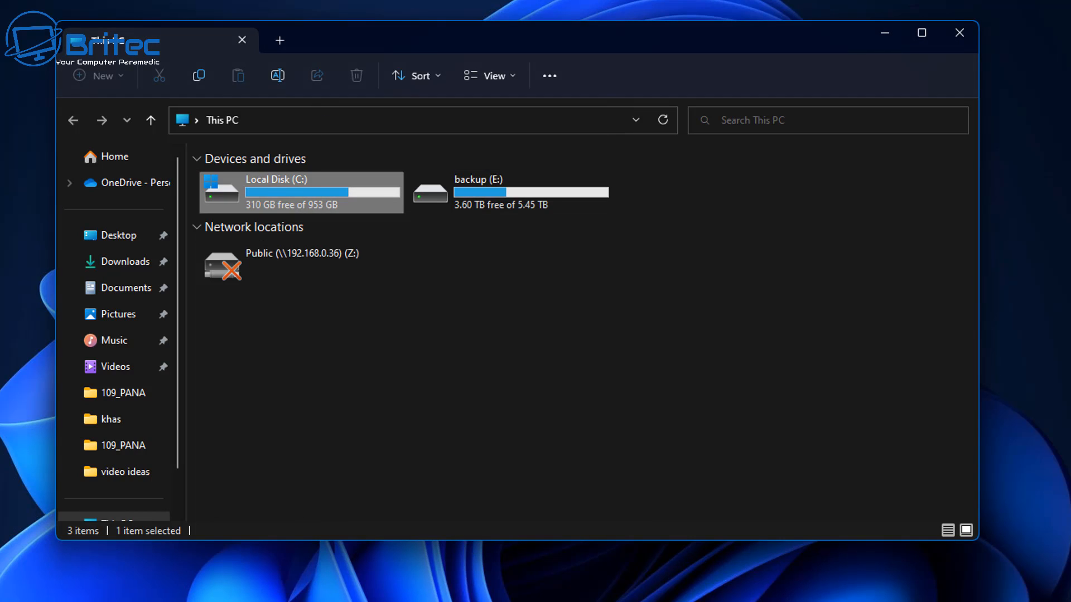
pyautogui.moveTo(958, 32)
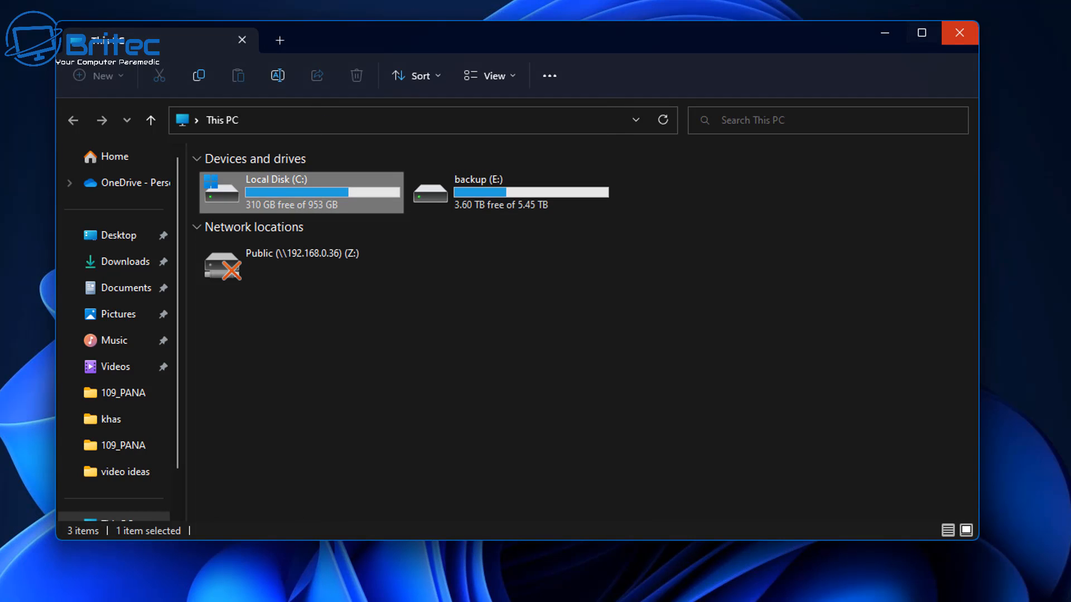
pyautogui.moveTo(958, 32)
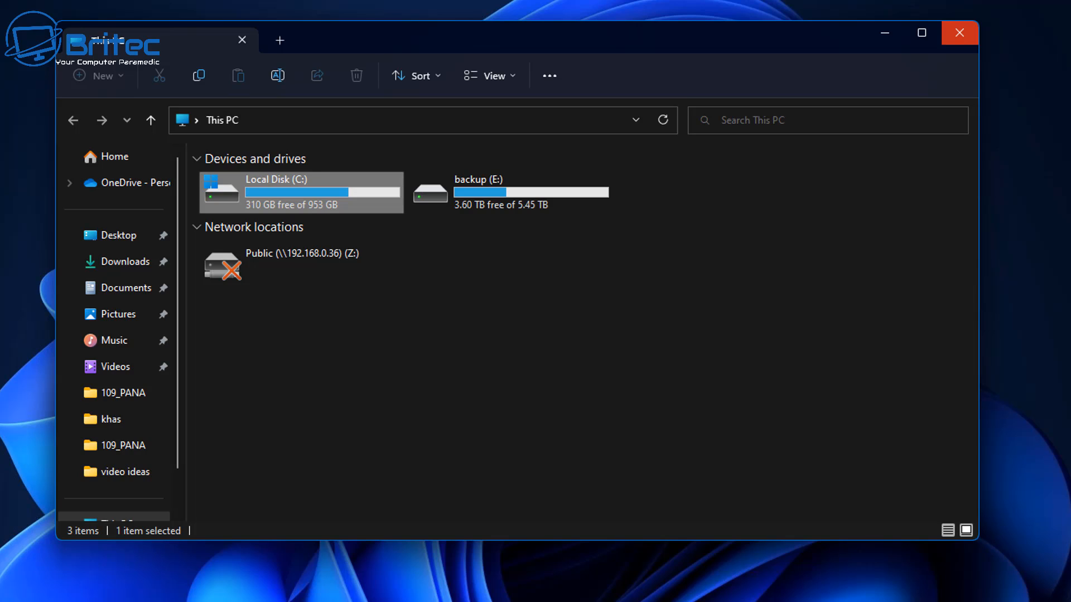
pyautogui.click(959, 32)
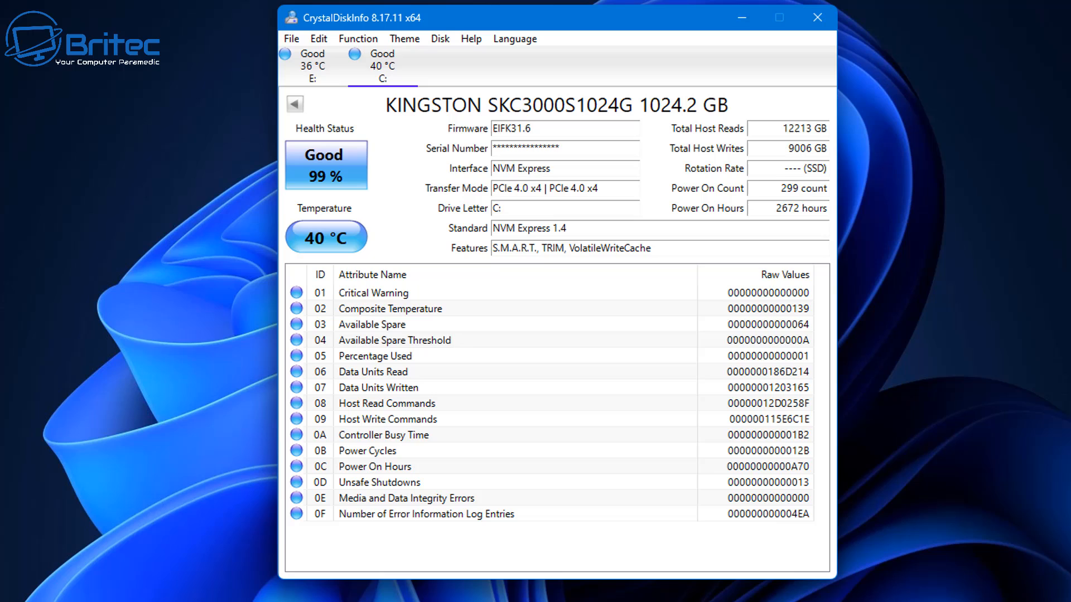
pyautogui.moveTo(792, 128)
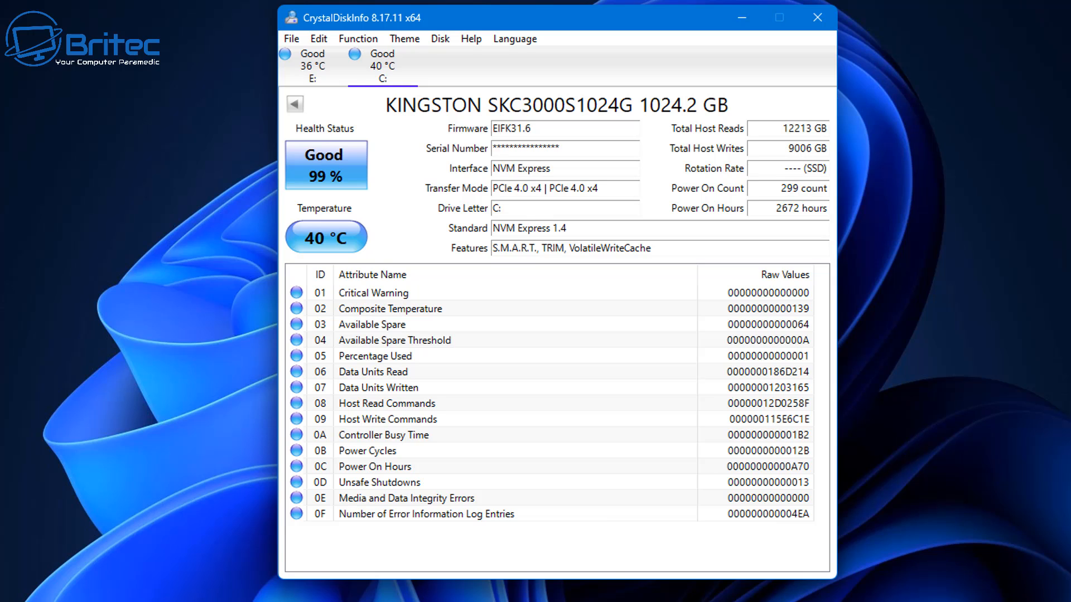
# Close CrystalDiskInfo after confirming the Kingston C: SSD's Good 99% health
pyautogui.click(815, 17)
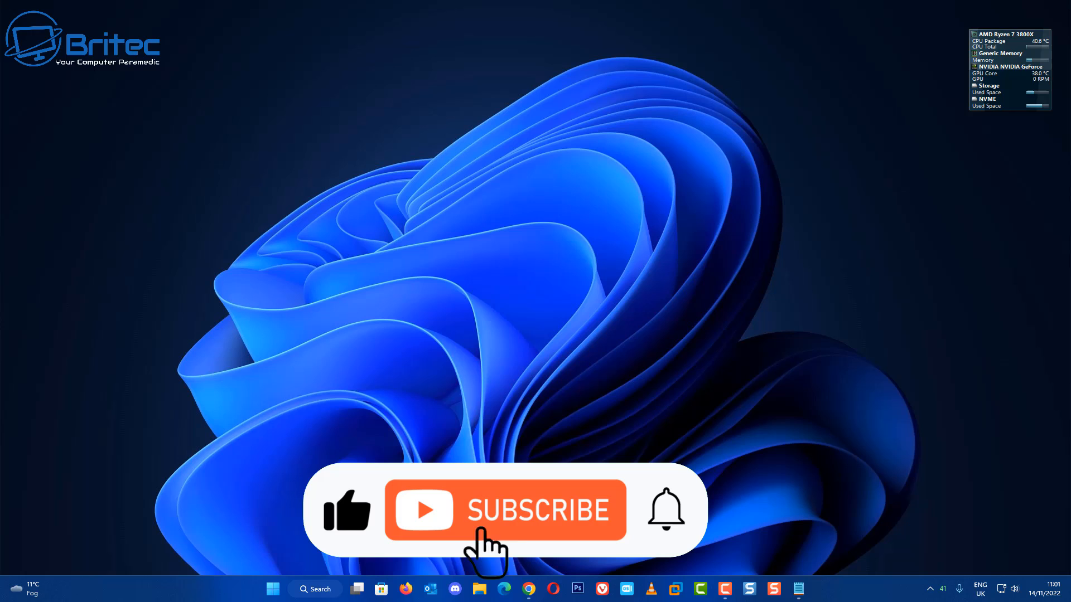
pyautogui.click(505, 510)
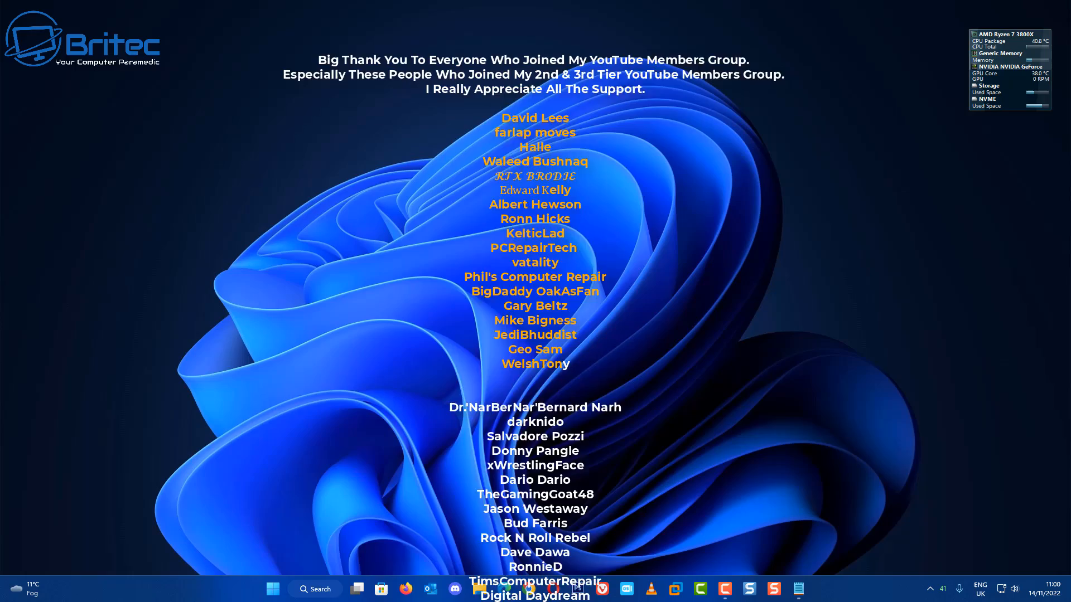
pyautogui.scroll(-3)
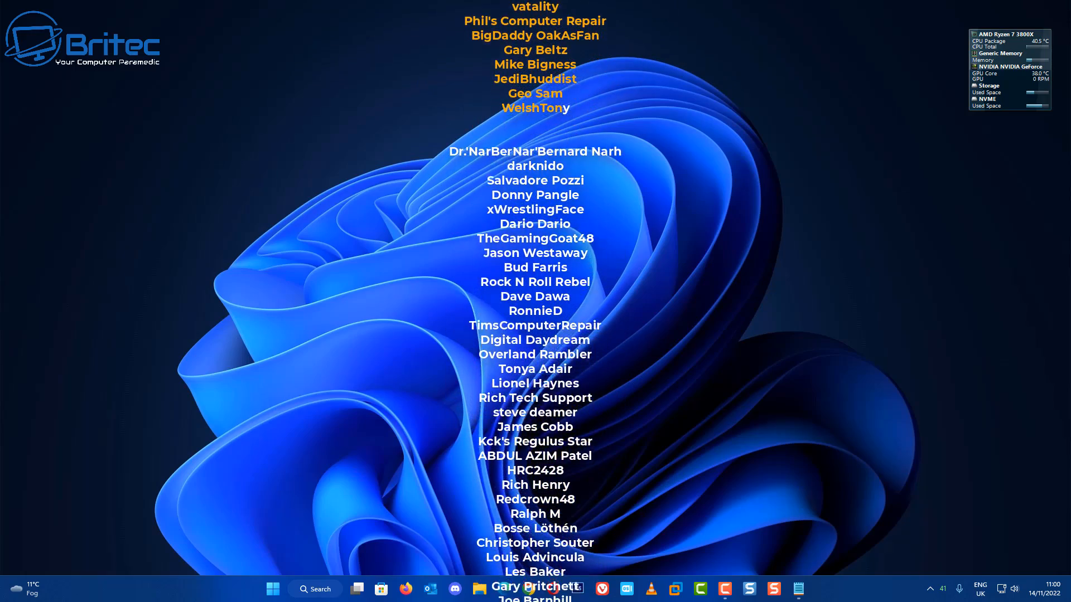
pyautogui.scroll(-3)
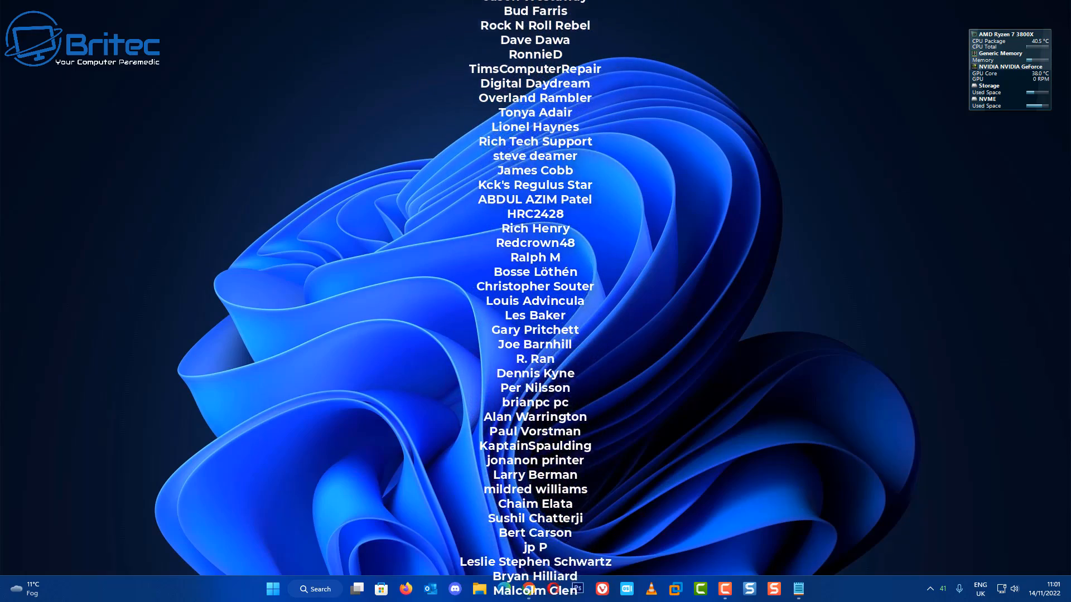
pyautogui.scroll(-3)
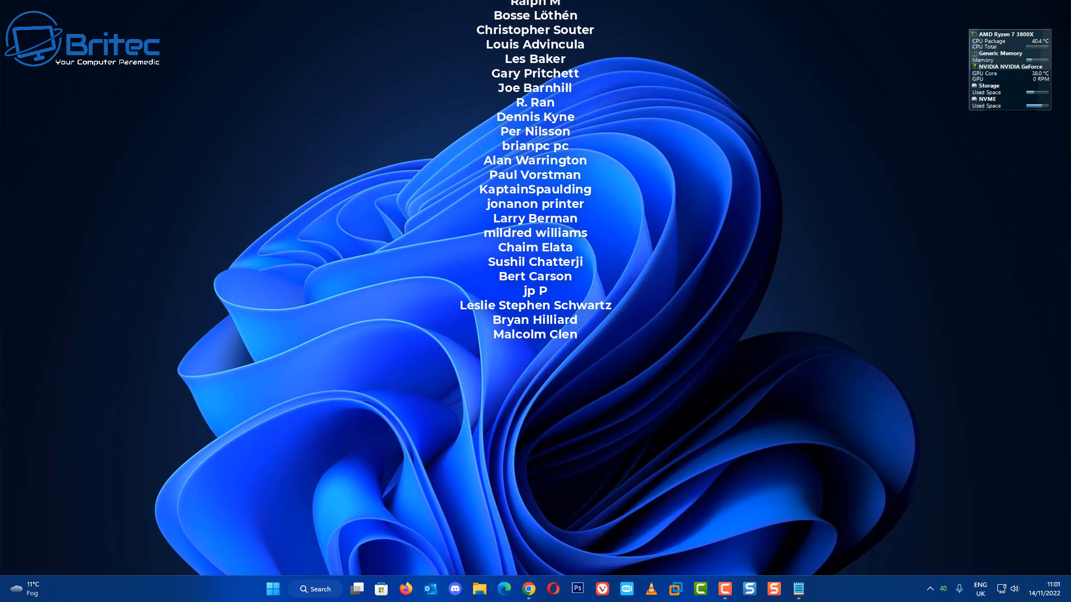